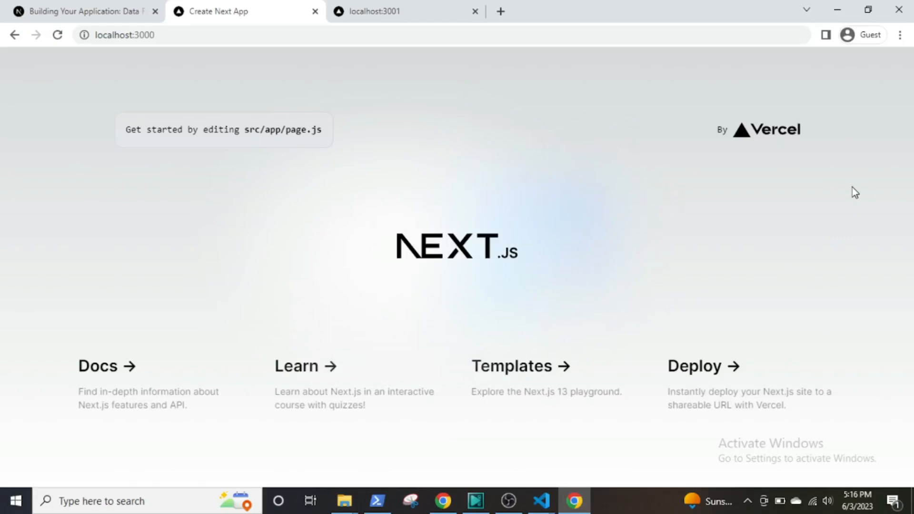
{"action": "mouse_move", "coordinate": [534, 483]}
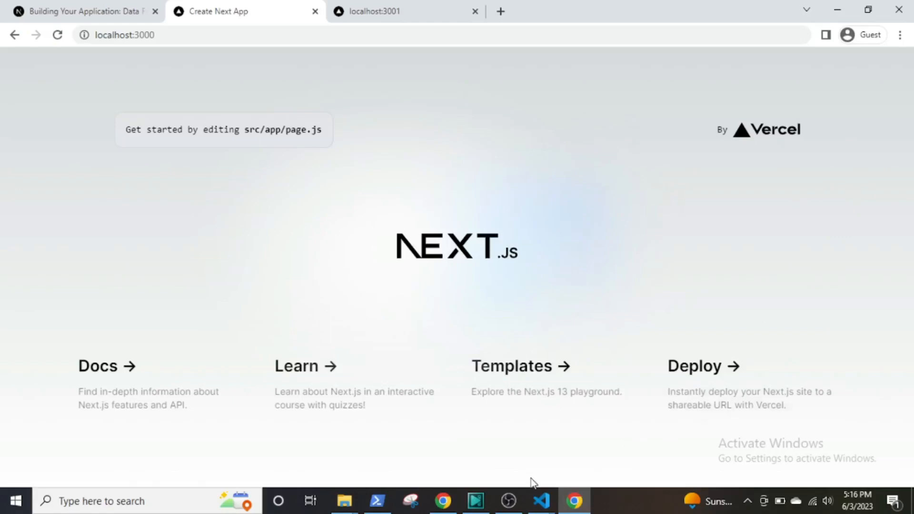
- Run create-next-app for next-13.4 and accept the App Router option
{"action": "left_click", "coordinate": [541, 501]}
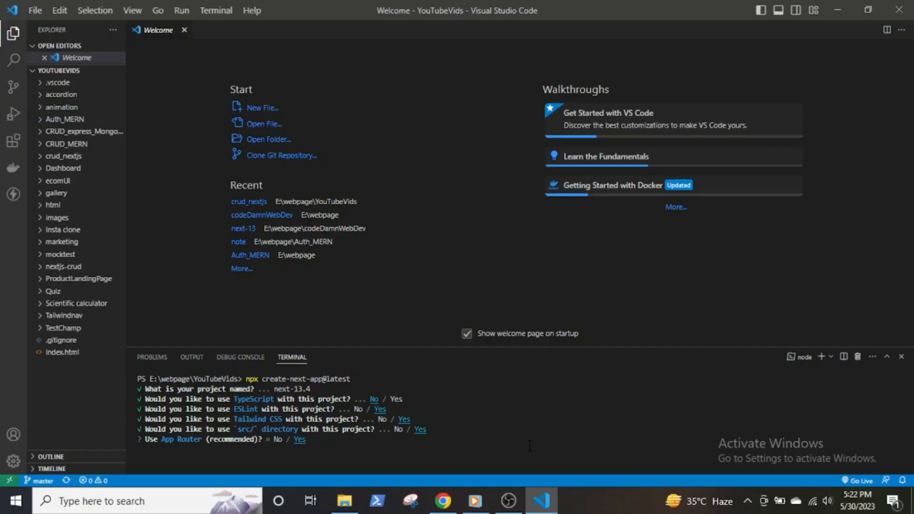
{"action": "key", "text": "Enter"}
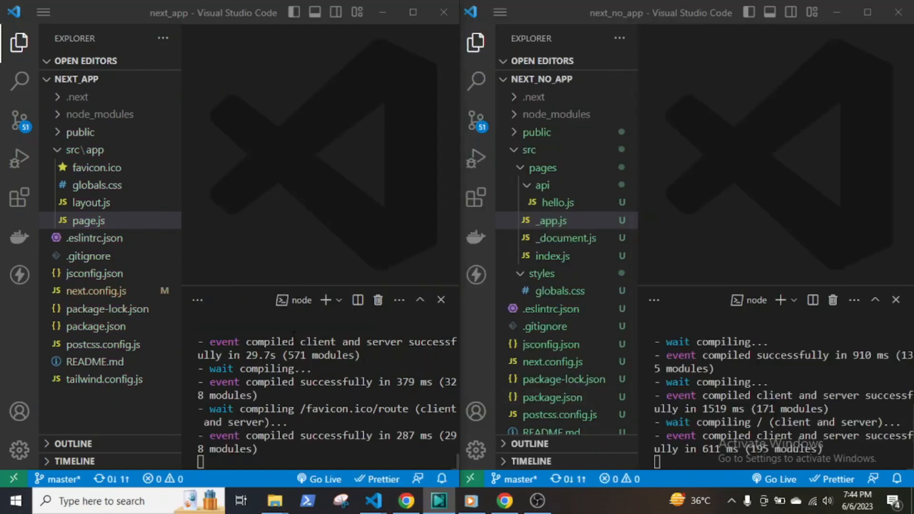
{"action": "mouse_move", "coordinate": [302, 236]}
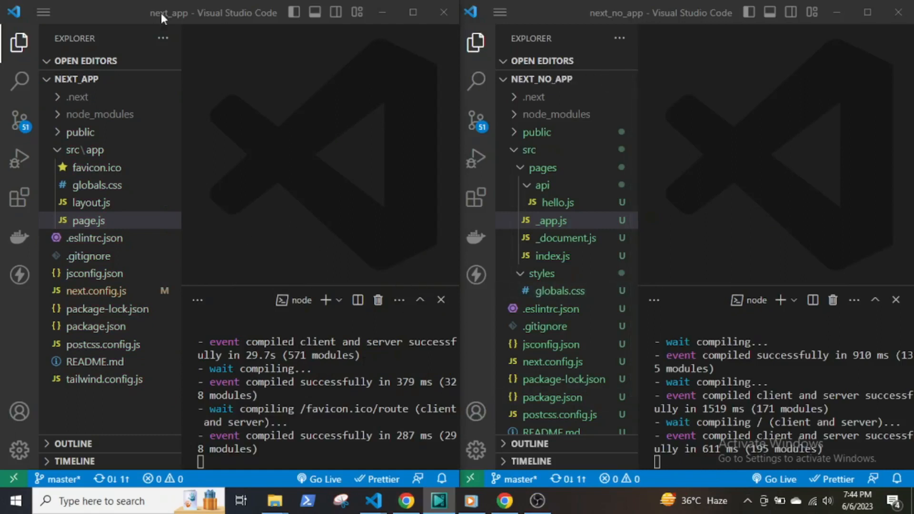
{"action": "mouse_move", "coordinate": [749, 45]}
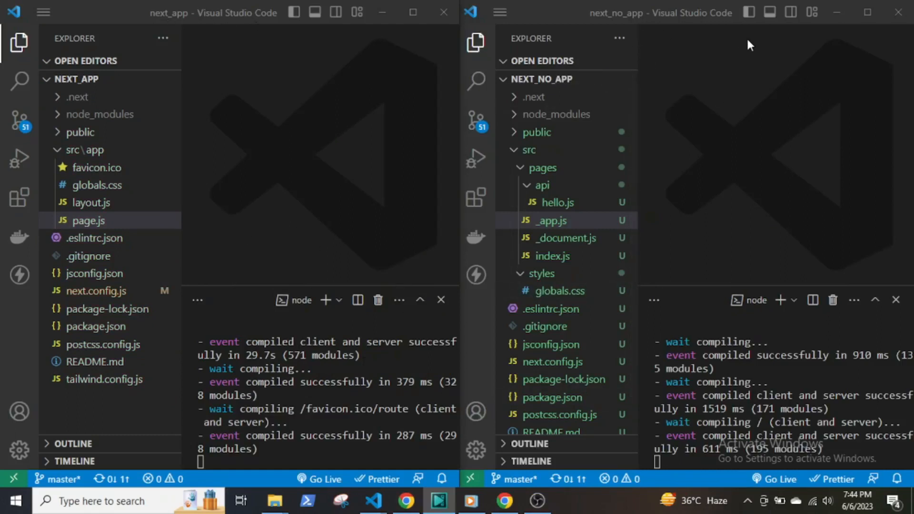
{"action": "mouse_move", "coordinate": [777, 279]}
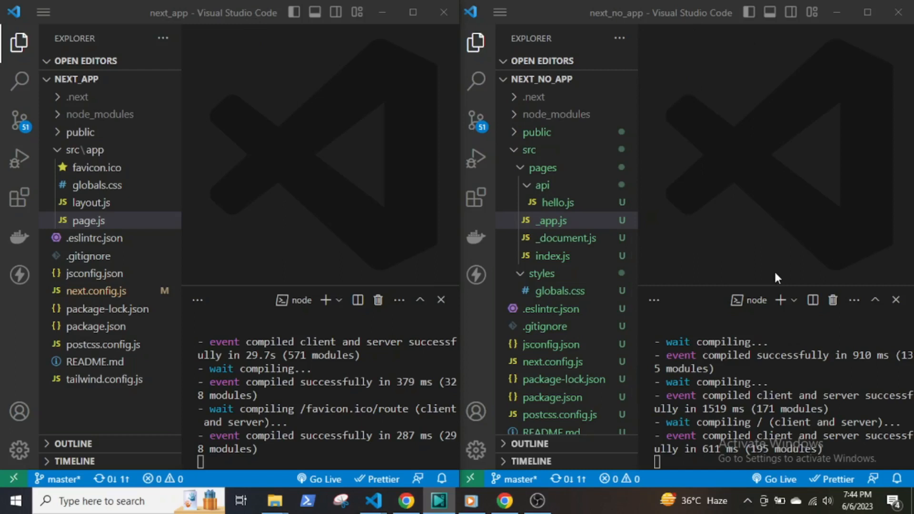
{"action": "mouse_move", "coordinate": [778, 282]}
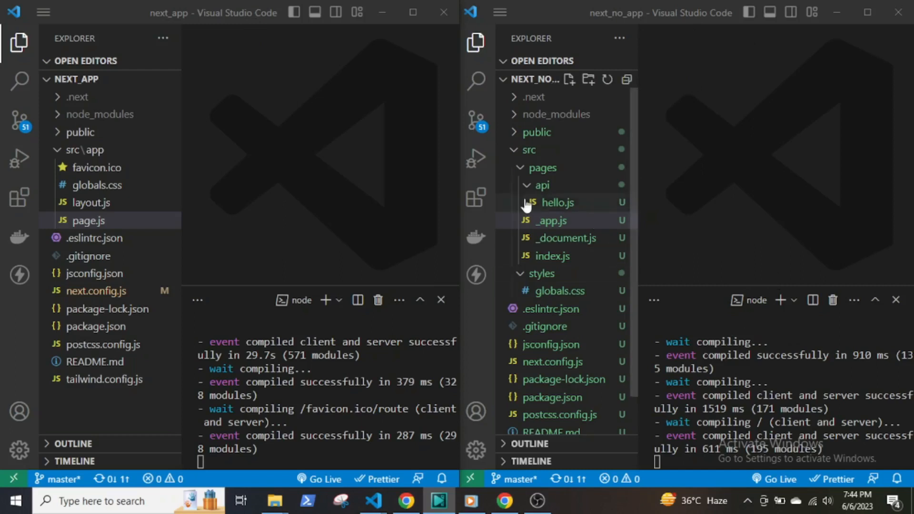
- Review the pages project's api/hello.js, _app.js and index.js starter files
{"action": "left_click", "coordinate": [542, 185]}
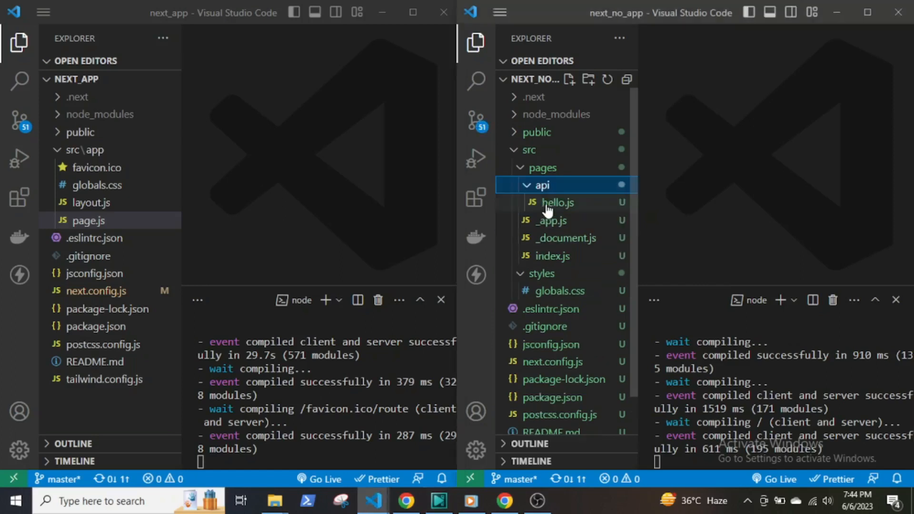
{"action": "left_click", "coordinate": [558, 202]}
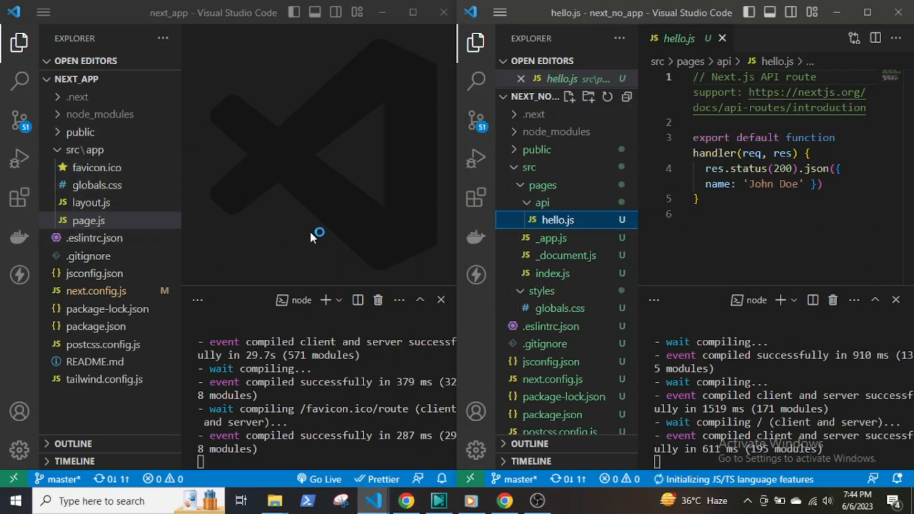
{"action": "mouse_move", "coordinate": [263, 268]}
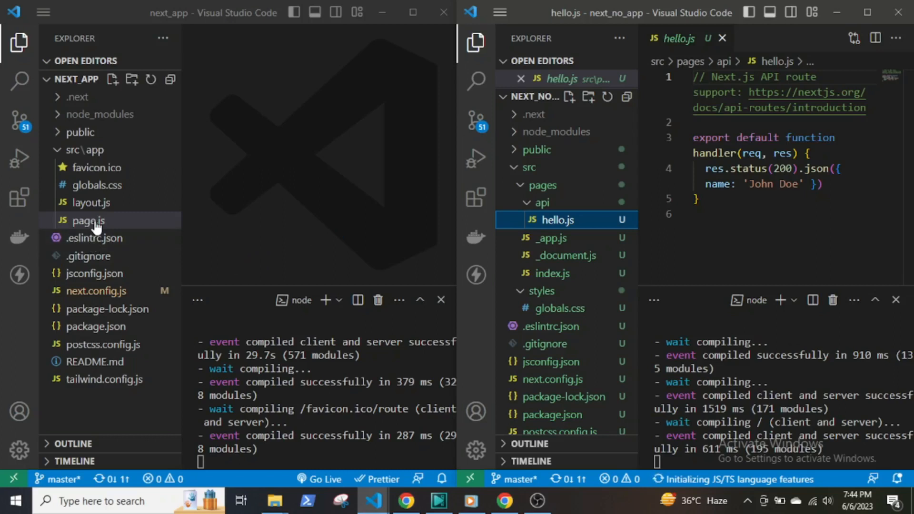
{"action": "mouse_move", "coordinate": [367, 232]}
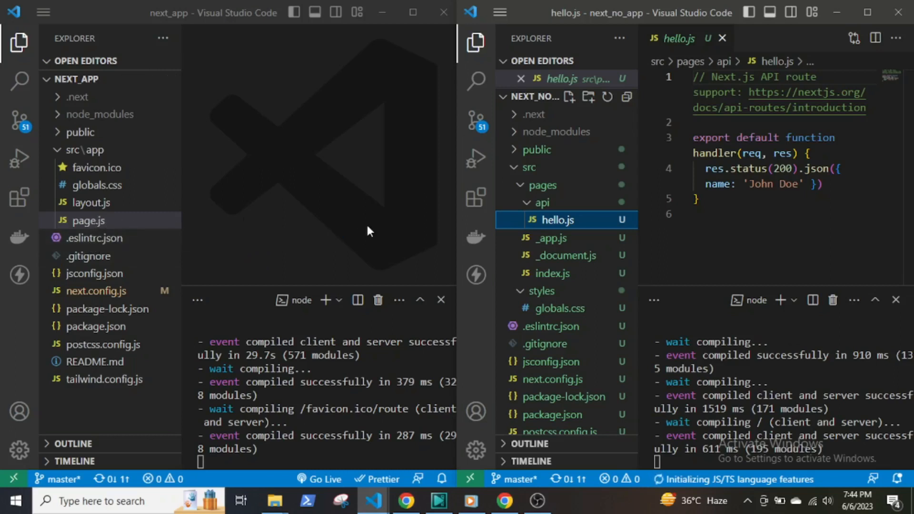
{"action": "mouse_move", "coordinate": [550, 326]}
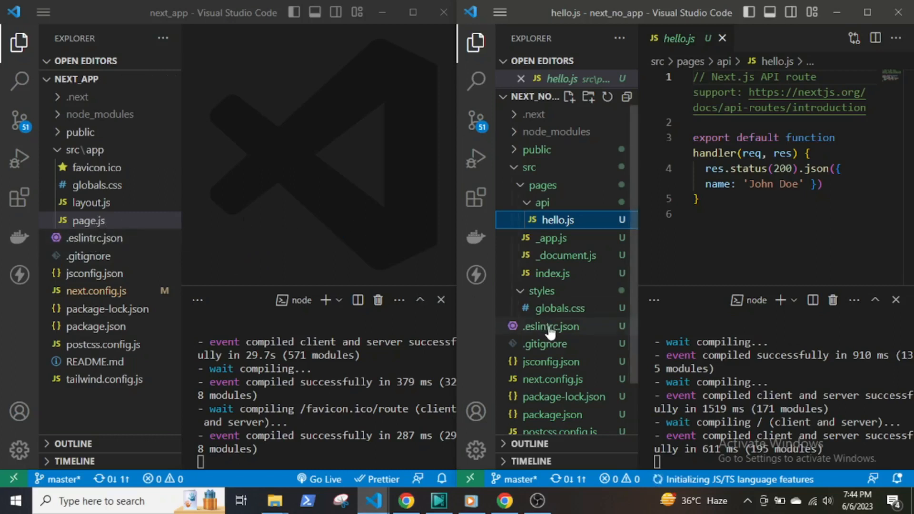
{"action": "left_click", "coordinate": [549, 239]}
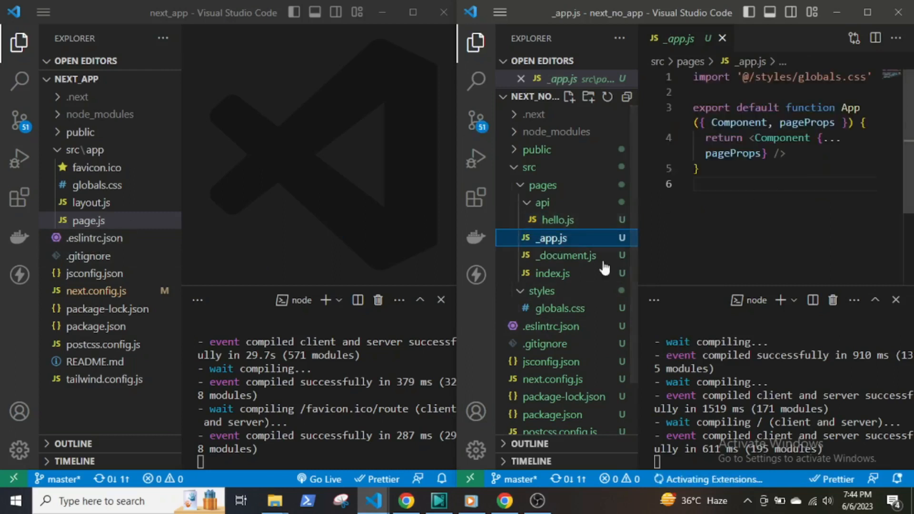
{"action": "left_click", "coordinate": [551, 273]}
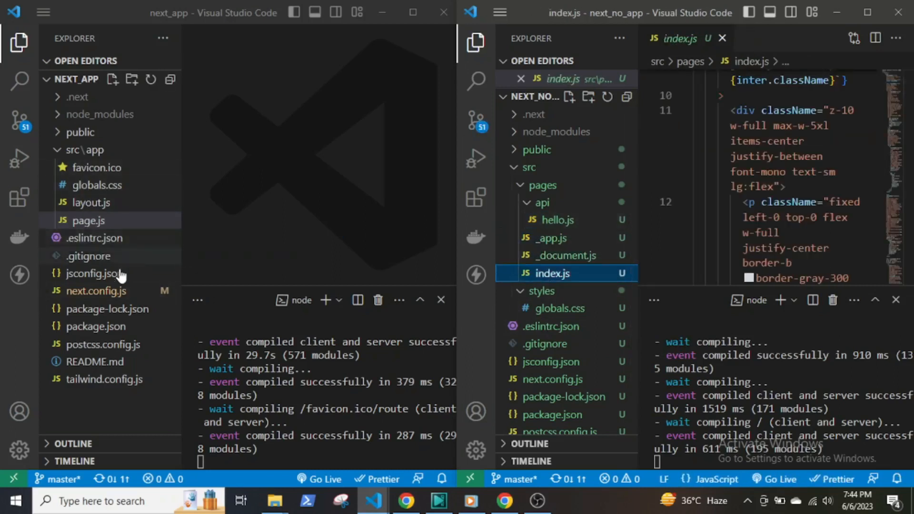
- Review the app-router project's layout.js and page.js starter files
{"action": "left_click", "coordinate": [91, 202]}
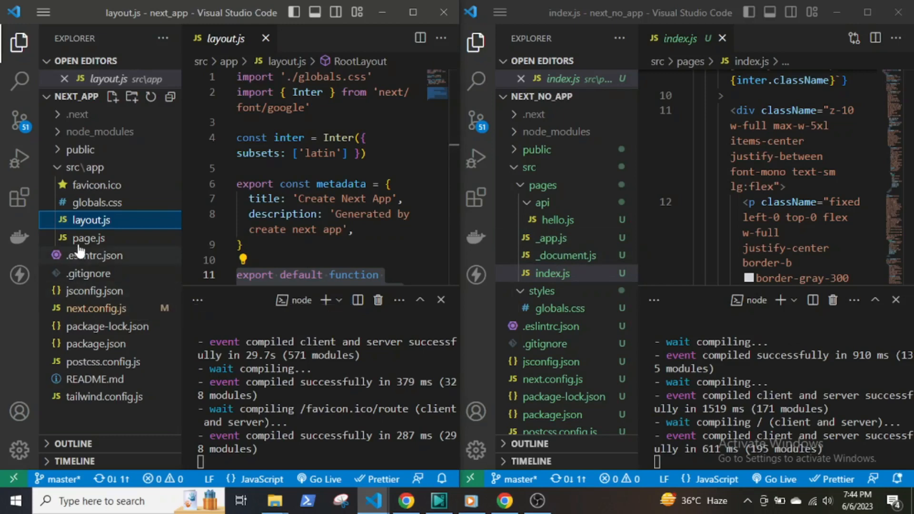
{"action": "left_click", "coordinate": [88, 238]}
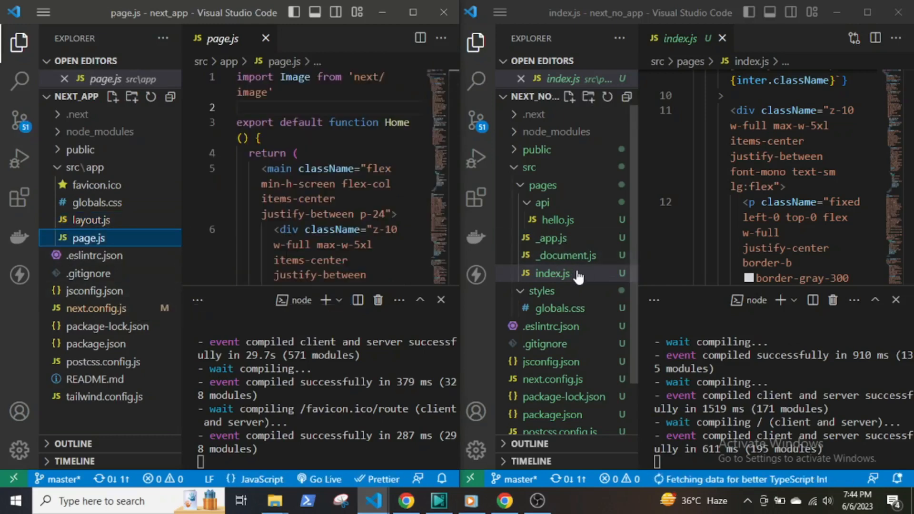
{"action": "mouse_move", "coordinate": [550, 274]}
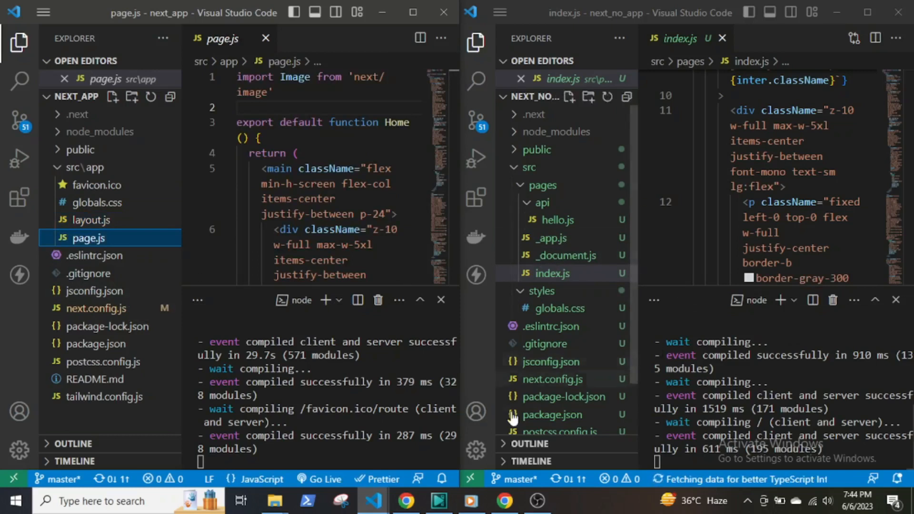
- Create About.js in the pages project and visit /About on the localhost:3001 site
{"action": "type", "text": "abo"}
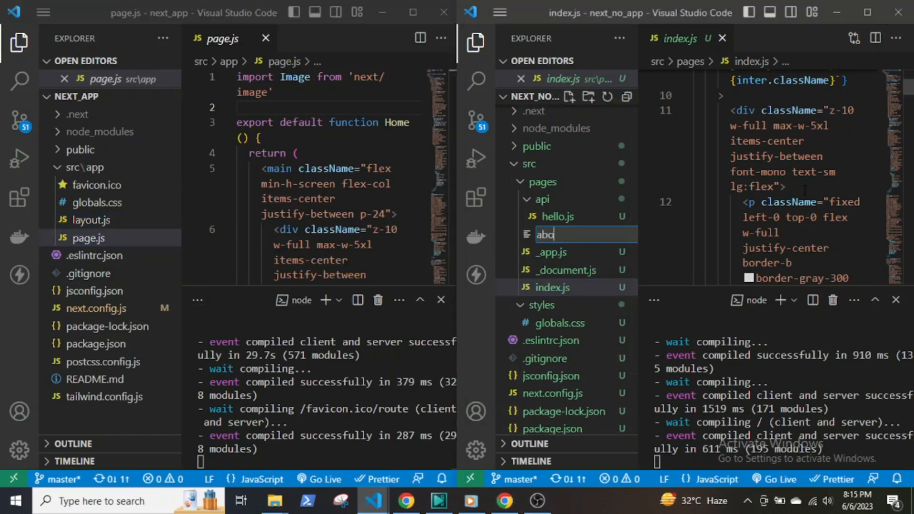
{"action": "type", "text": "About."}
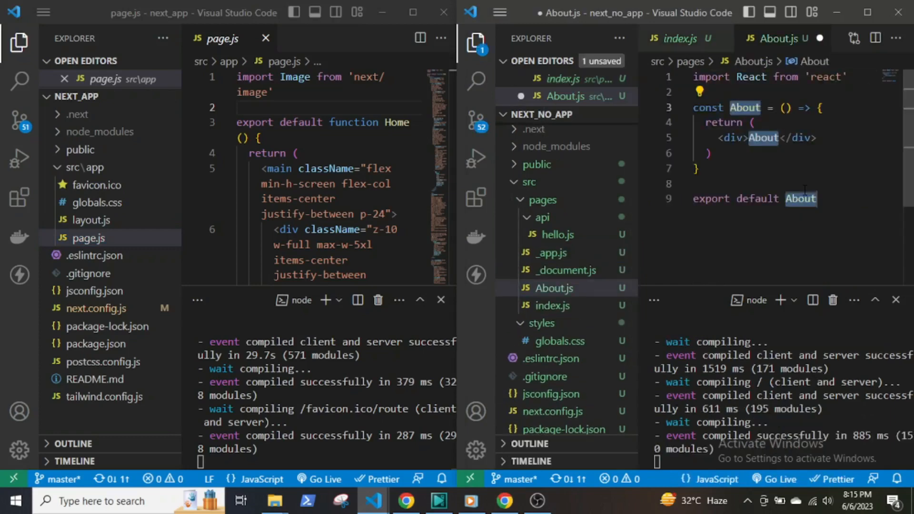
{"action": "left_click", "coordinate": [504, 501]}
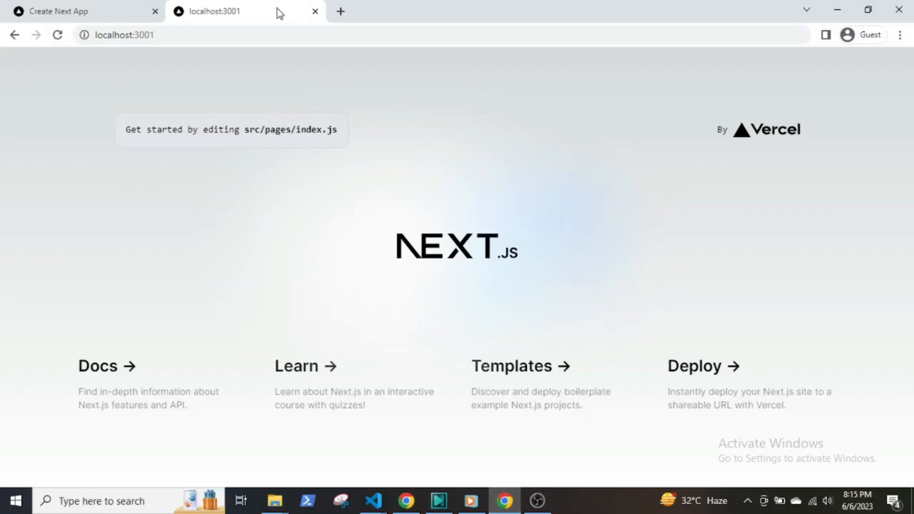
{"action": "type", "text": "/About"}
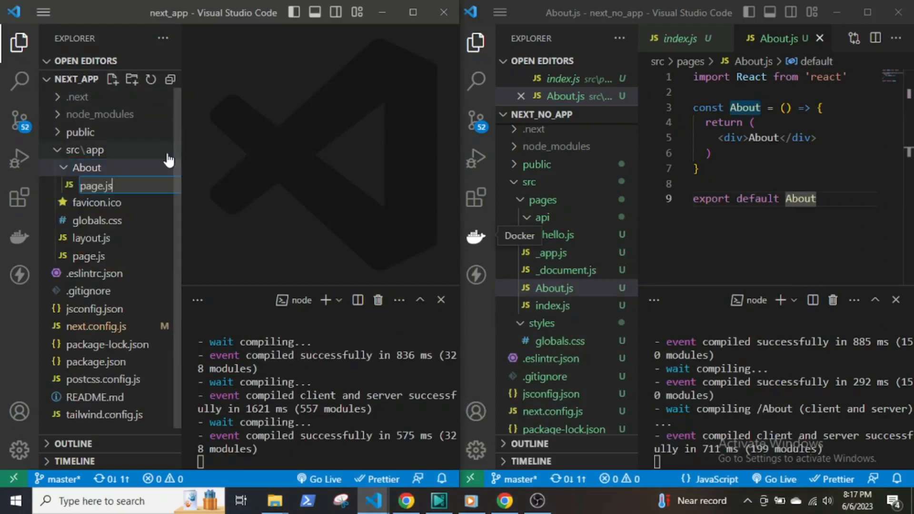
- Write About/page.js exporting an About function that returns <h1>About</h1>
{"action": "type", "text": "export de"}
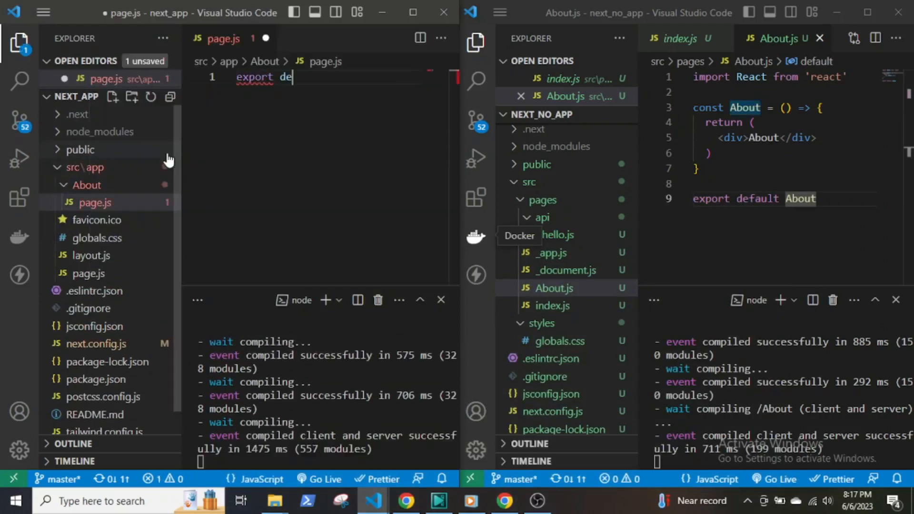
{"action": "type", "text": "fault function"}
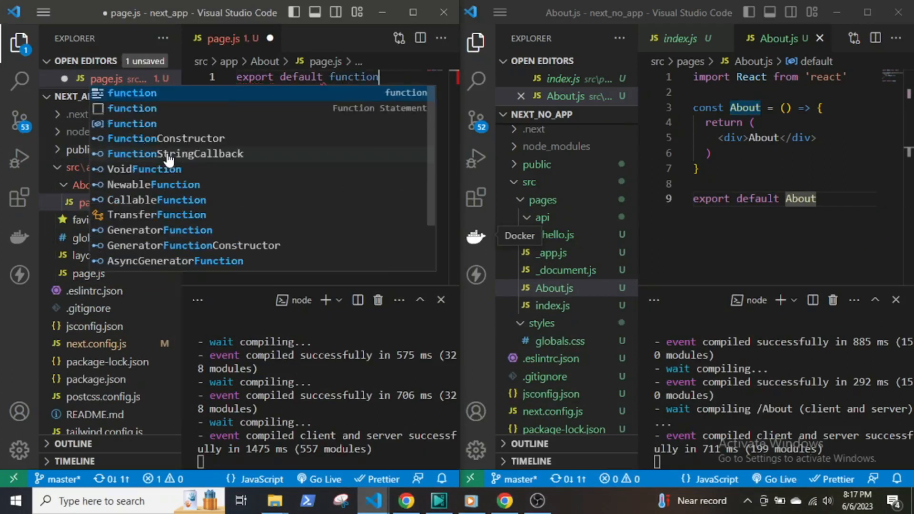
{"action": "type", "text": "About"}
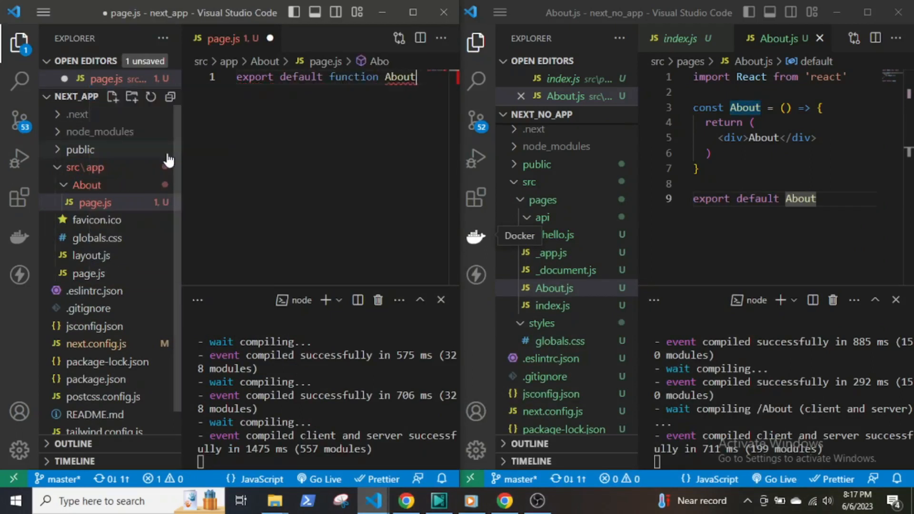
{"action": "type", "text": "(){"}
{"action": "type", "text": "return("}
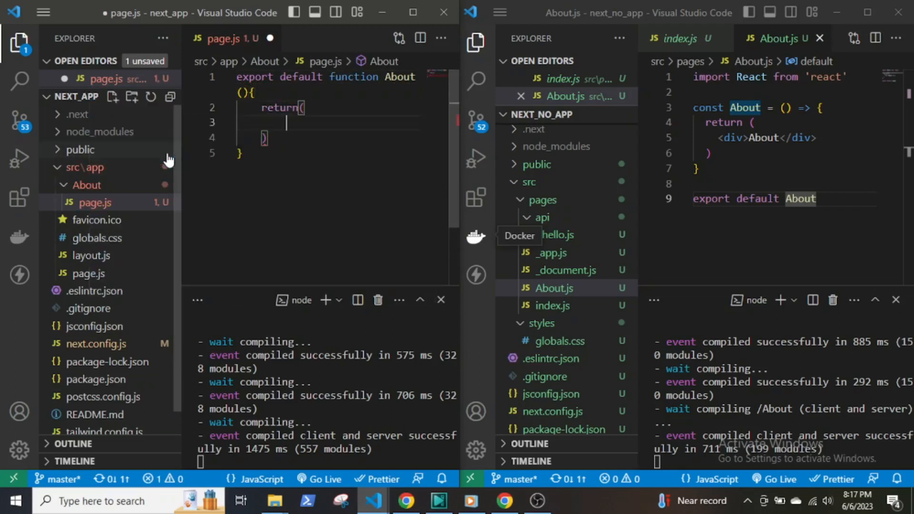
{"action": "type", "text": "<h1>About</h1>"}
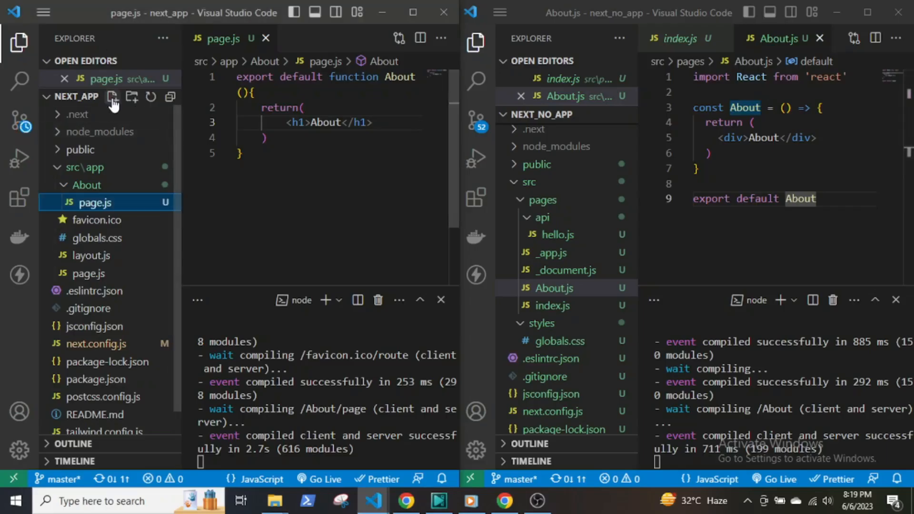
{"action": "left_click", "coordinate": [113, 97]}
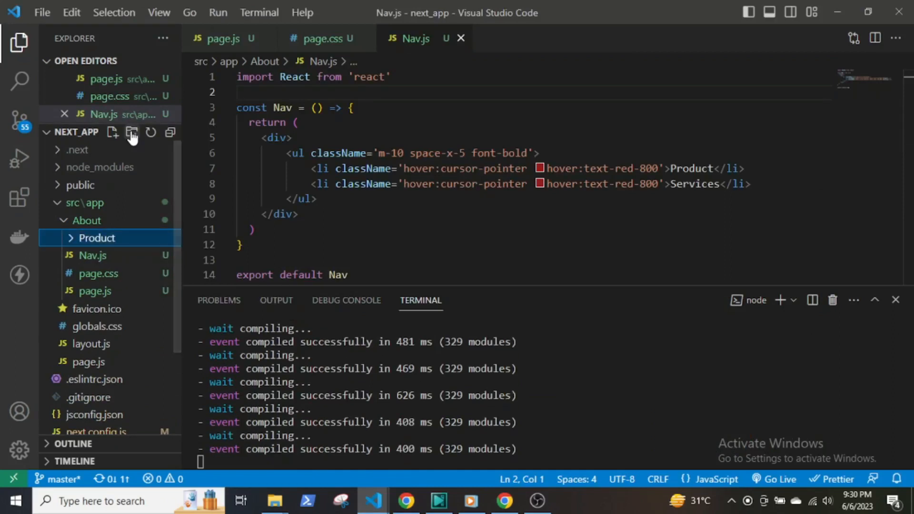
- Add route folders under About with headings for Product and Services
{"action": "left_click", "coordinate": [131, 133]}
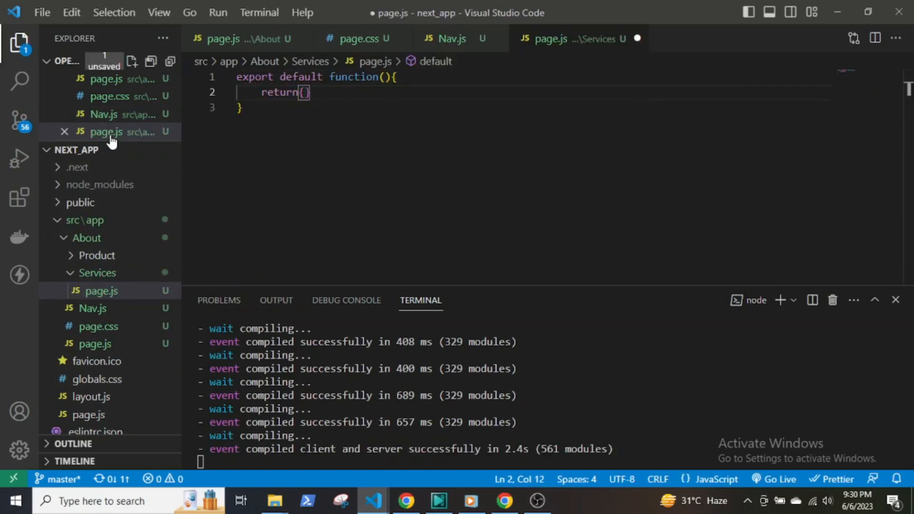
{"action": "type", "text": "h1.te"}
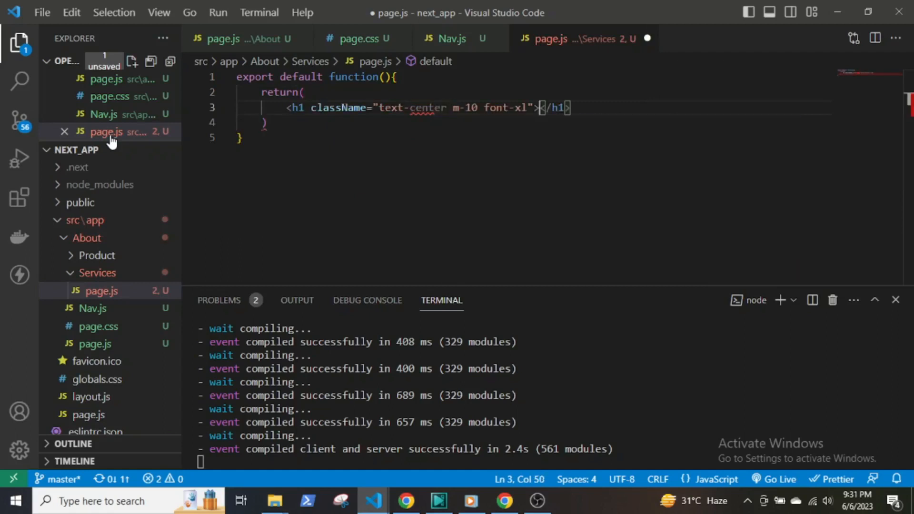
{"action": "type", "text": "Product"}
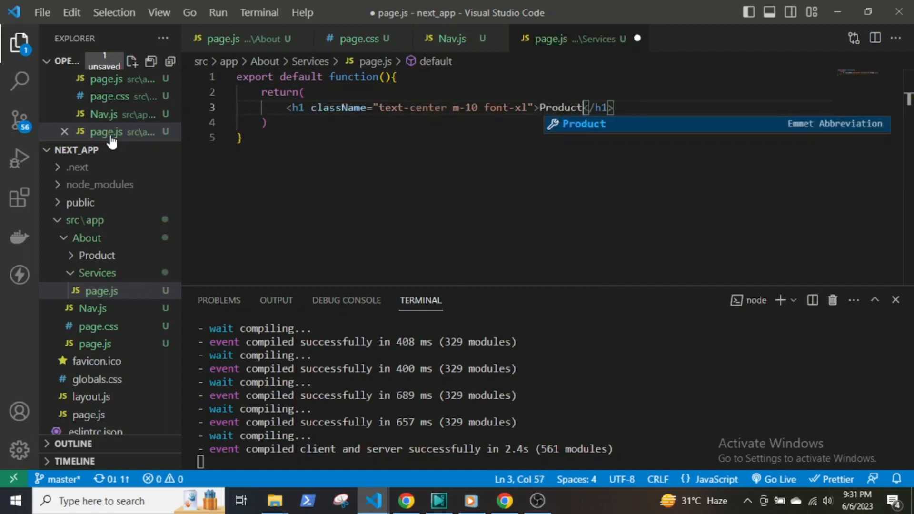
{"action": "type", "text": "Services"}
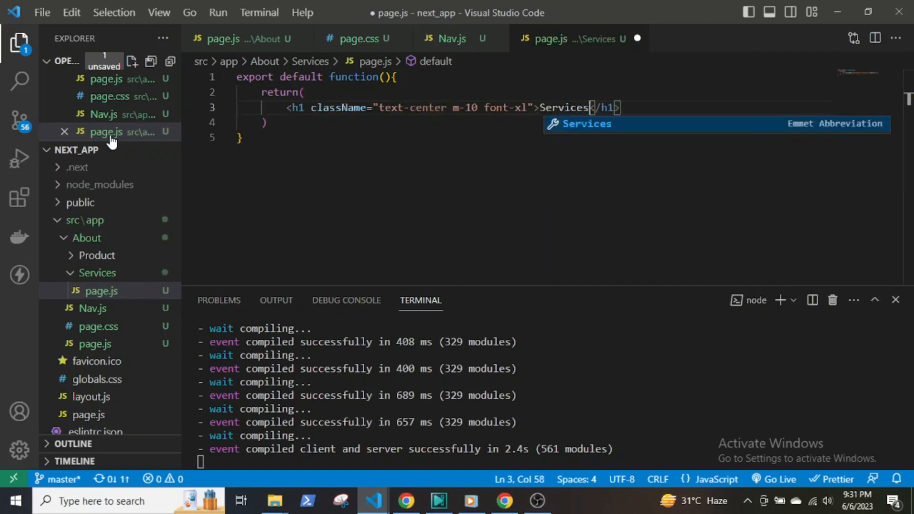
- Create a page.js inside the Product folder rendering a Product heading
{"action": "left_click", "coordinate": [95, 255]}
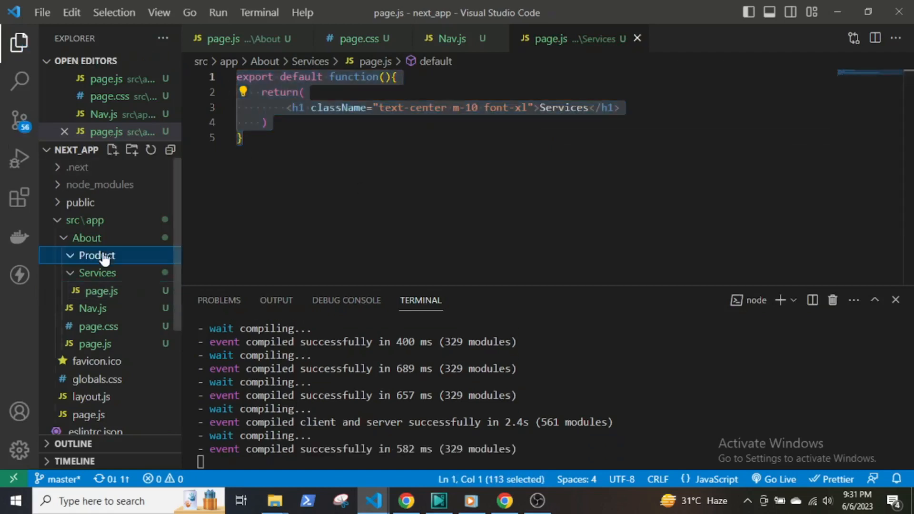
{"action": "left_click", "coordinate": [113, 149]}
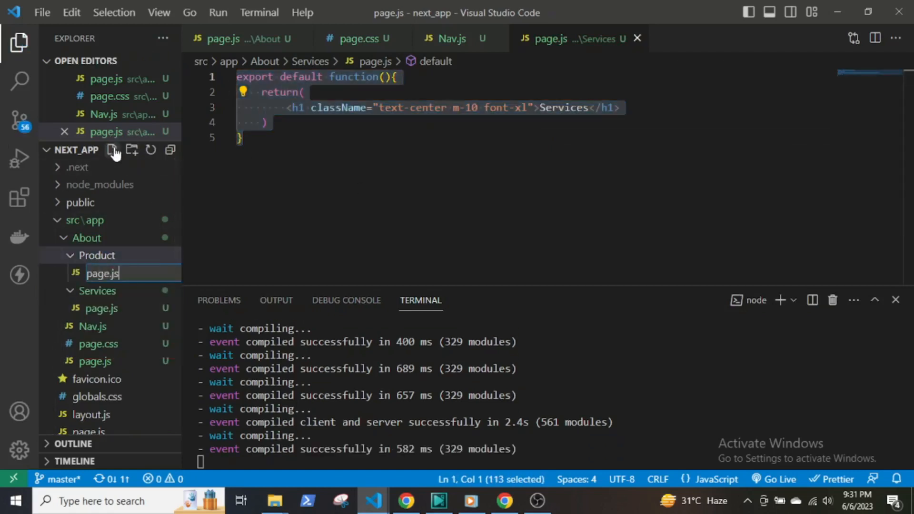
{"action": "type", "text": "Produc"}
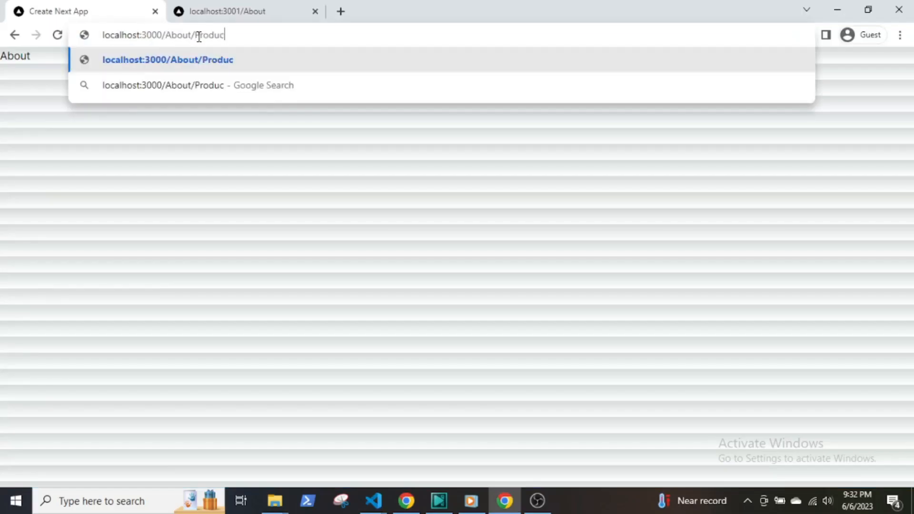
- Load localhost:3000/About/Product, then head to /About/Services in Chrome
{"action": "key", "text": "Enter"}
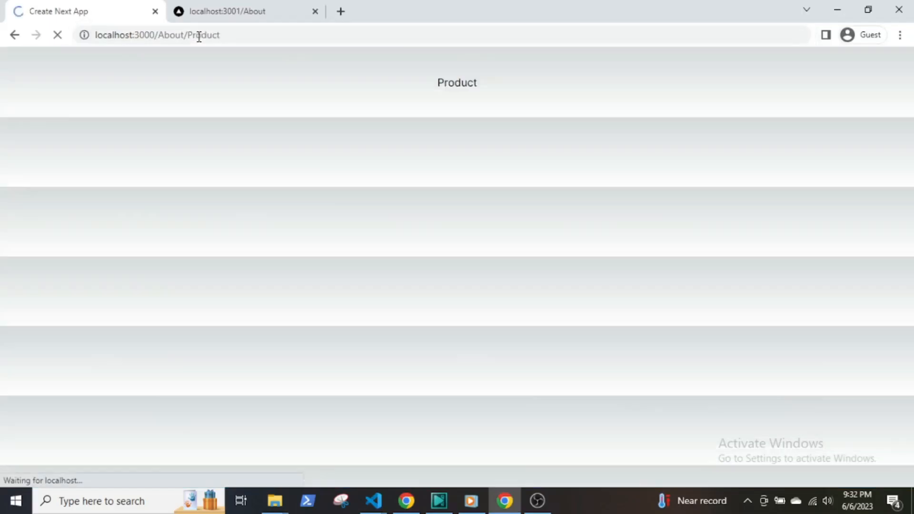
{"action": "type", "text": "localhost:3000/About/Services"}
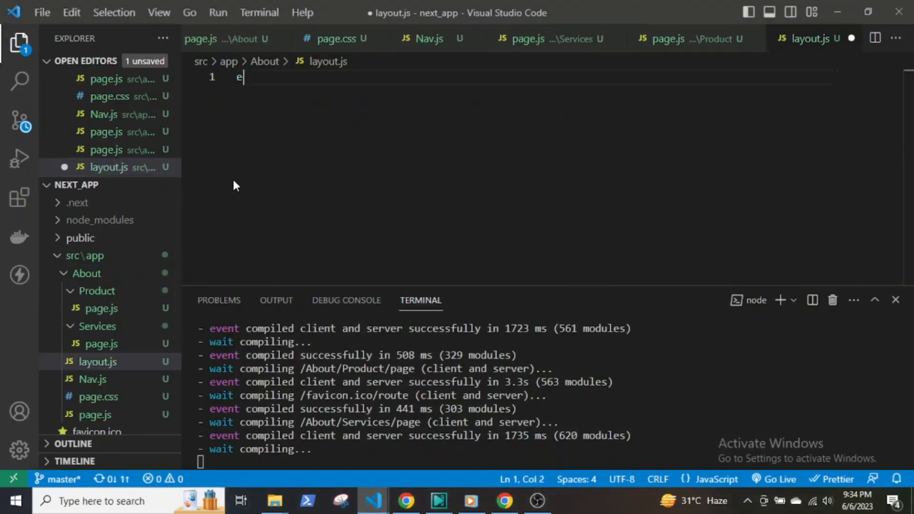
- Write AboutLayout with html lang="en", body, {children}, and render the imported Nav above them
{"action": "type", "text": "xport default function"}
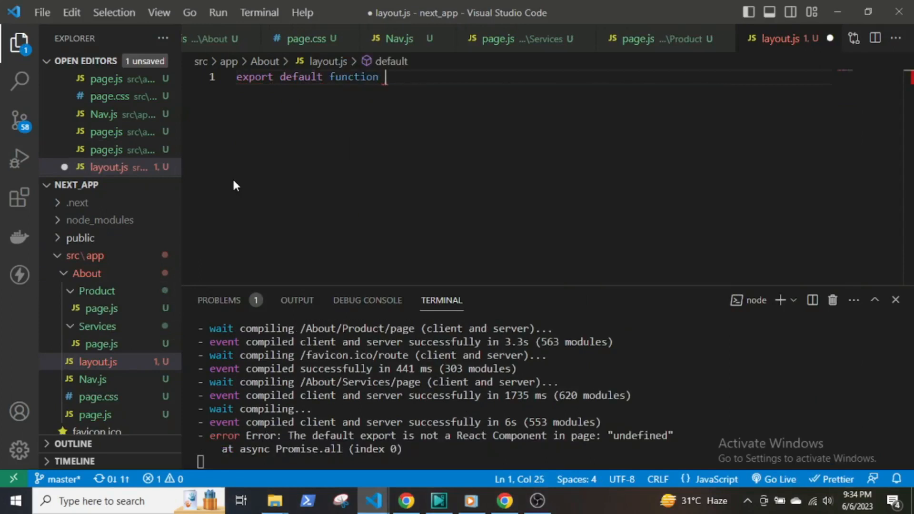
{"action": "type", "text": "AboutLayout({ children }){"}
{"action": "type", "text": "<html>"}
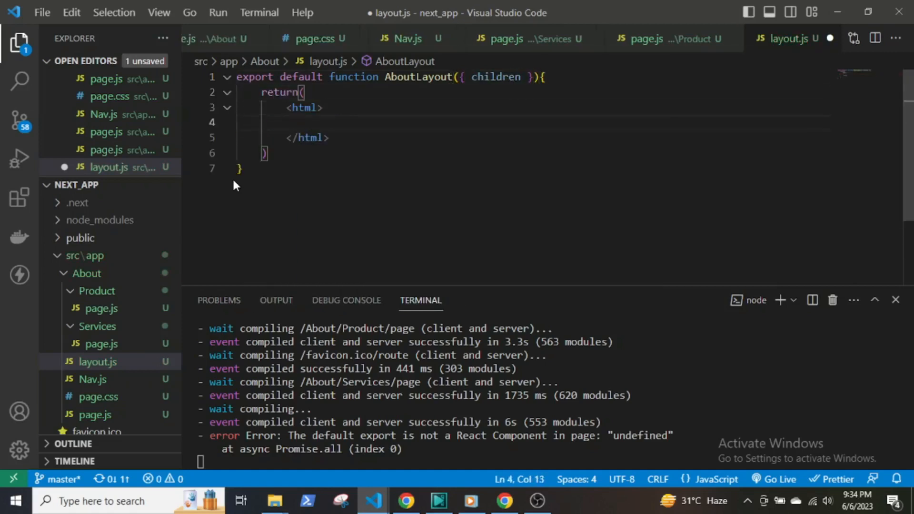
{"action": "type", "text": "<body>{}</body>"}
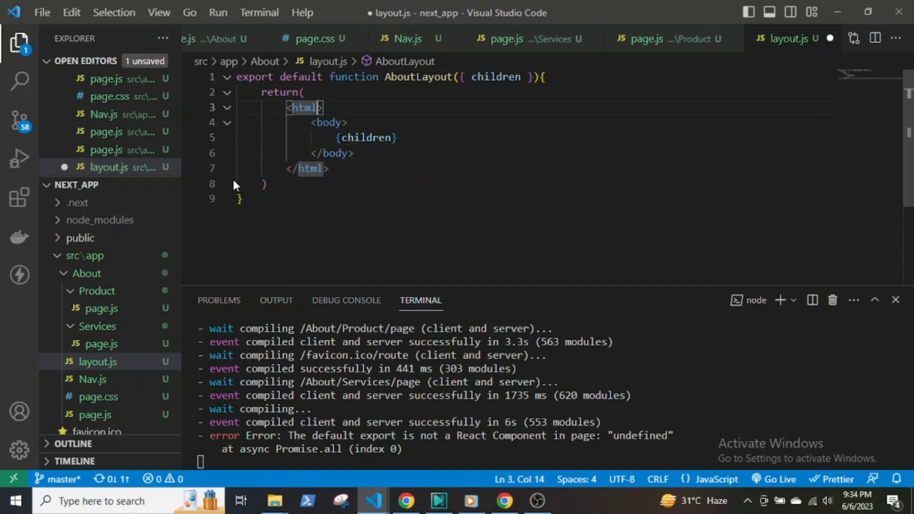
{"action": "type", "text": "lang=\"en\""}
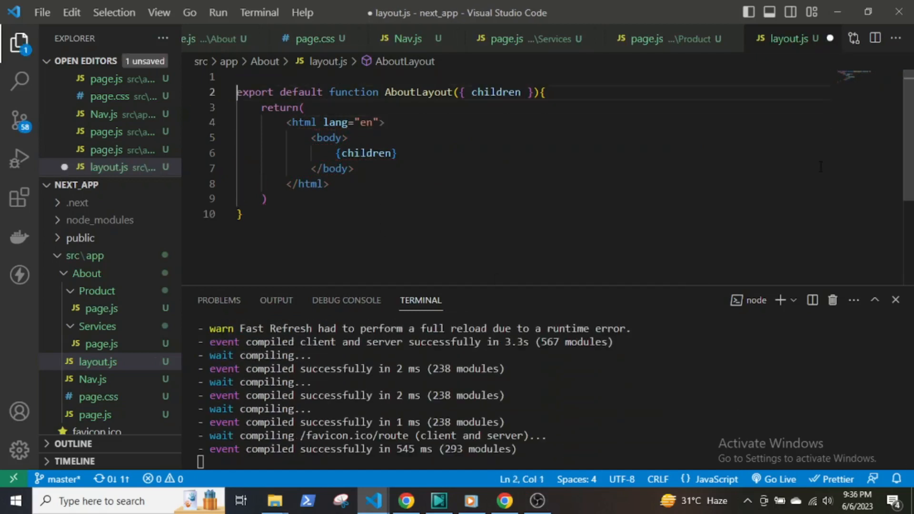
{"action": "type", "text": "import Nav from \"./Nav\""}
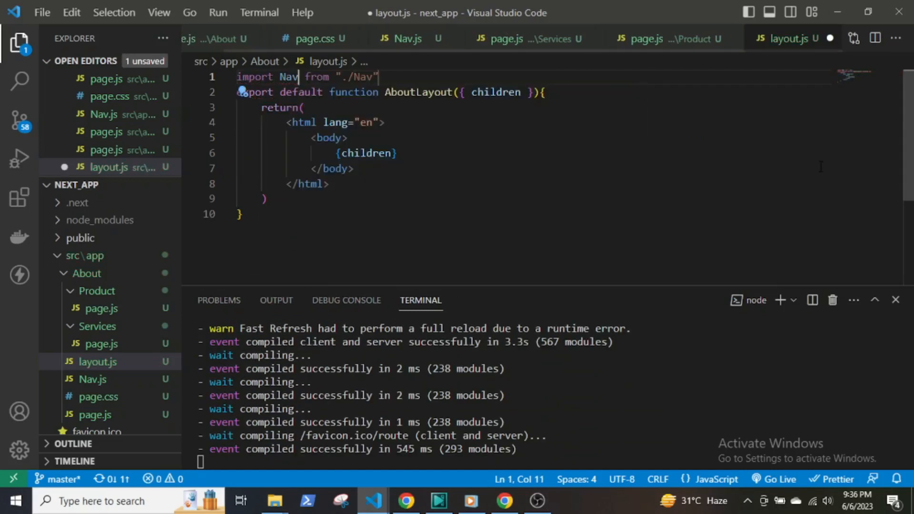
{"action": "type", "text": "<Nav/>"}
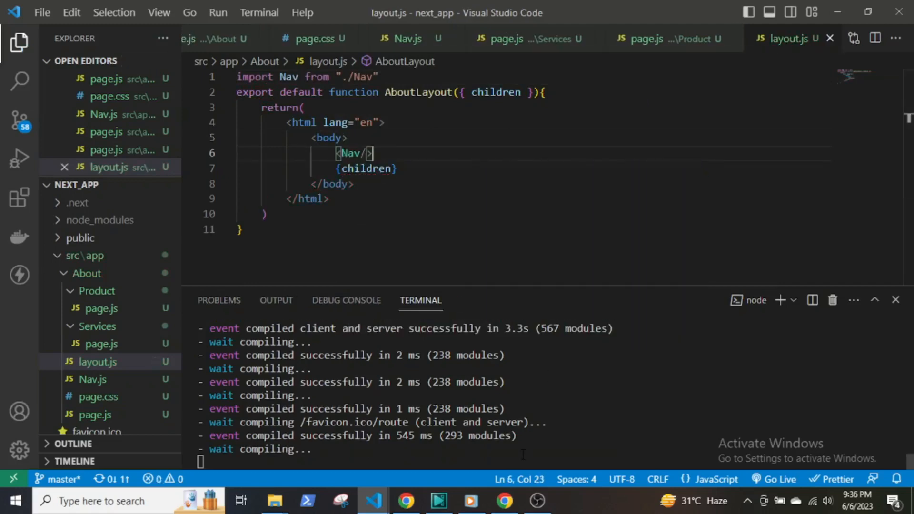
- Check the Product/Services nav on /About/Services and /About/Product, then return to VS Code
{"action": "left_click", "coordinate": [504, 501]}
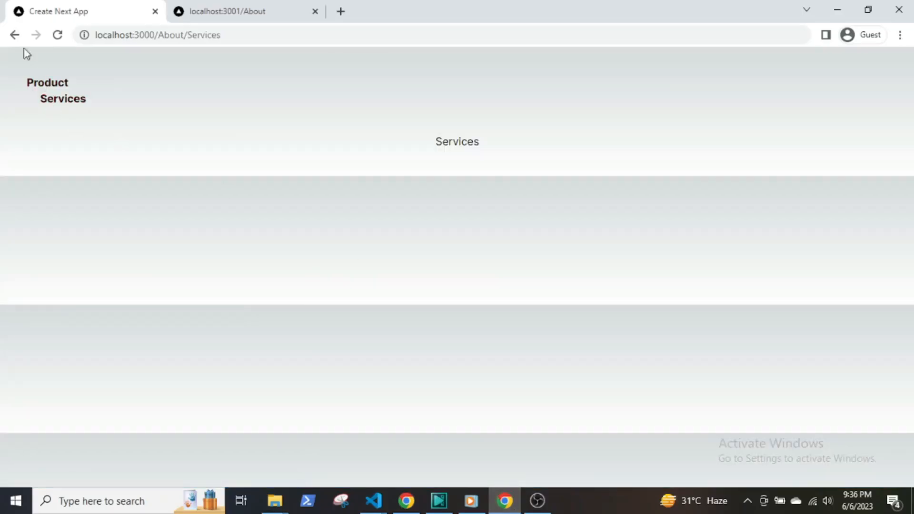
{"action": "type", "text": "localhost:3000/About/Product"}
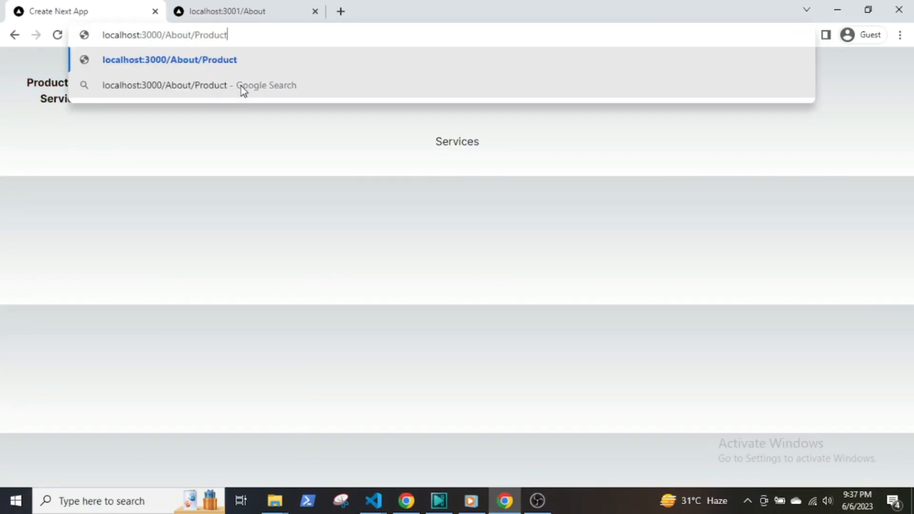
{"action": "key", "text": "Backspace"}
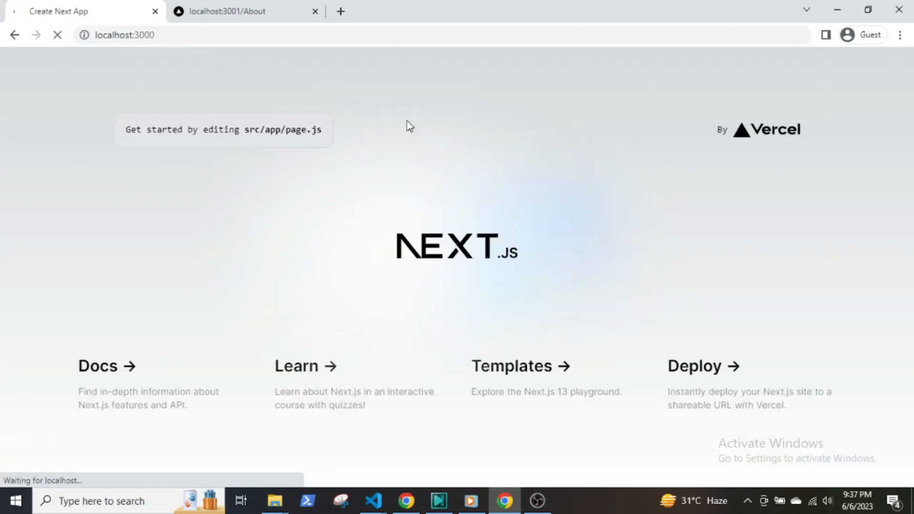
{"action": "left_click", "coordinate": [373, 501]}
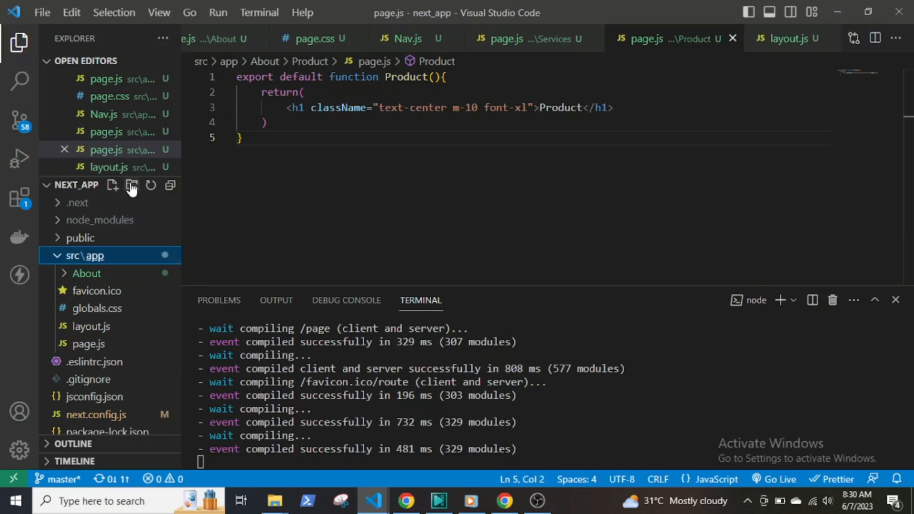
- Create a Users/[id] folder under src/app with a new page.js file
{"action": "left_click", "coordinate": [131, 184]}
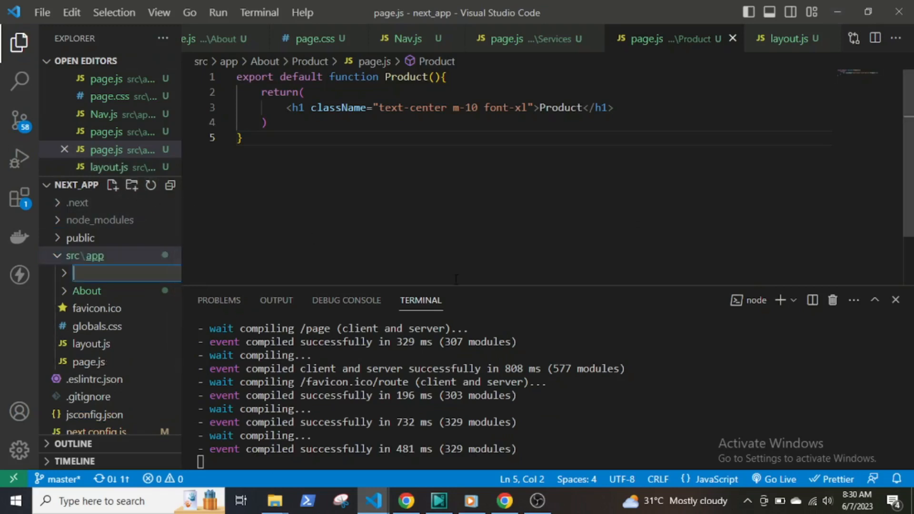
{"action": "type", "text": "Users"}
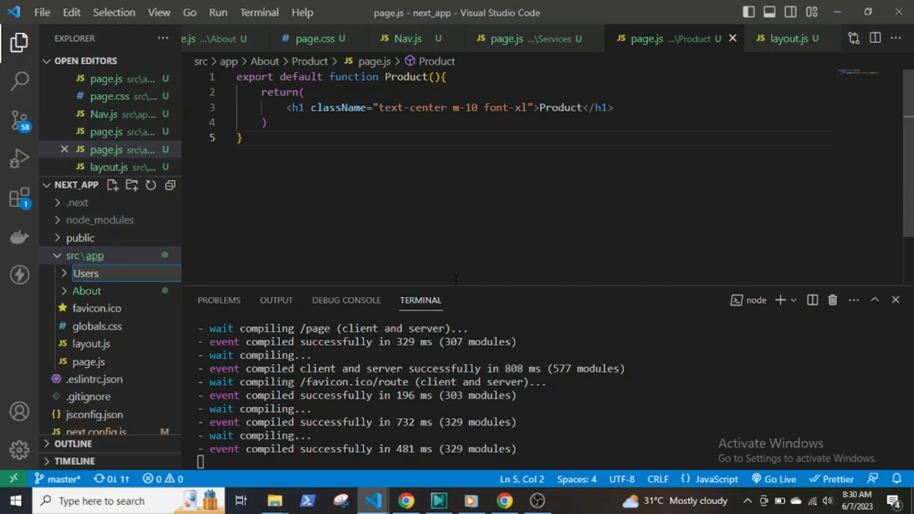
{"action": "type", "text": "/"}
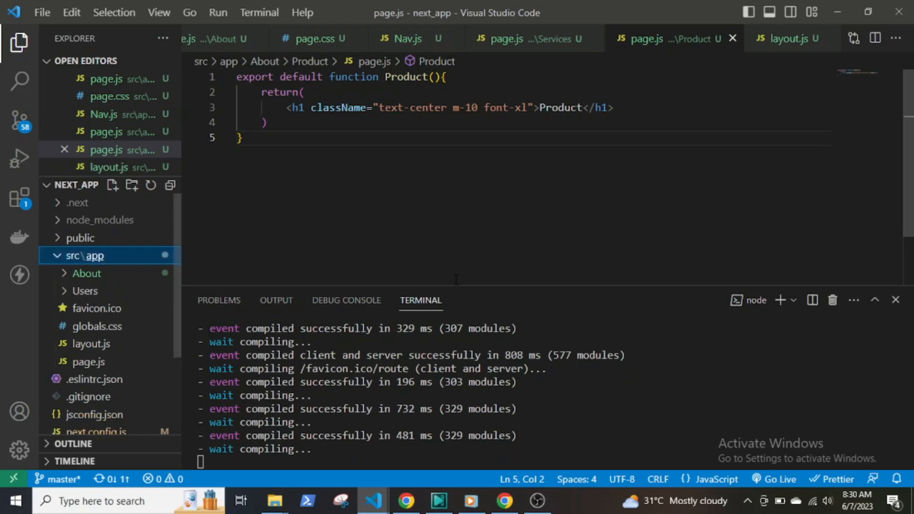
{"action": "left_click", "coordinate": [86, 273]}
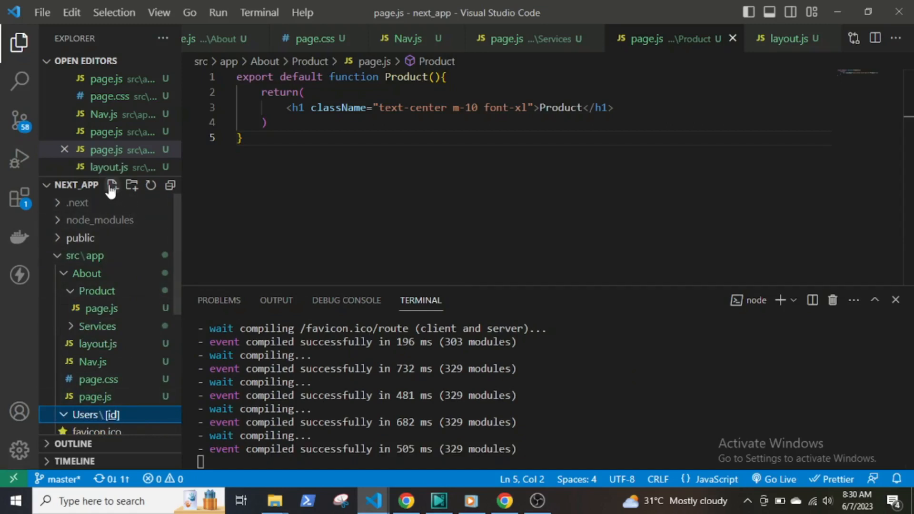
{"action": "left_click", "coordinate": [131, 185]}
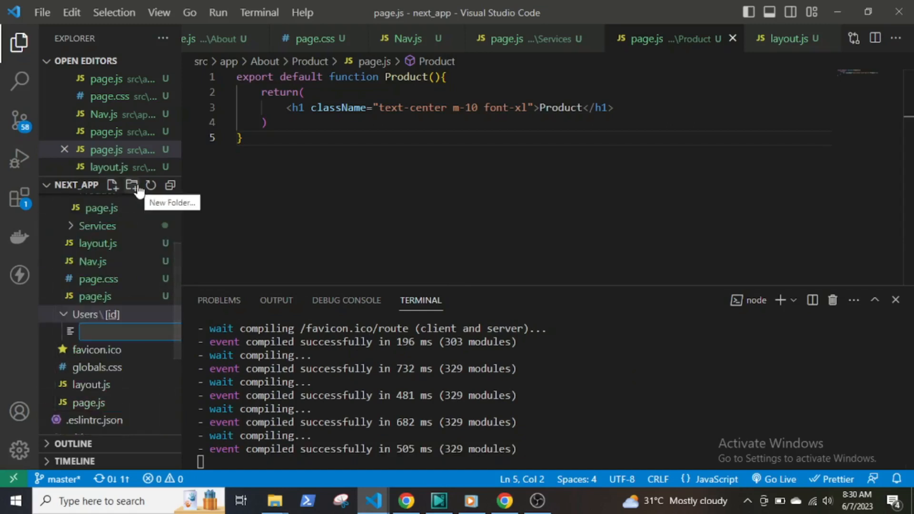
{"action": "type", "text": "page.js"}
{"action": "type", "text": "export"}
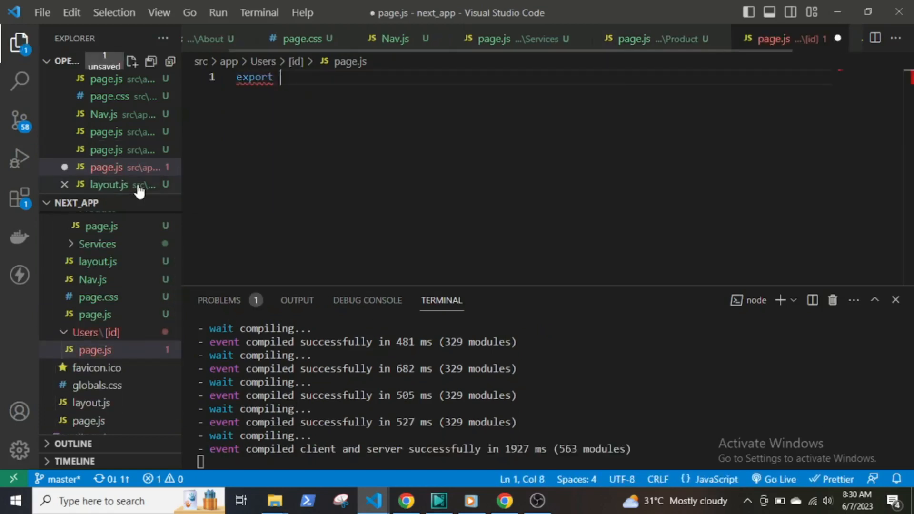
- Export a default Users function returning <h1>Users</h1>
{"action": "type", "text": "default function Users(){"}
{"action": "type", "text": "retur"}
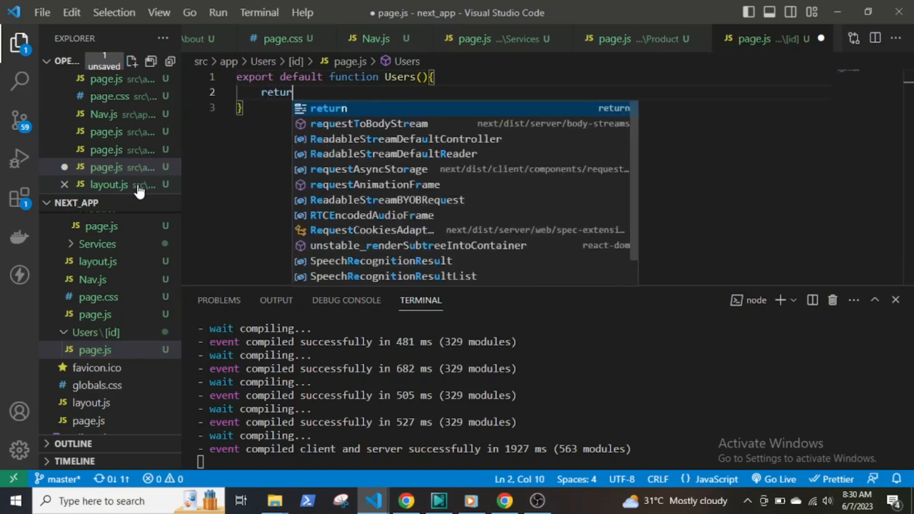
{"action": "type", "text": "("}
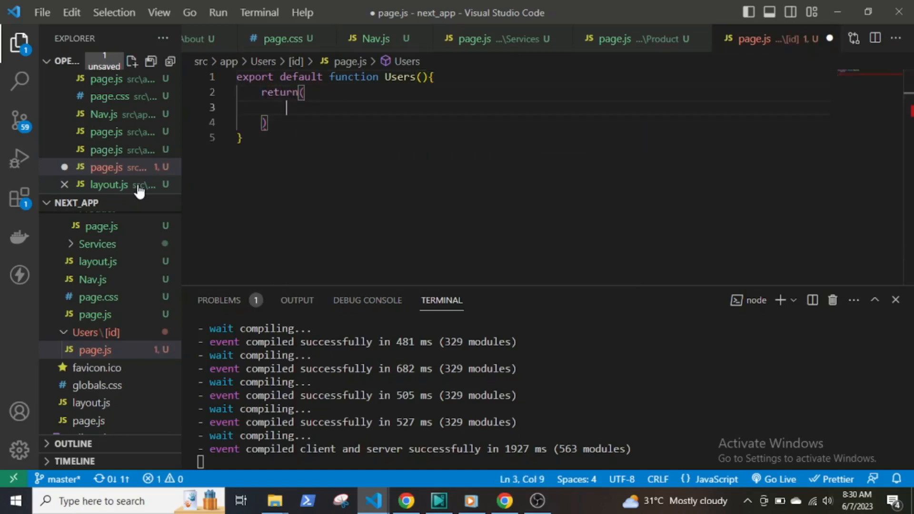
{"action": "type", "text": "<h1>Users</h1>"}
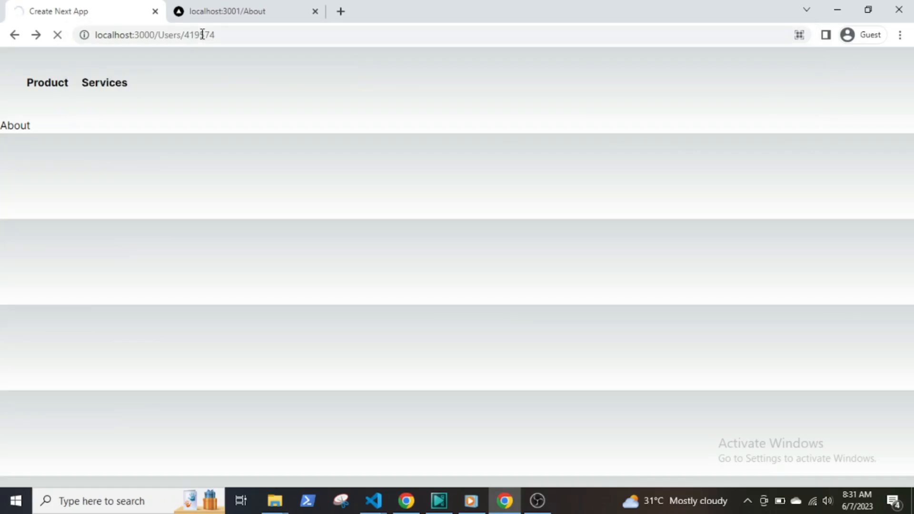
- Accept ({params}) in Users and render Users ID: {params.id} in the heading, then save
{"action": "left_click", "coordinate": [372, 501]}
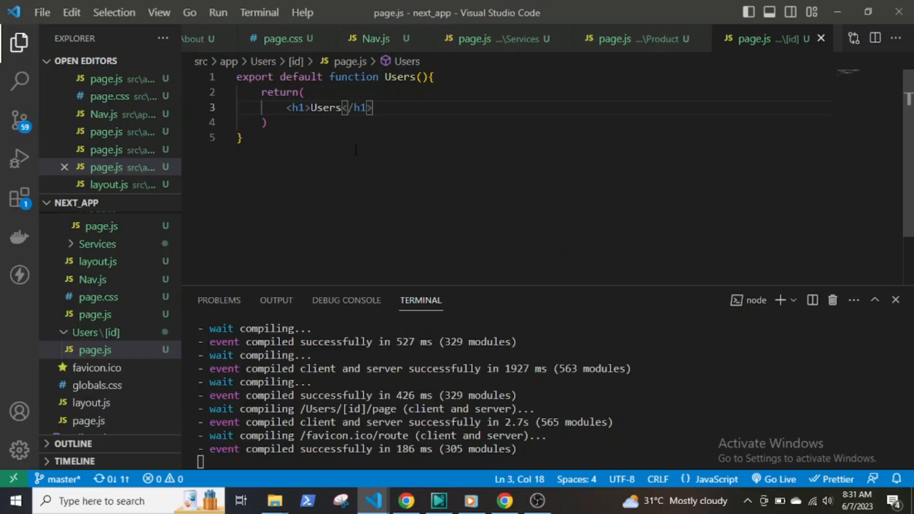
{"action": "type", "text": "{}"}
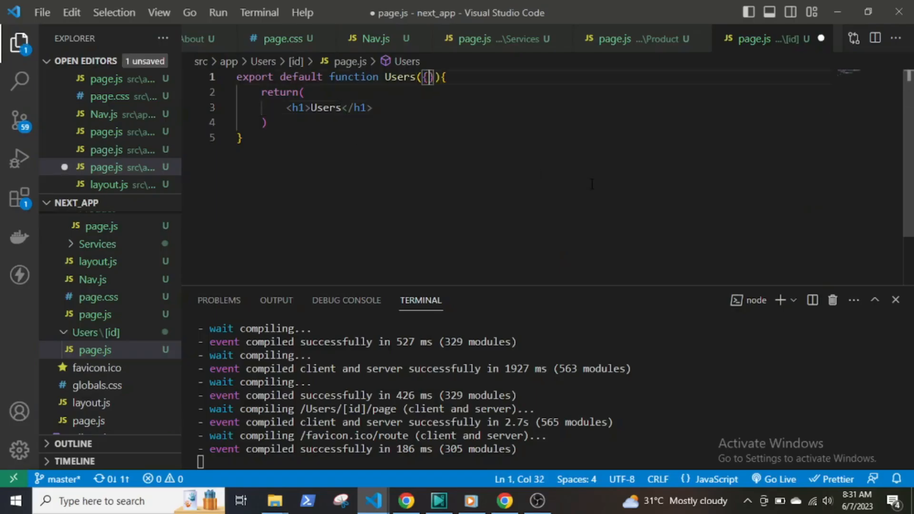
{"action": "type", "text": "params"}
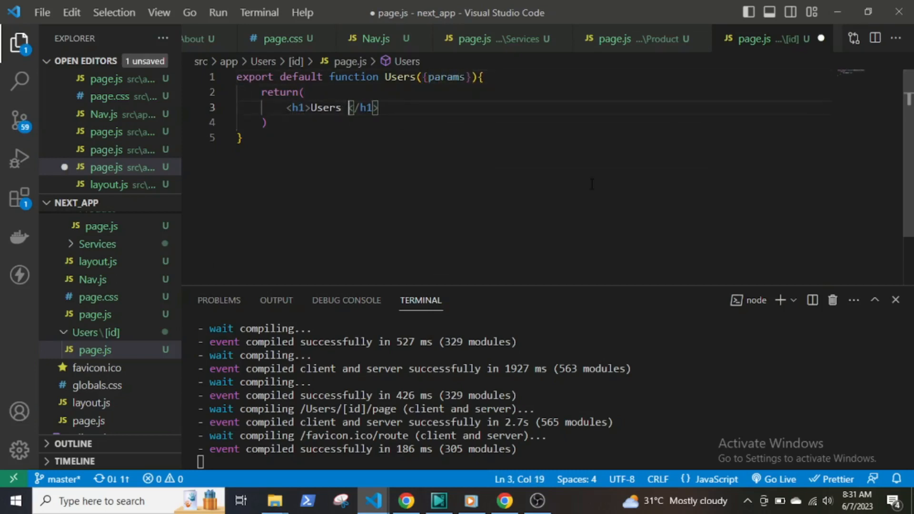
{"action": "type", "text": "ID: {params.id"}
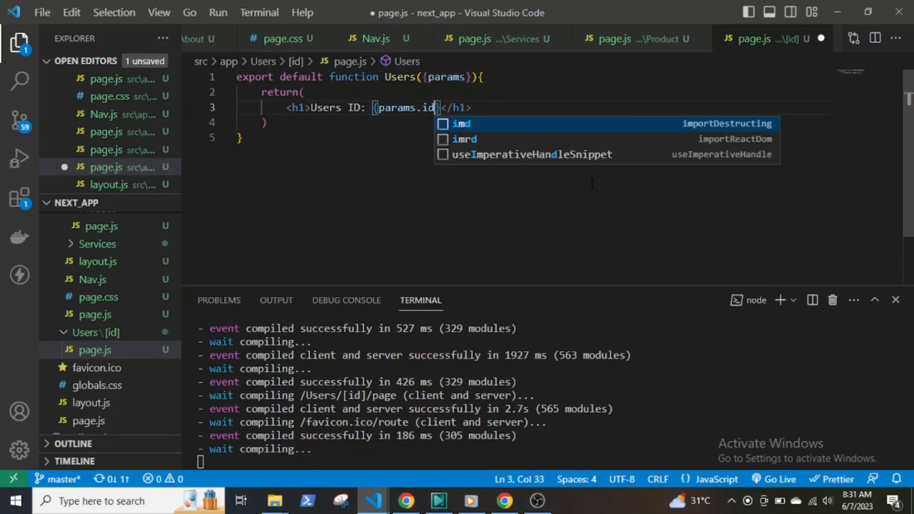
{"action": "key", "text": "ctrl+s"}
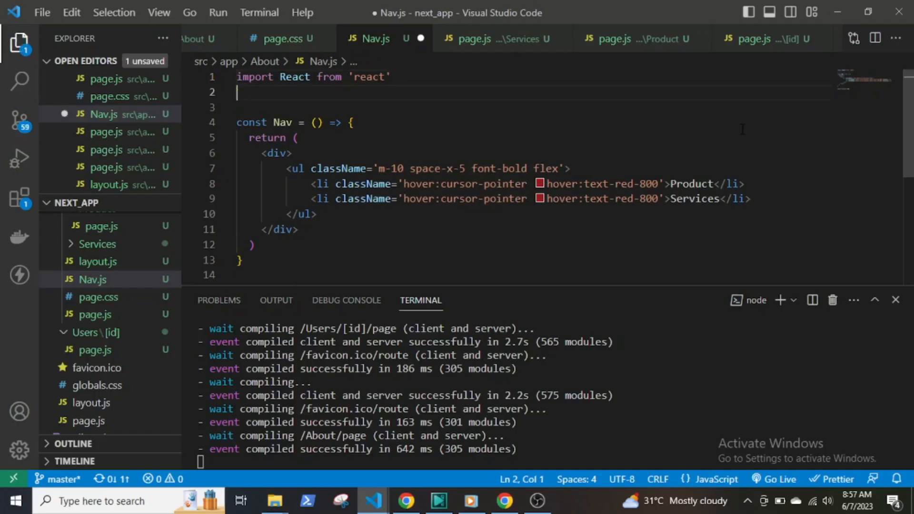
- Import Link from 'next/link' and useRouter from 'next/navigation' in Nav.js
{"action": "type", "text": "import"}
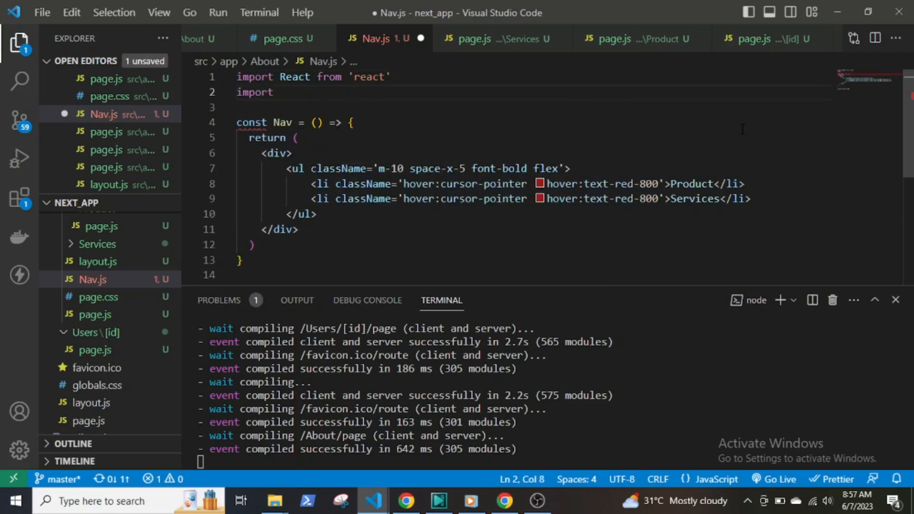
{"action": "type", "text": "Link from 'next/link'"}
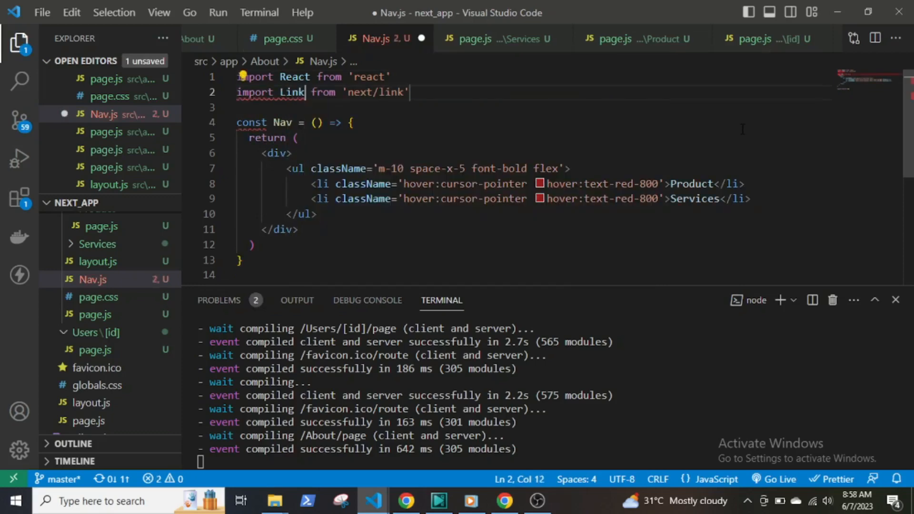
{"action": "type", "text": "import"}
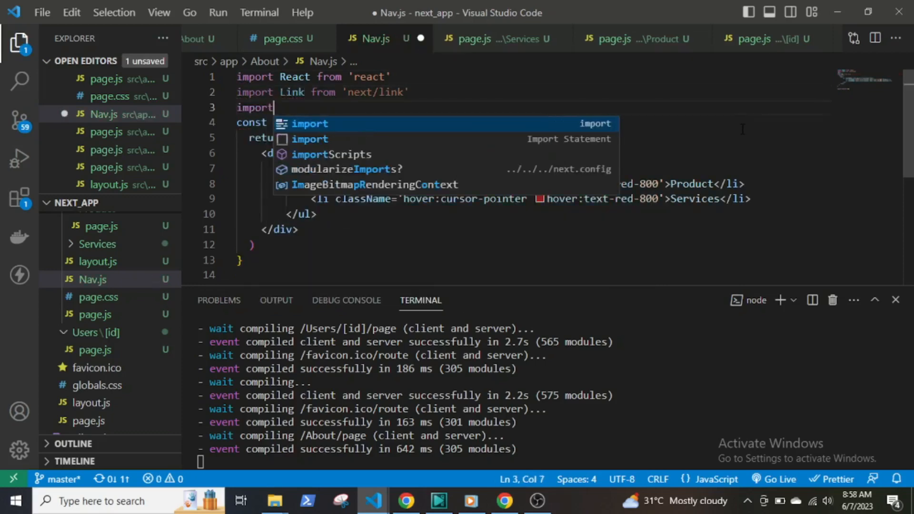
{"action": "type", "text": "{u"}
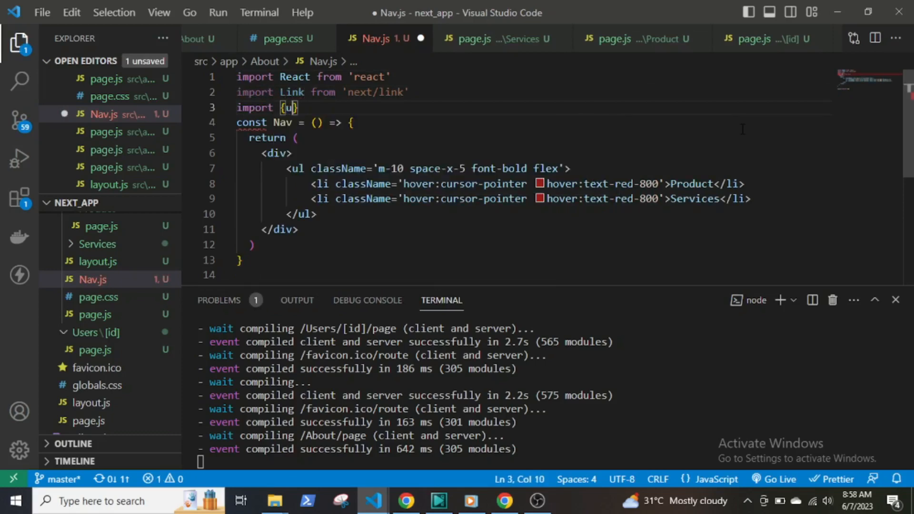
{"action": "type", "text": "seRouter"}
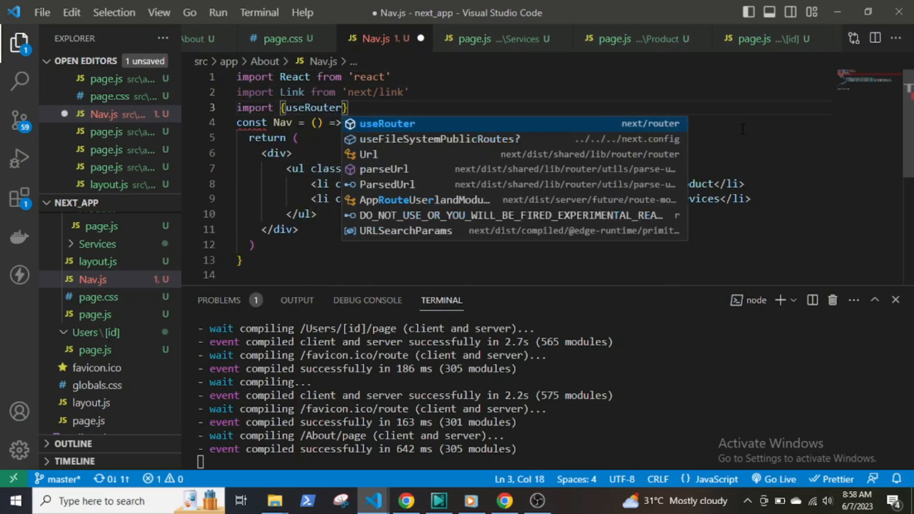
{"action": "key", "text": "Tab"}
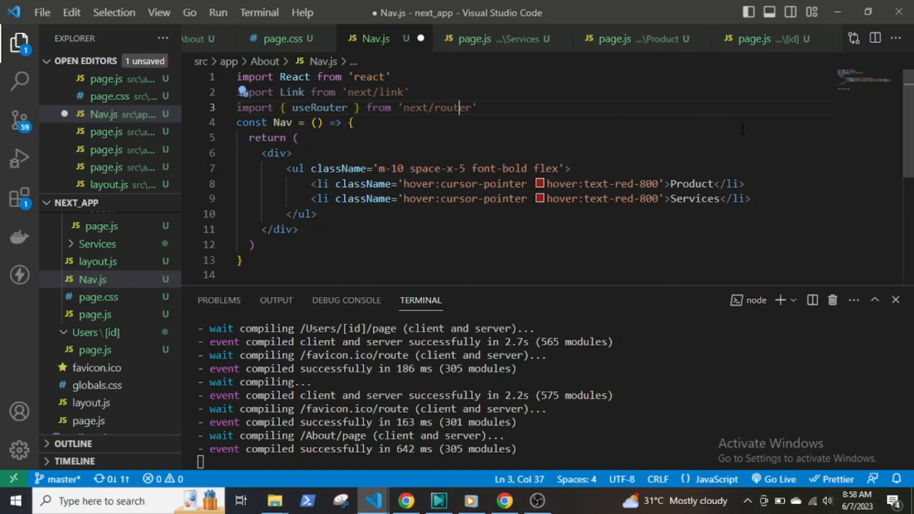
- Add a Link with href="/About/Product" wrapping the Product nav item
{"action": "type", "text": "navigation"}
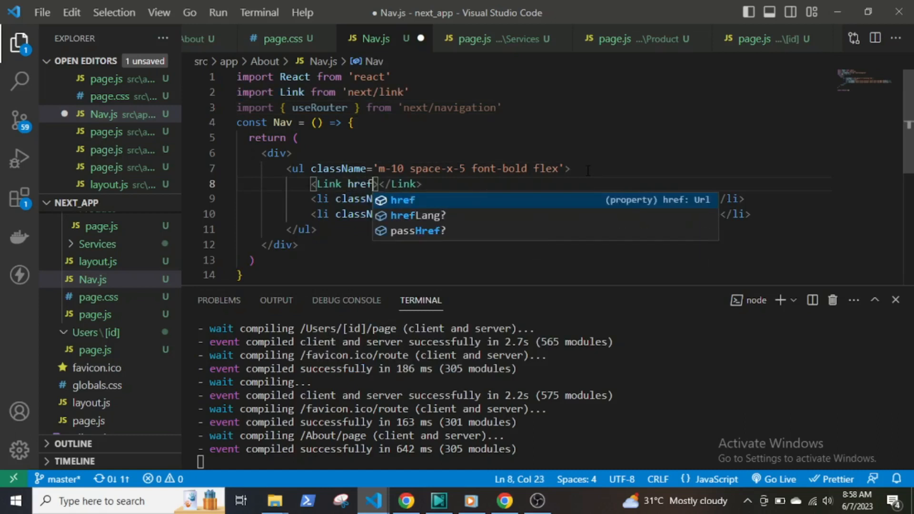
{"action": "type", "text": "=\""}
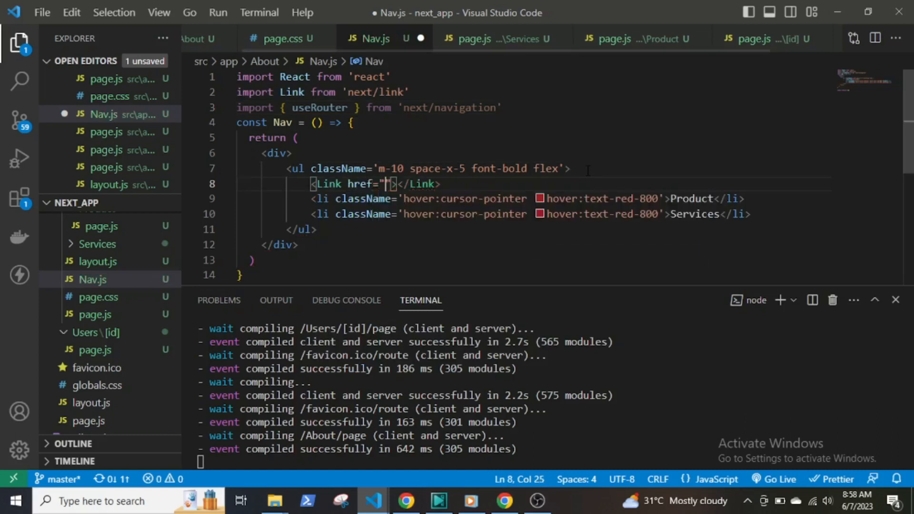
{"action": "type", "text": "/About/"}
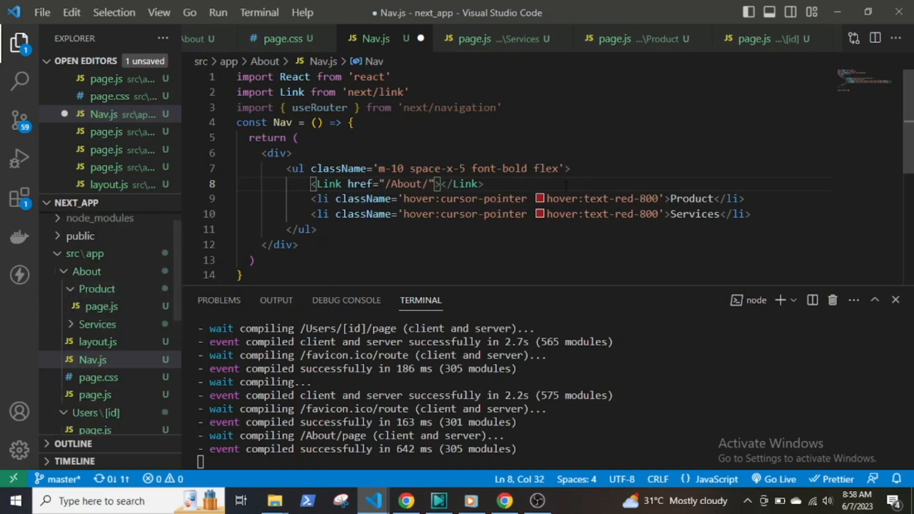
{"action": "type", "text": "Product"}
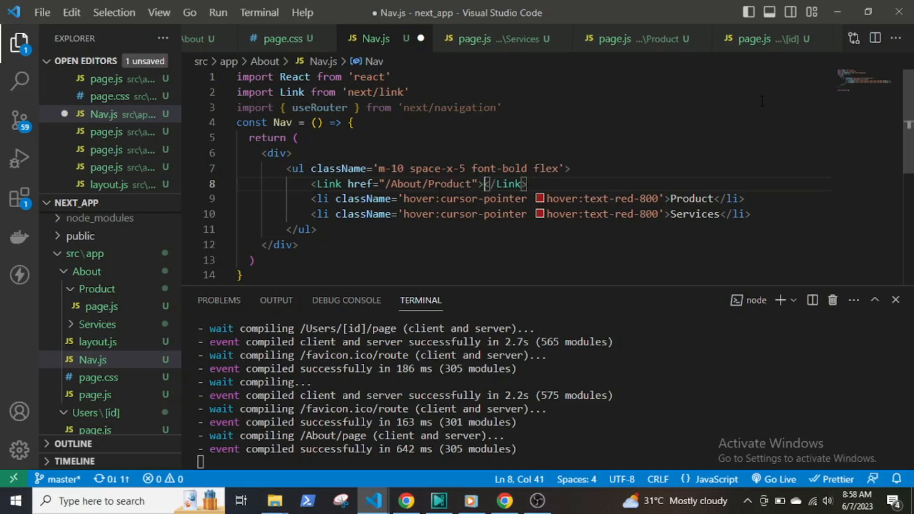
{"action": "key", "text": "Enter"}
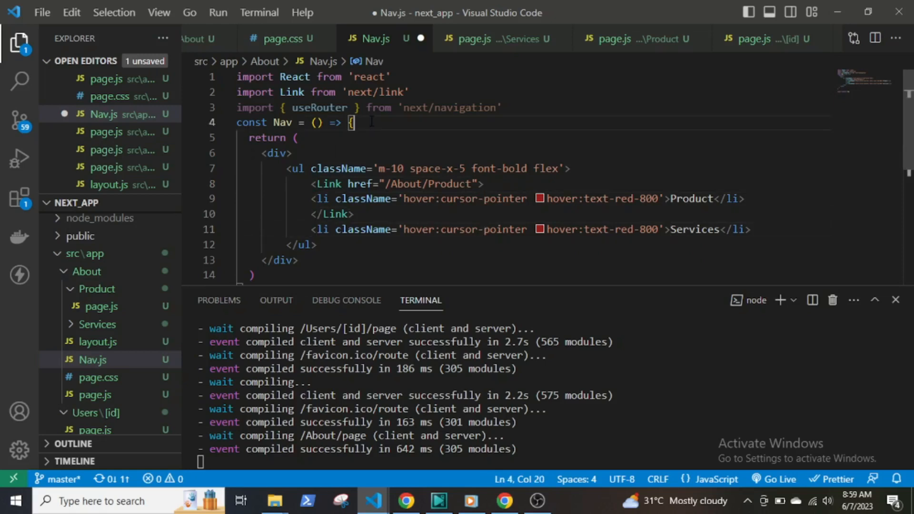
- Declare const router = useRouter() and give Services an onClick pushing 'About/Services', then save
{"action": "type", "text": "const router = useRouter("}
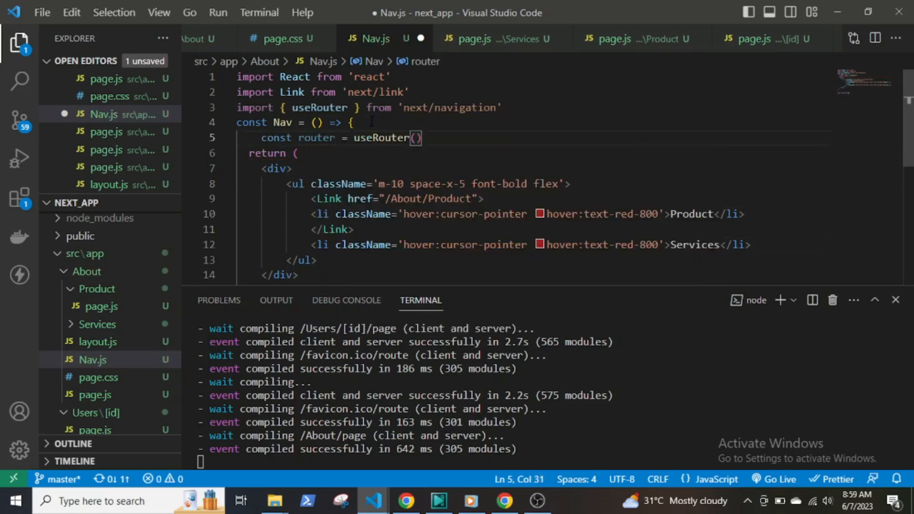
{"action": "type", "text": "onClick={()=>router.push('"}
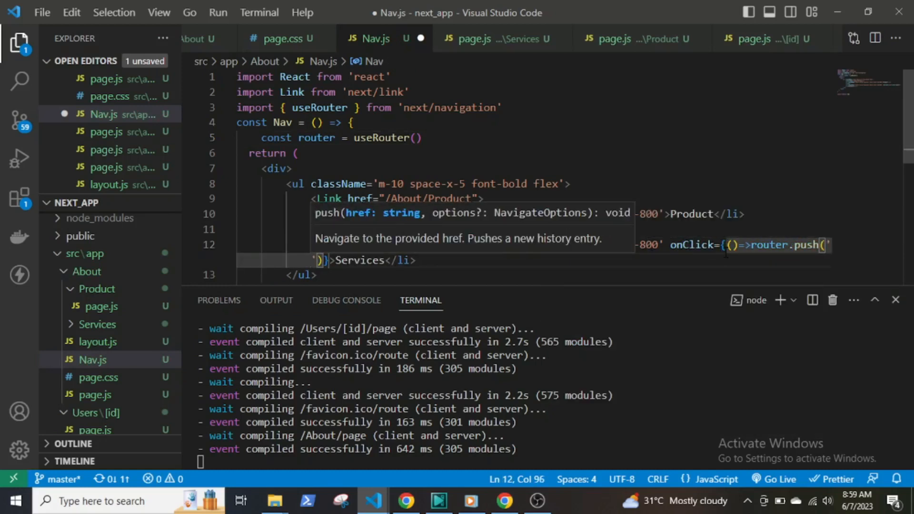
{"action": "type", "text": "A"}
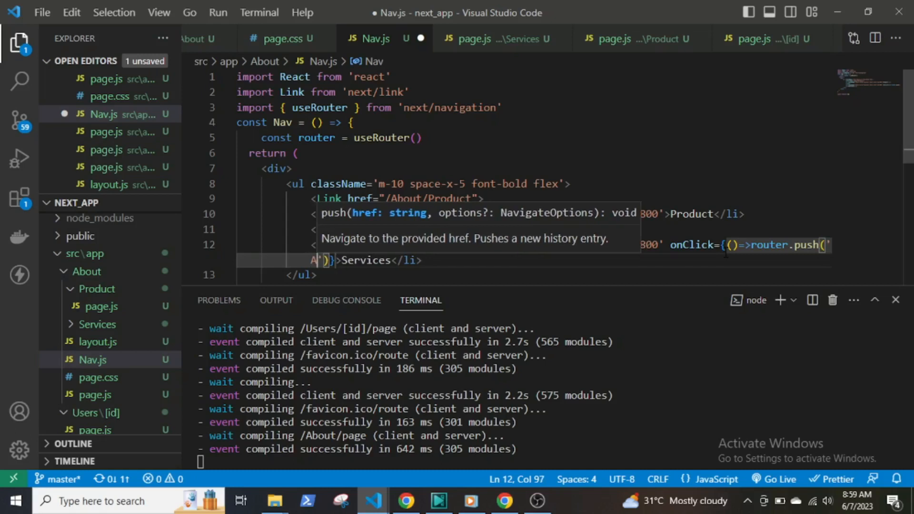
{"action": "type", "text": "bout"}
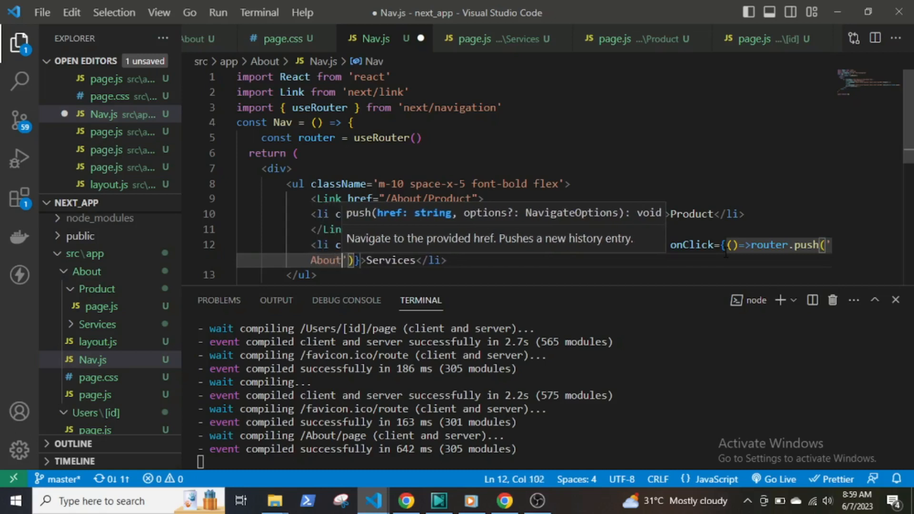
{"action": "type", "text": "/Services"}
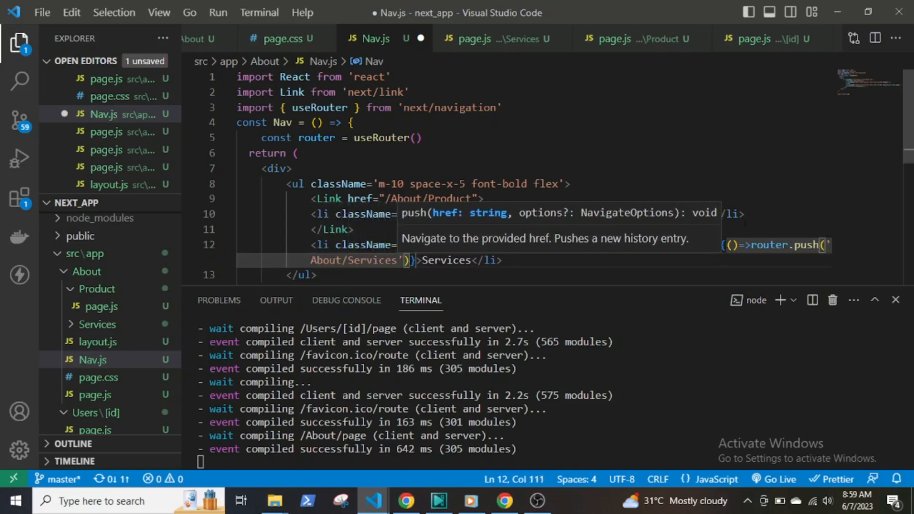
{"action": "key", "text": "ctrl+s"}
{"action": "type", "text": "\"use client\""}
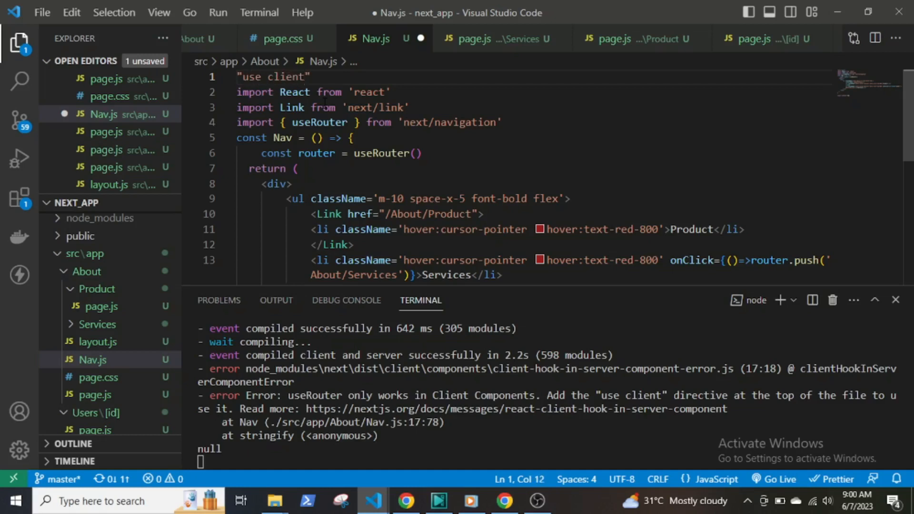
- Save Nav.js with the "use client" directive and switch to Chrome to test
{"action": "key", "text": "ctrl+s"}
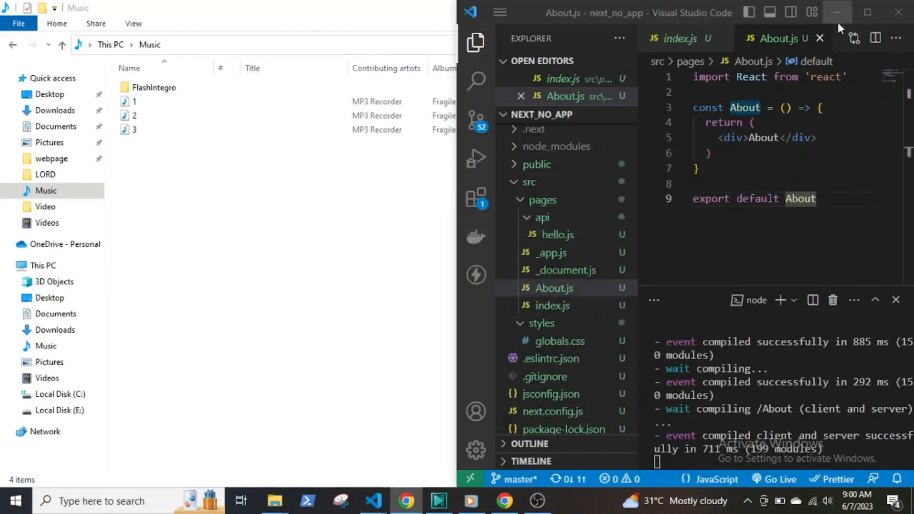
{"action": "mouse_move", "coordinate": [838, 11]}
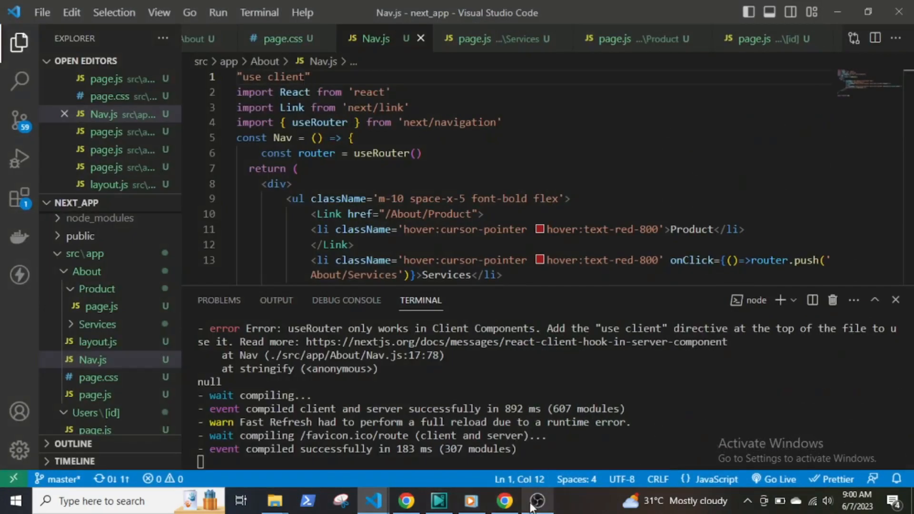
{"action": "left_click", "coordinate": [504, 501]}
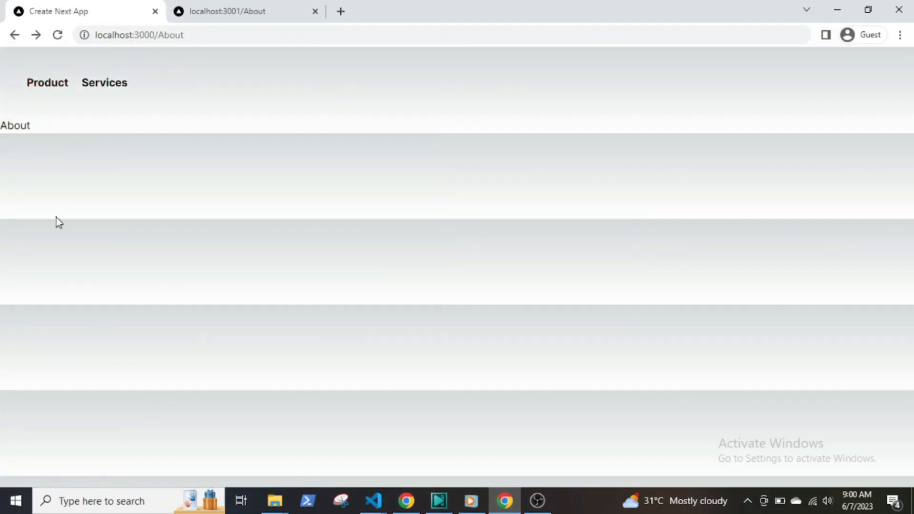
- Navigate via the nav links to /About/Product and then /About/Services
{"action": "left_click", "coordinate": [48, 82]}
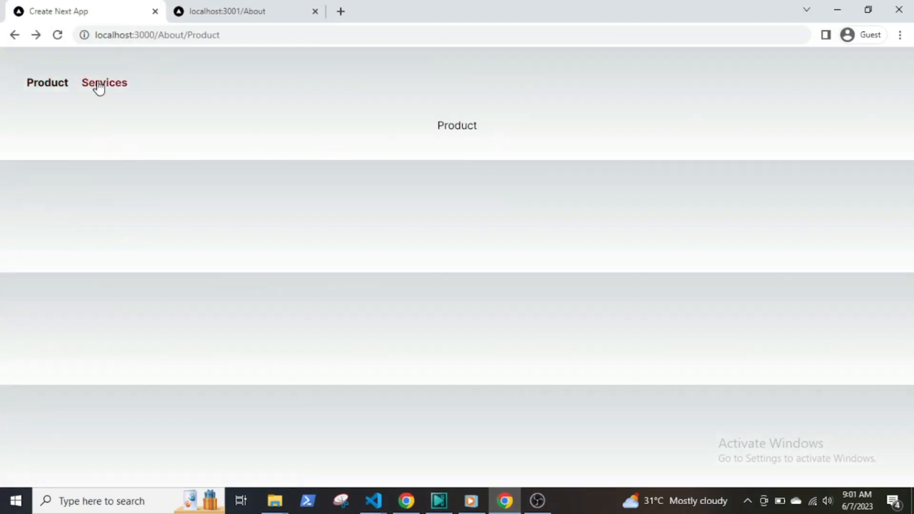
{"action": "left_click", "coordinate": [103, 82]}
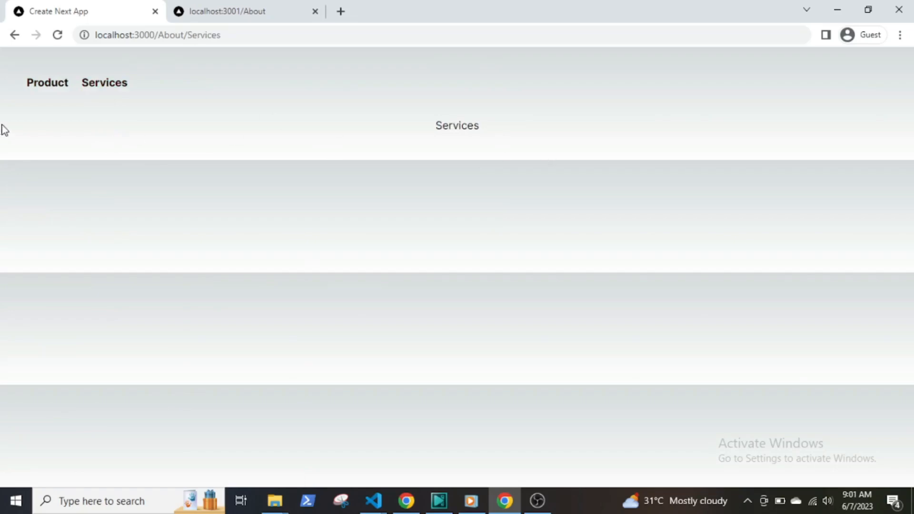
{"action": "left_click", "coordinate": [372, 501]}
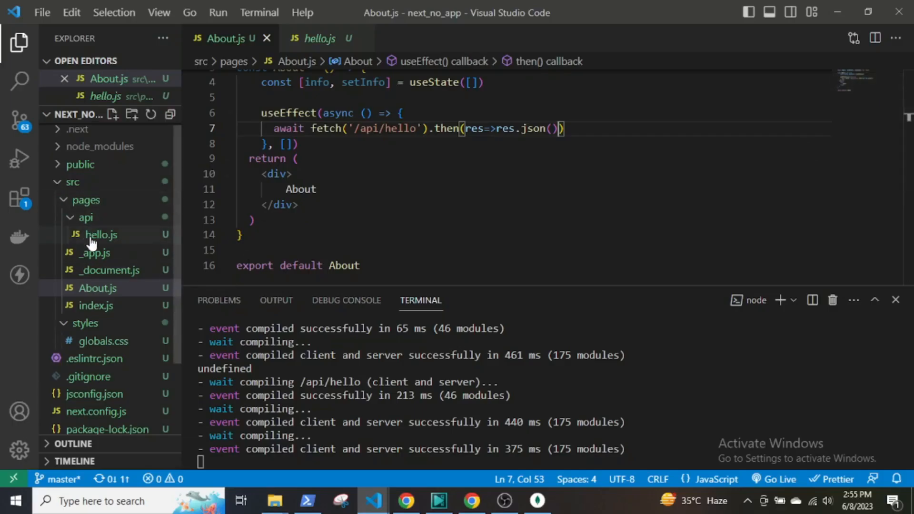
- Review the hello.js API route and About/page.js, then switch to the dummyJSON users docs
{"action": "left_click", "coordinate": [101, 234]}
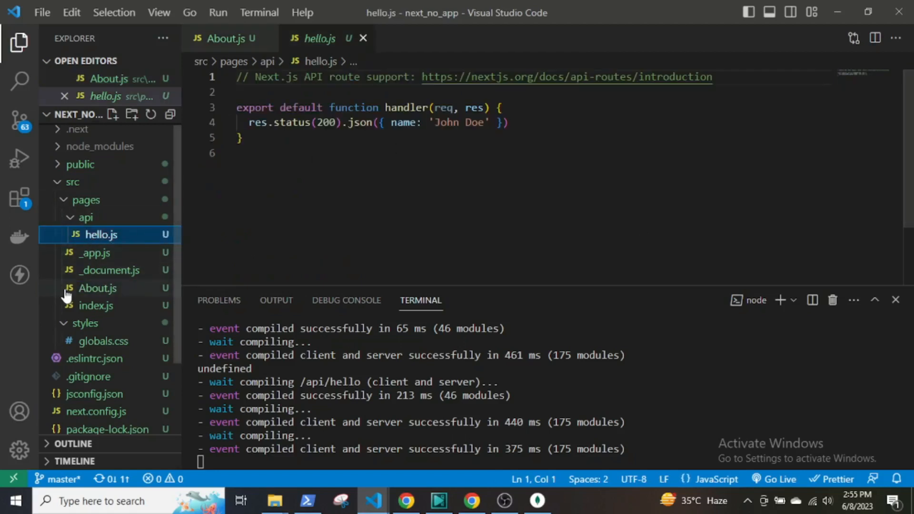
{"action": "left_click", "coordinate": [97, 287]}
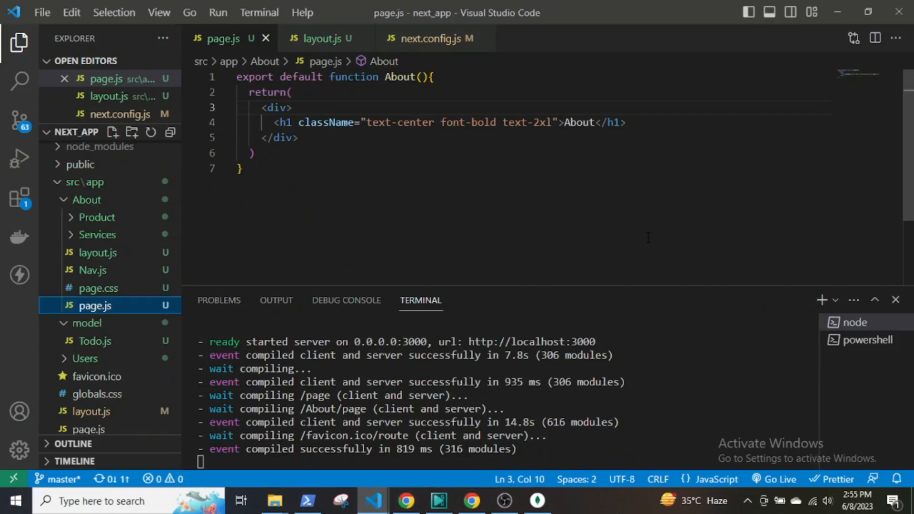
{"action": "mouse_move", "coordinate": [399, 178]}
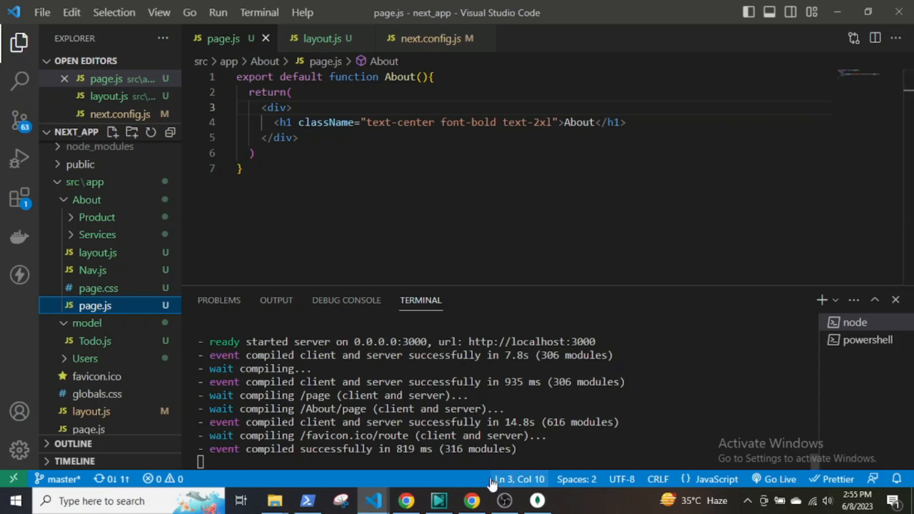
{"action": "left_click", "coordinate": [472, 502]}
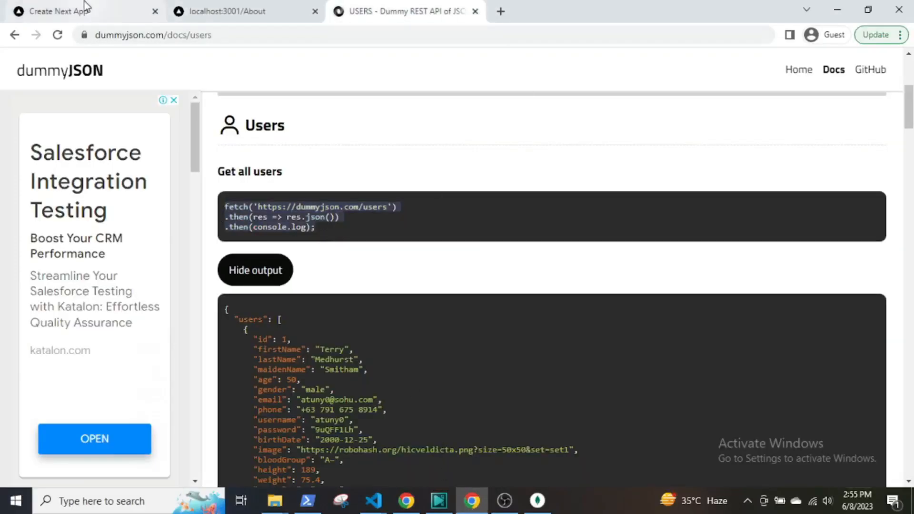
- Make the About page async and add let info = await fetch of the dummyJSON users
{"action": "left_click", "coordinate": [82, 12]}
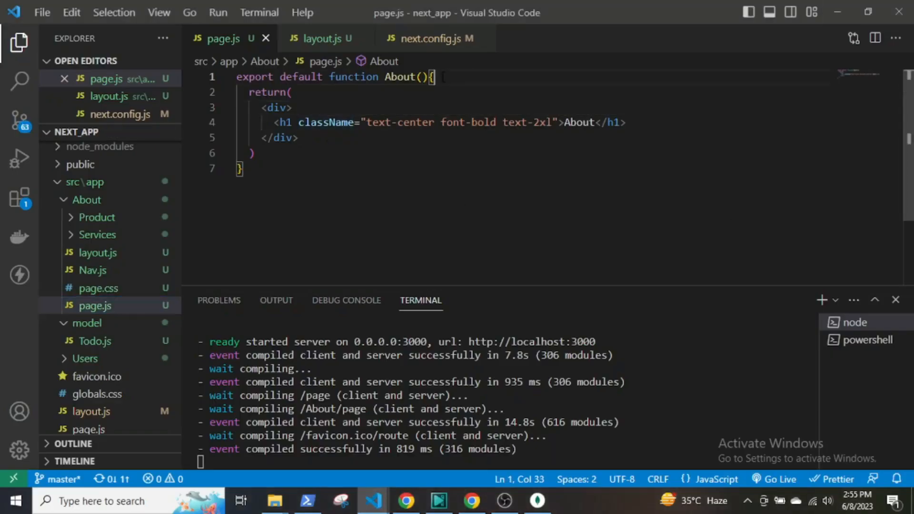
{"action": "type", "text": "let inf"}
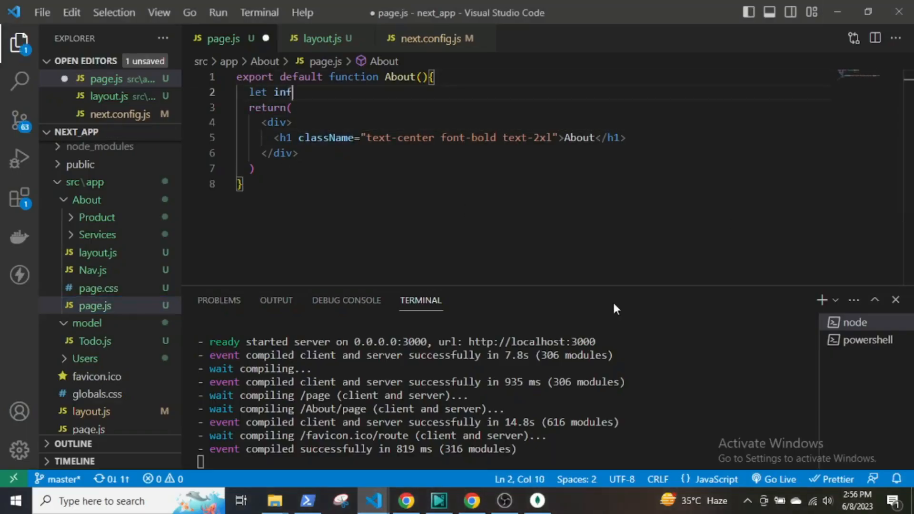
{"action": "type", "text": "o = awai"}
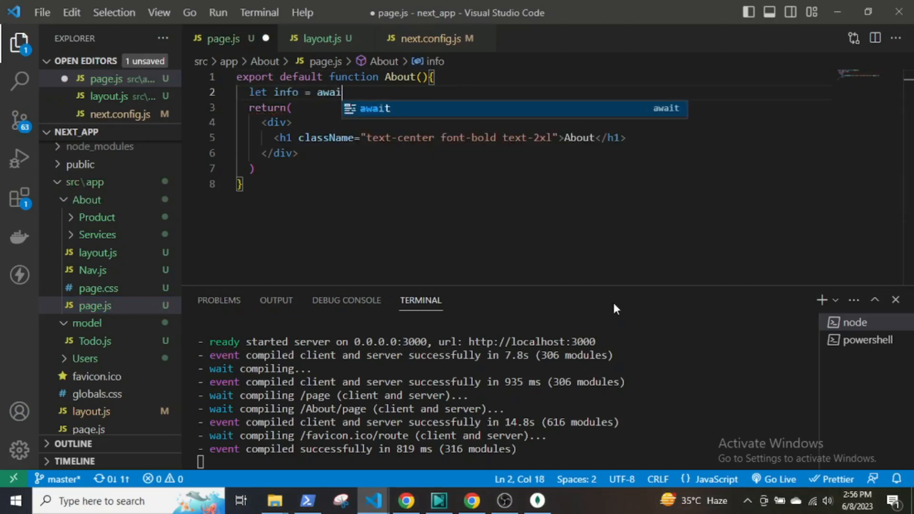
{"action": "type", "text": "fetch('https://dummyjson.com/users"}
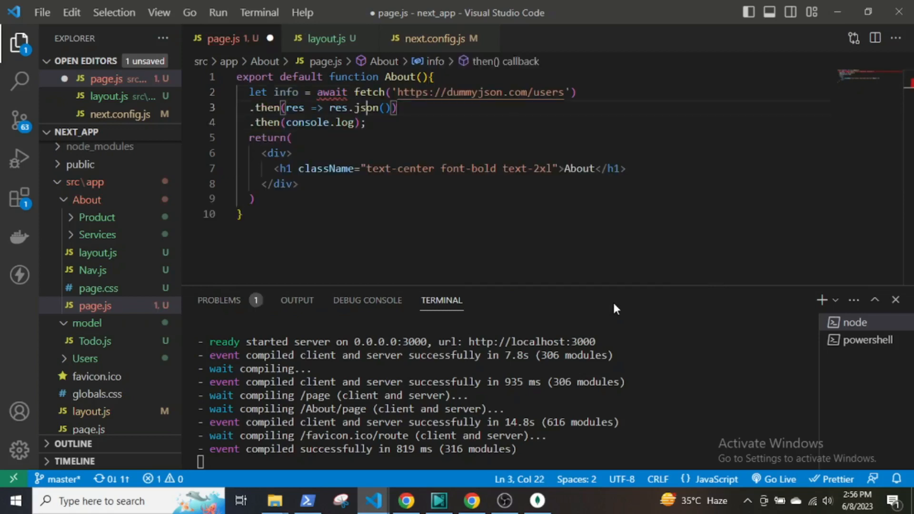
{"action": "type", "text": "async"}
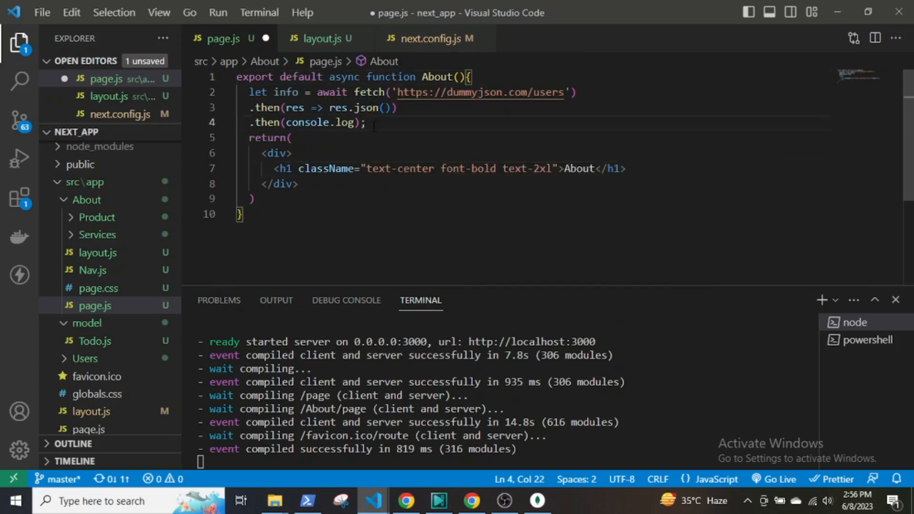
- Declare let arr = [...info.users] to hold the fetched users
{"action": "type", "text": "let"}
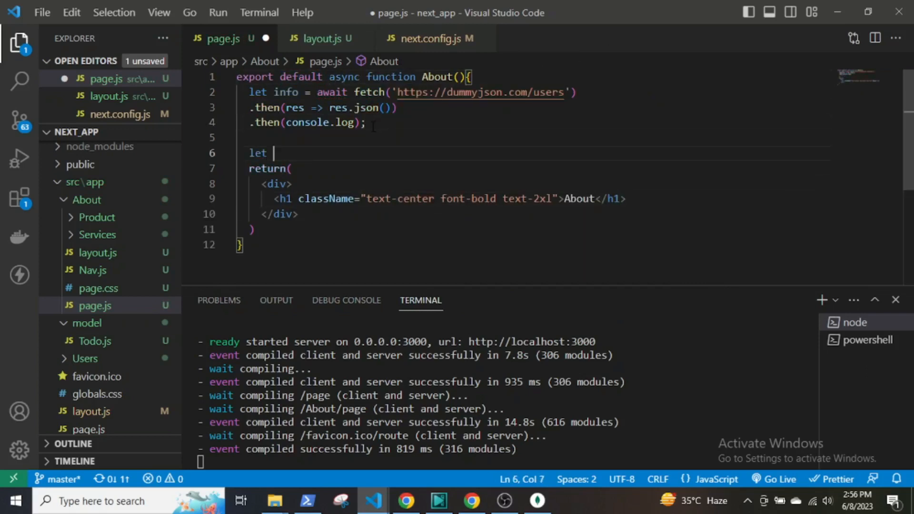
{"action": "type", "text": "arr = []"}
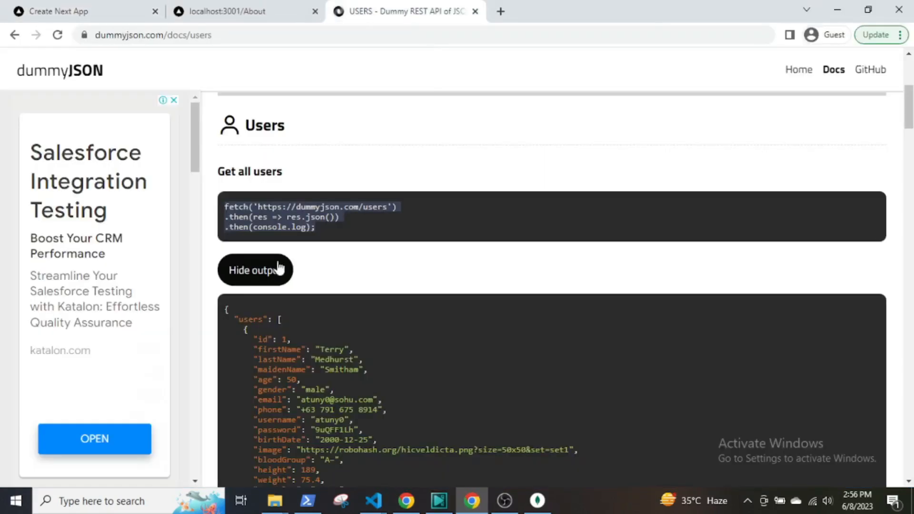
{"action": "scroll", "scroll_direction": "down", "scroll_amount": 3}
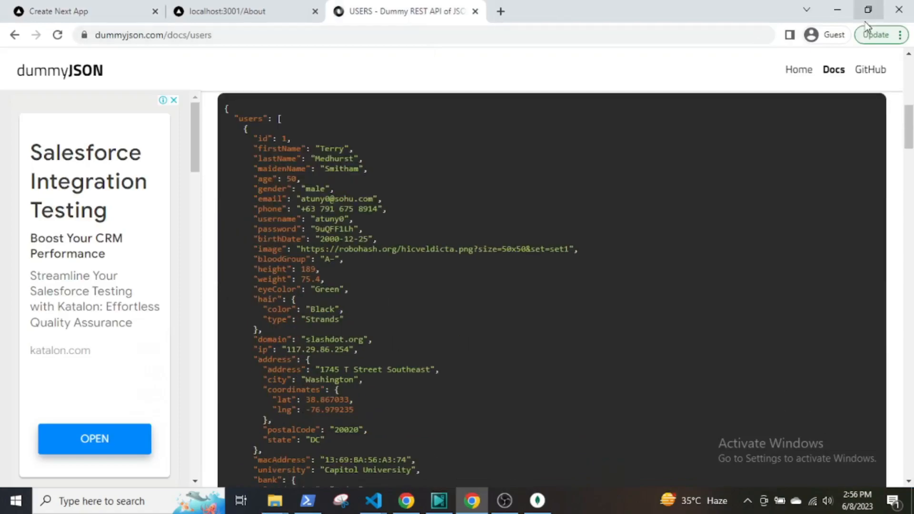
{"action": "left_click", "coordinate": [373, 501]}
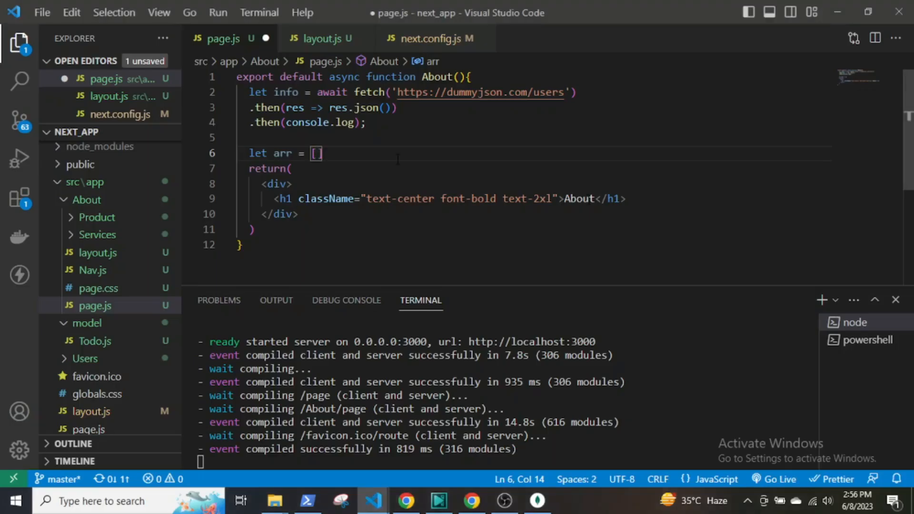
{"action": "type", "text": "...info.users"}
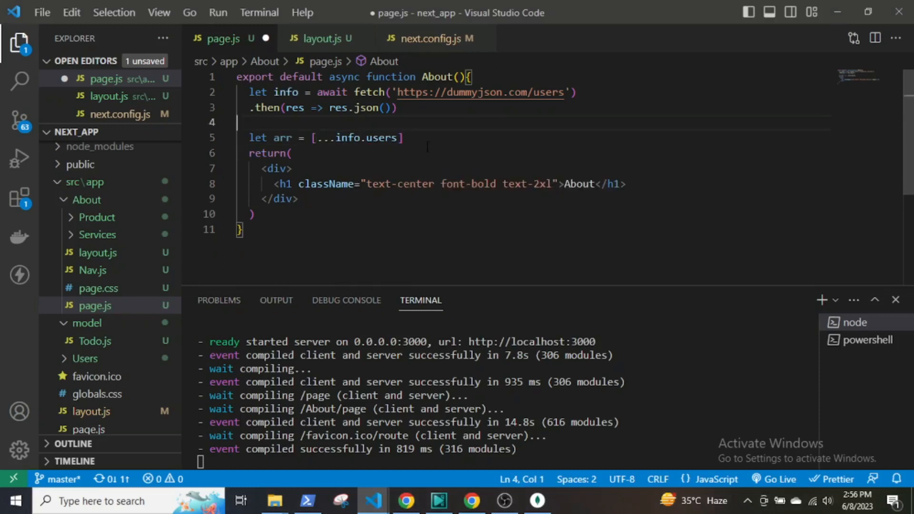
- Map arr into divs with a ul keyed by element.id and className "flex ... justify-center"
{"action": "key", "text": "ctrl+s"}
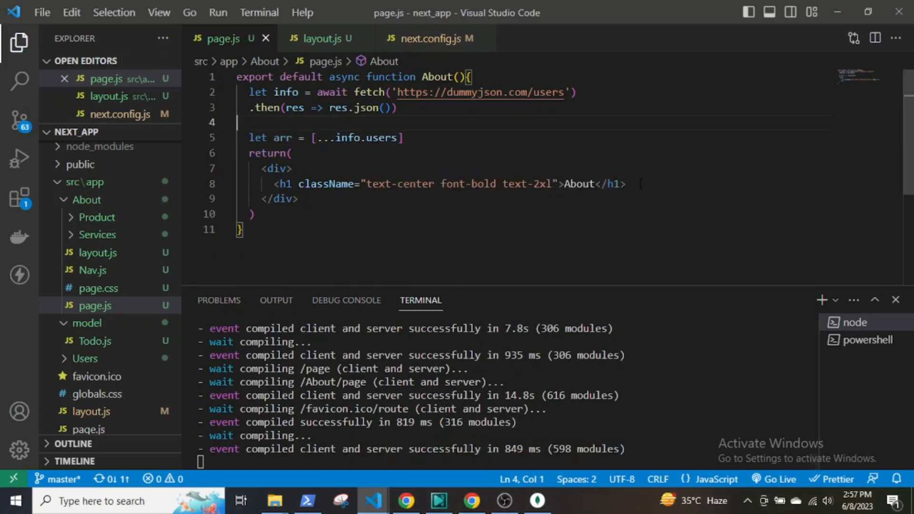
{"action": "type", "text": "{arr}"}
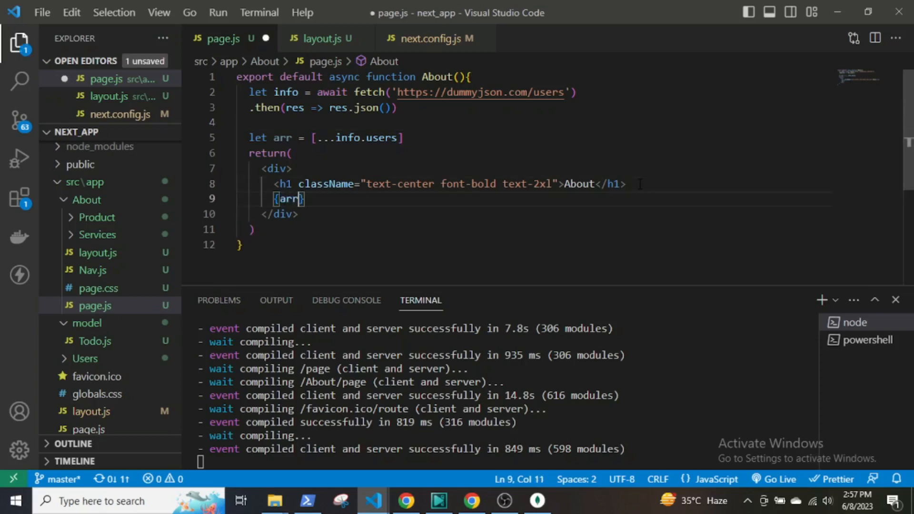
{"action": "type", "text": ".map(()"}
{"action": "type", "text": "return("}
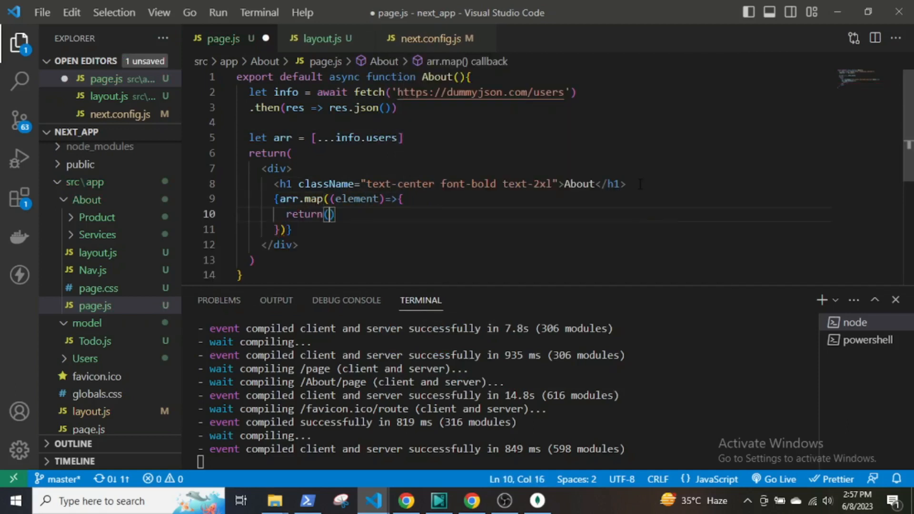
{"action": "type", "text": "div>"}
{"action": "type", "text": "ul>l"}
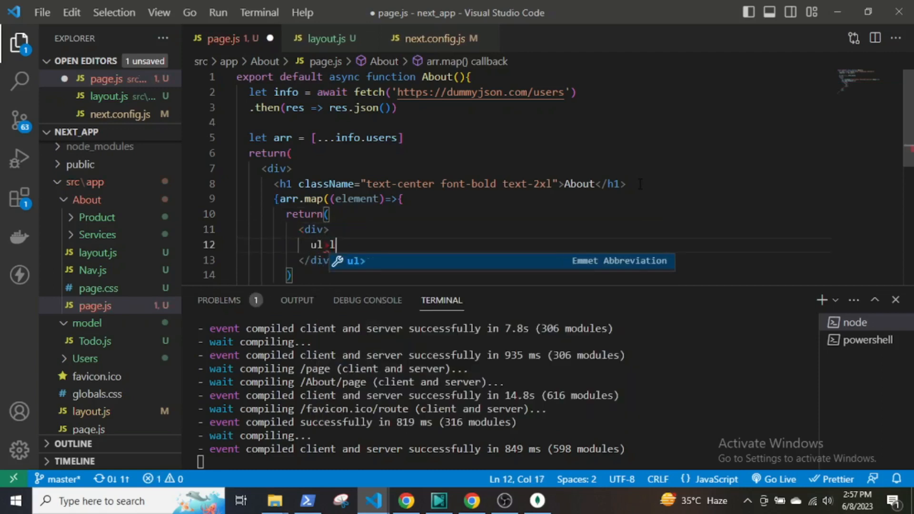
{"action": "key", "text": "Tab"}
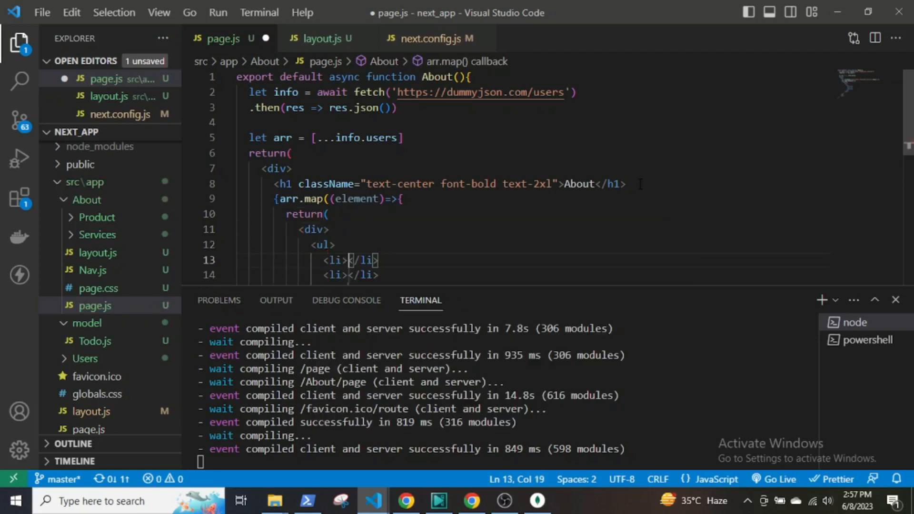
{"action": "type", "text": "key={element"}
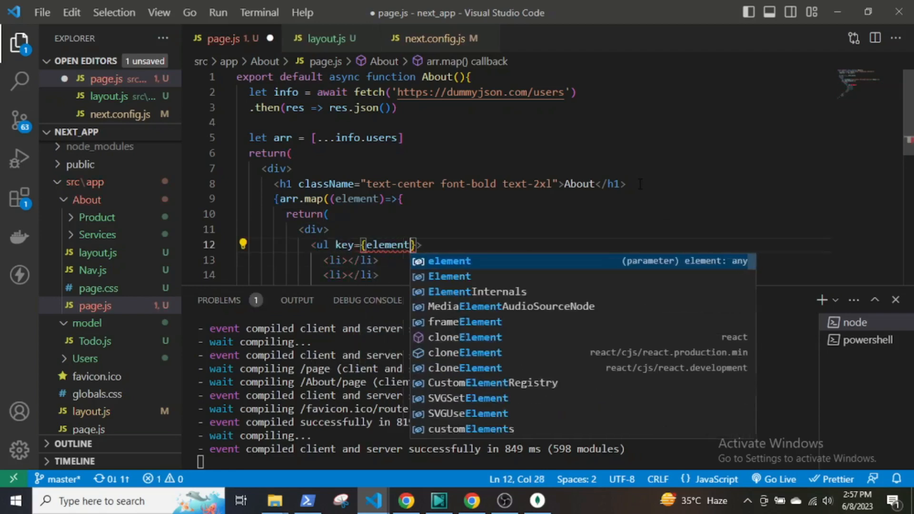
{"action": "type", "text": ".id} cl"}
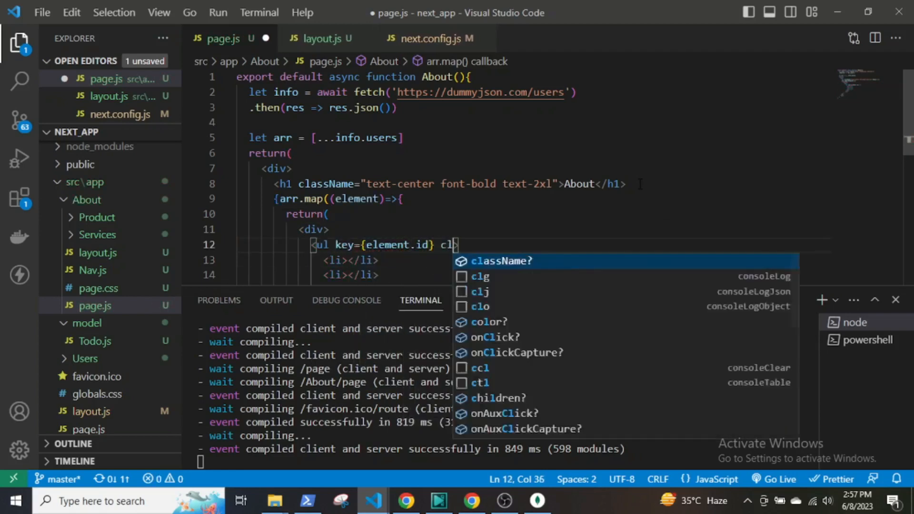
{"action": "type", "text": "className=\"flex space-x-3"}
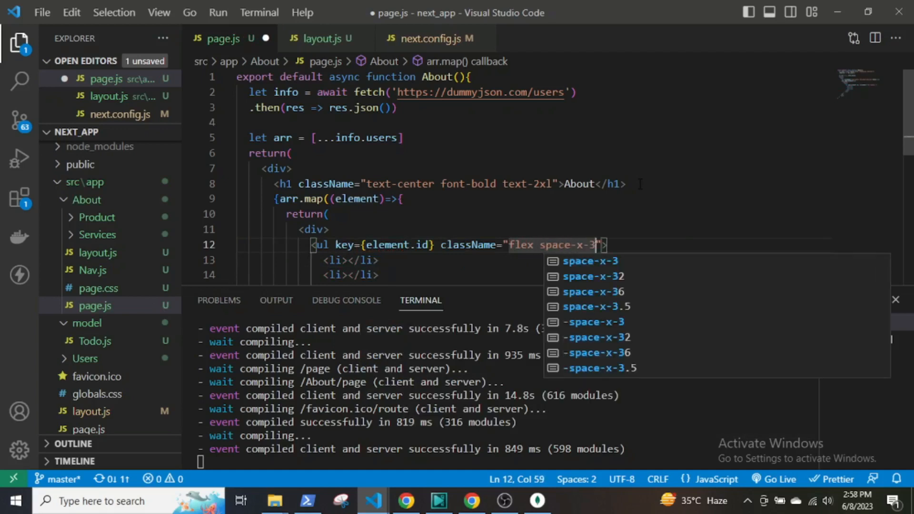
{"action": "type", "text": "justify-center my-3"}
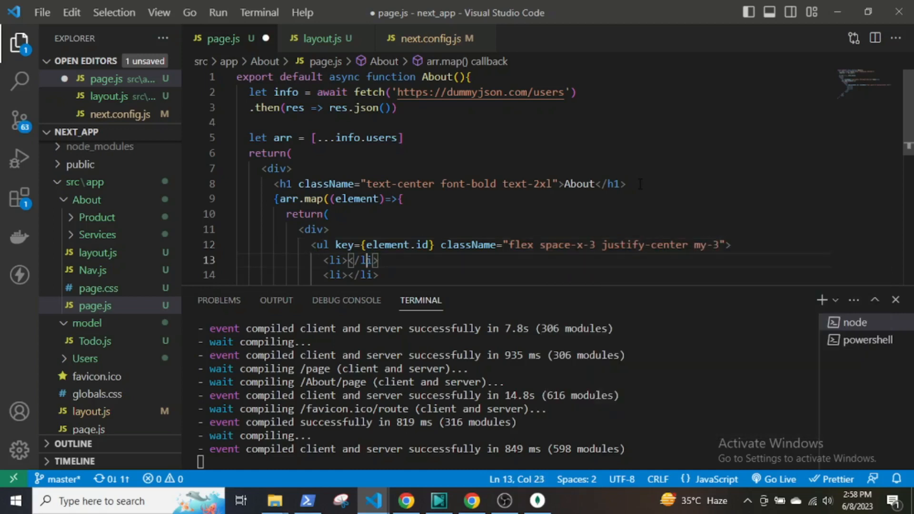
- Fill the list items with First Name {element.firstName}, last name and Phone
{"action": "type", "text": "First Name: {element"}
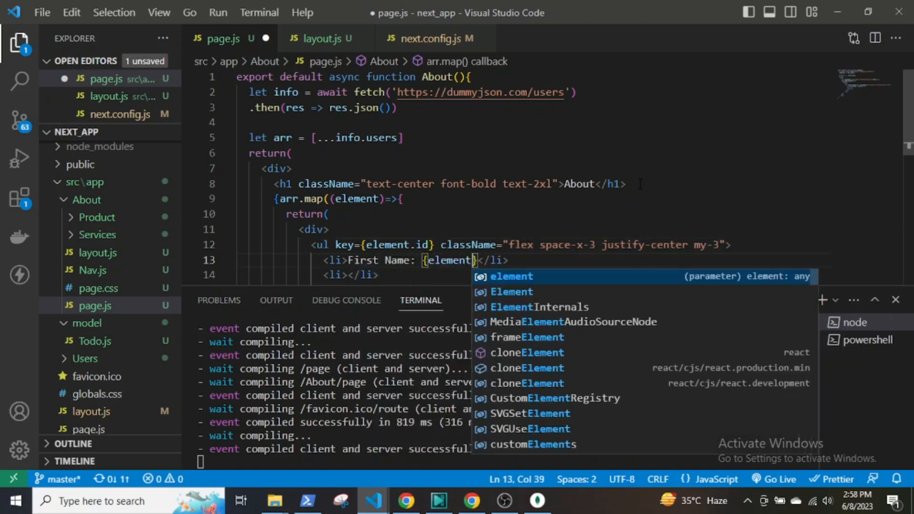
{"action": "type", "text": ".firstName"}
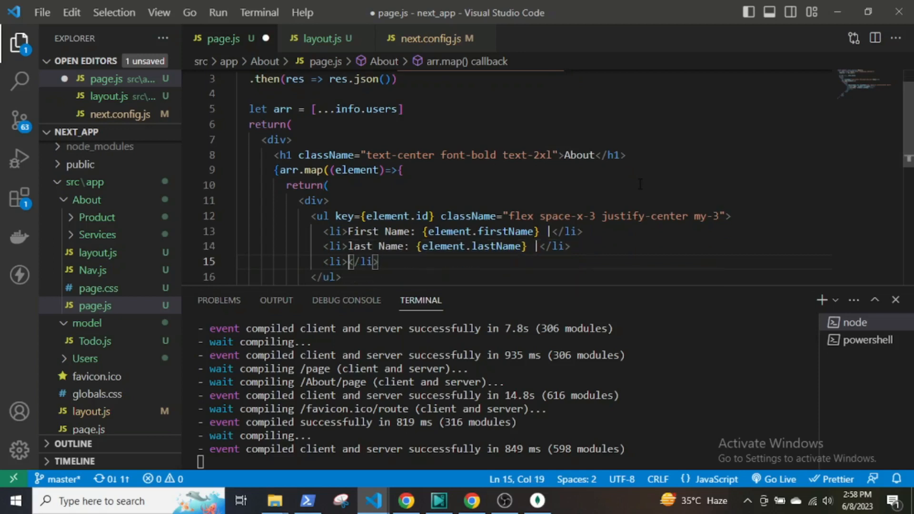
{"action": "type", "text": "Phone: {element.phone"}
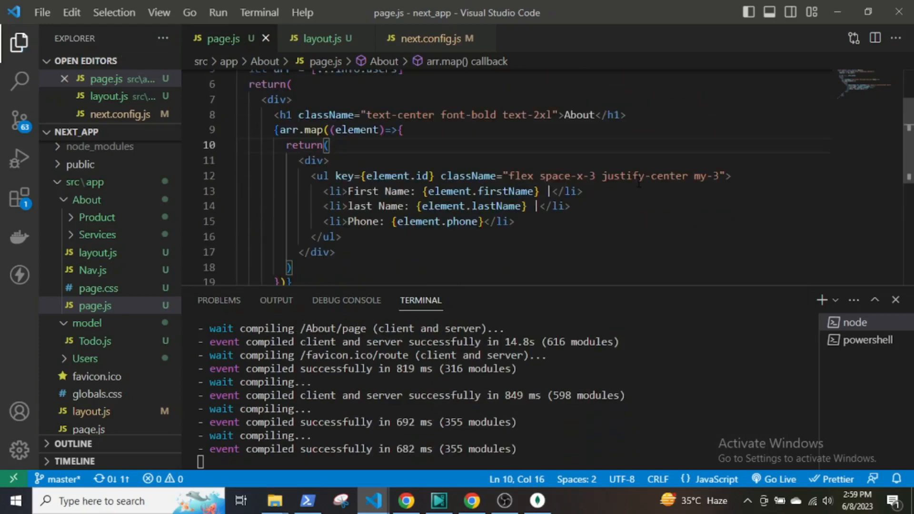
- Go to localhost:3000/About in Chrome to see the user list
{"action": "left_click", "coordinate": [471, 500]}
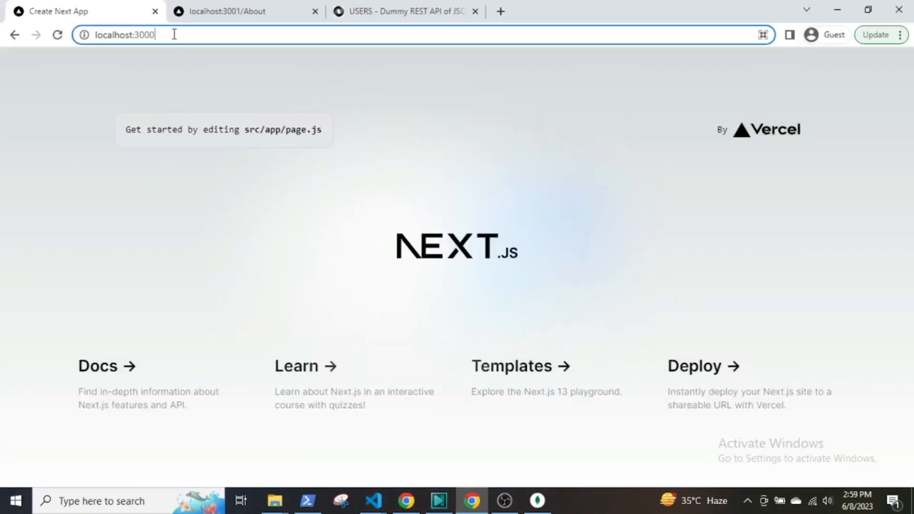
{"action": "type", "text": "/about"}
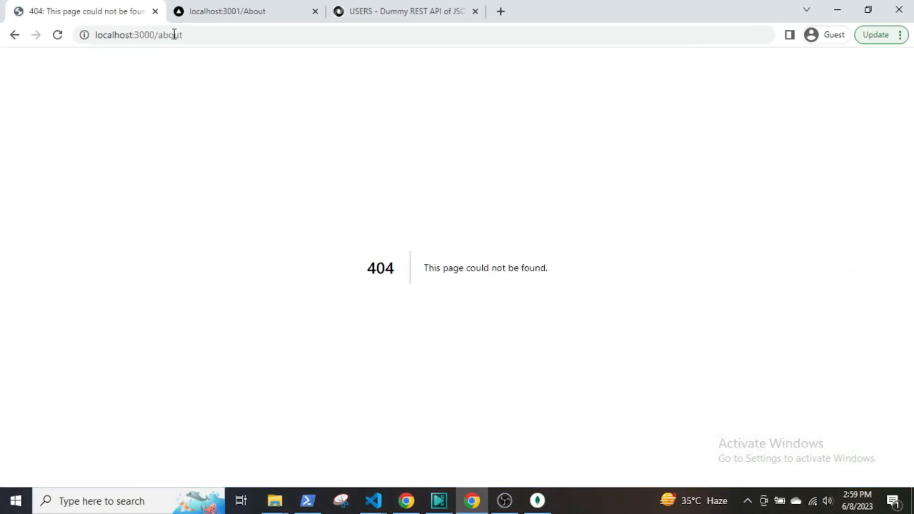
{"action": "left_click", "coordinate": [138, 36]}
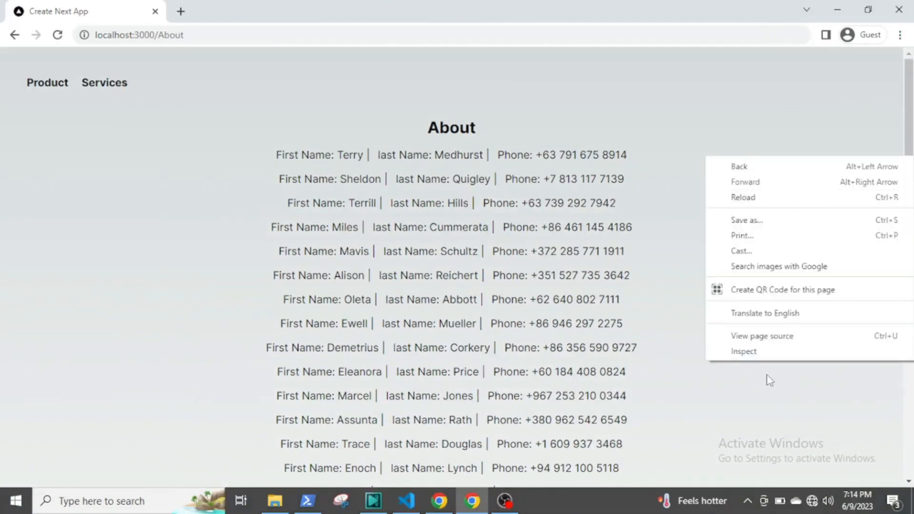
- View the page source and search it for 'Mavis' to confirm server-rendered data
{"action": "left_click", "coordinate": [762, 336]}
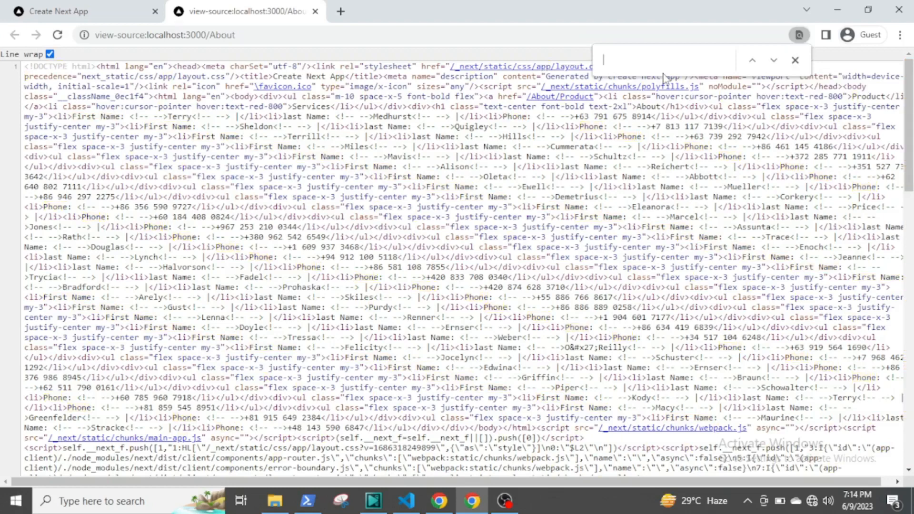
{"action": "type", "text": "Mavis"}
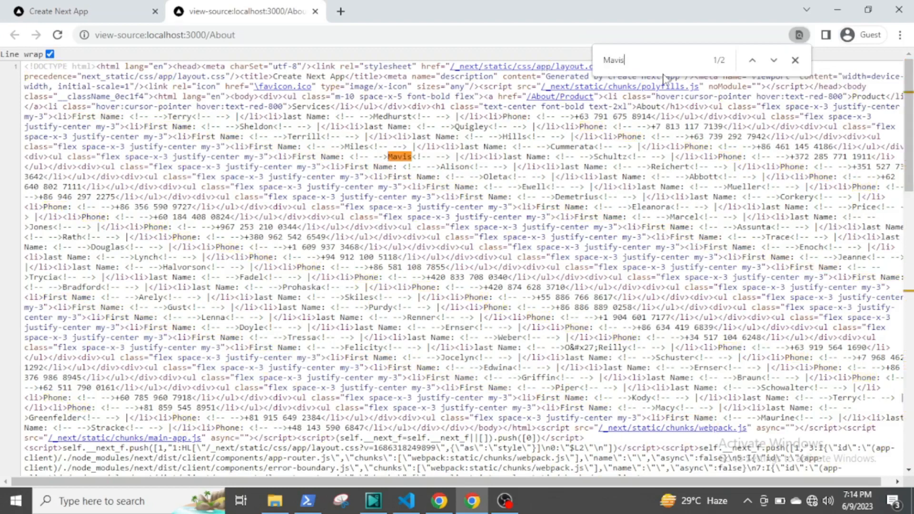
{"action": "left_click", "coordinate": [775, 60]}
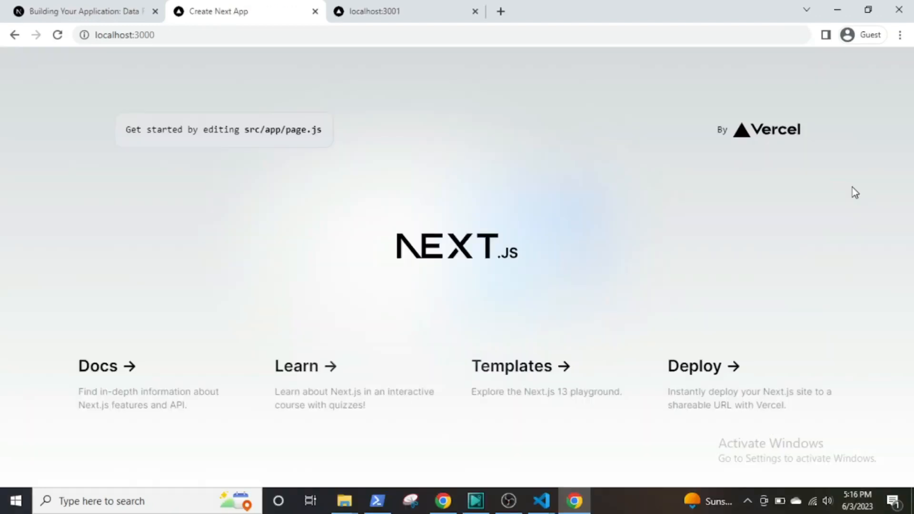
- Run npm i mongoose in the terminal and open the model/Todo.js schema file
{"action": "left_click", "coordinate": [372, 501]}
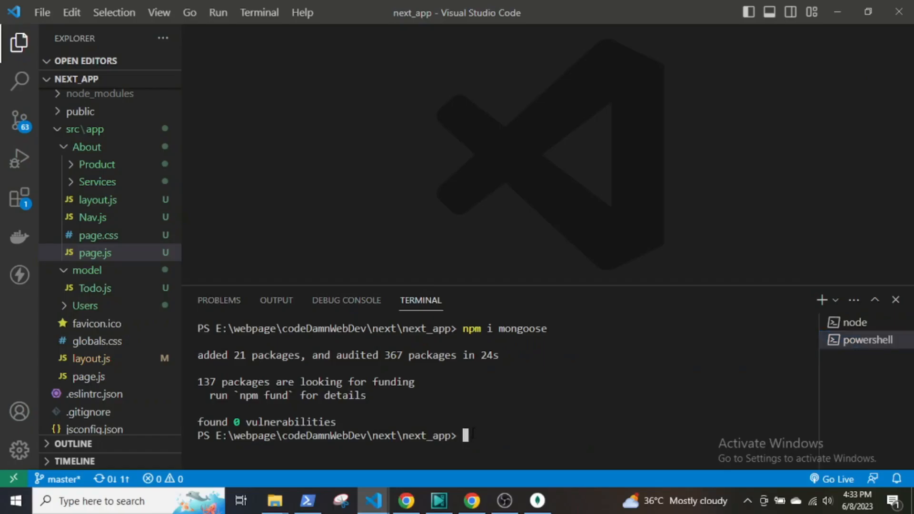
{"action": "type", "text": "npm"}
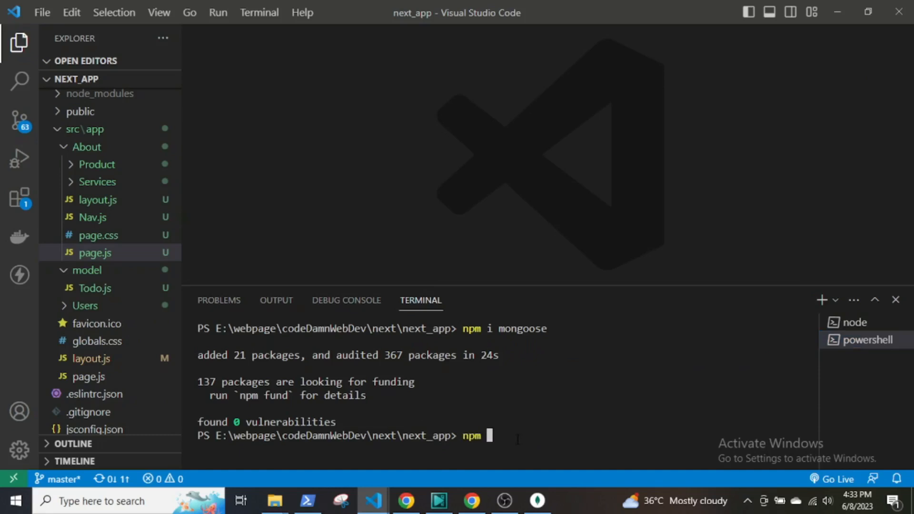
{"action": "type", "text": "i mongoose"}
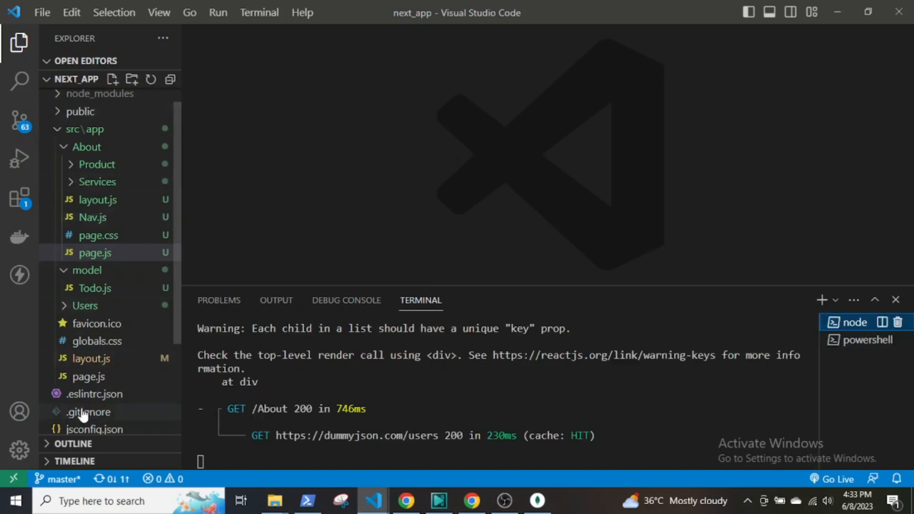
{"action": "double_click", "coordinate": [94, 288]}
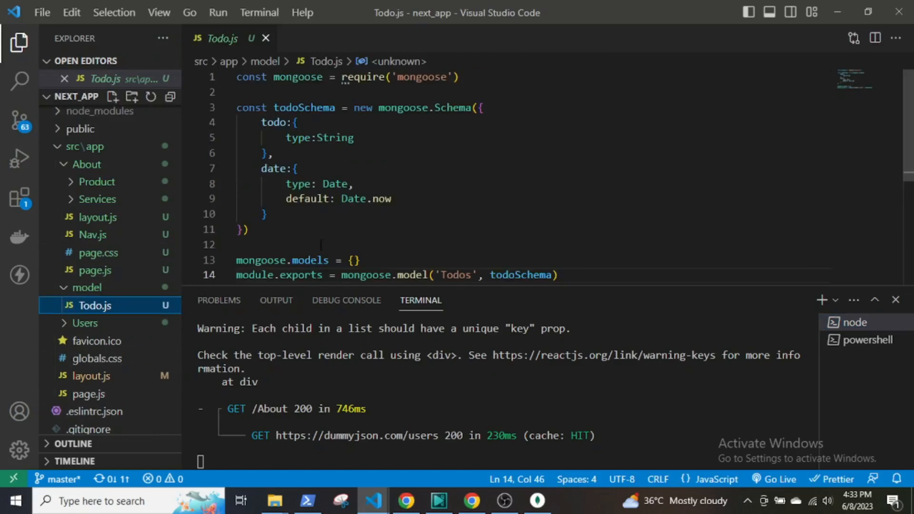
{"action": "mouse_move", "coordinate": [86, 440]}
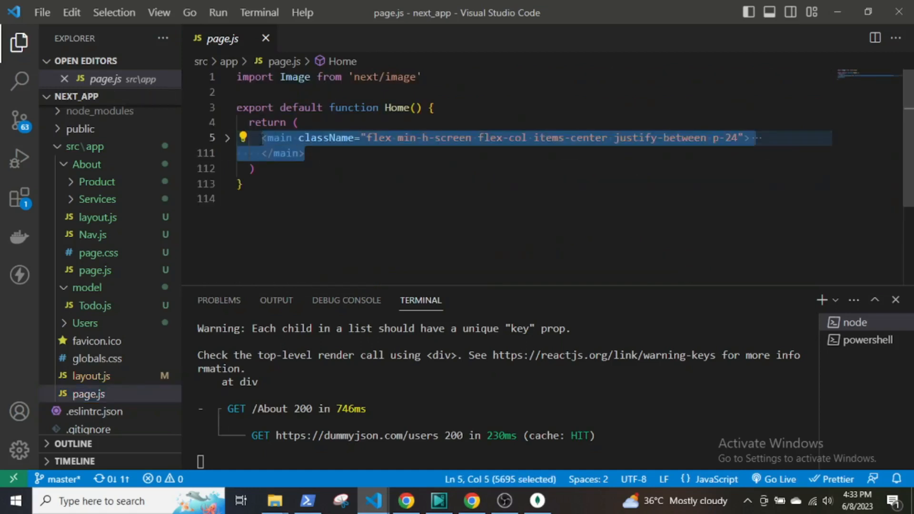
- Delete the default markup so Home returns an empty <main></main>
{"action": "key", "text": "Delete"}
{"action": "type", "text": "<main></main>"}
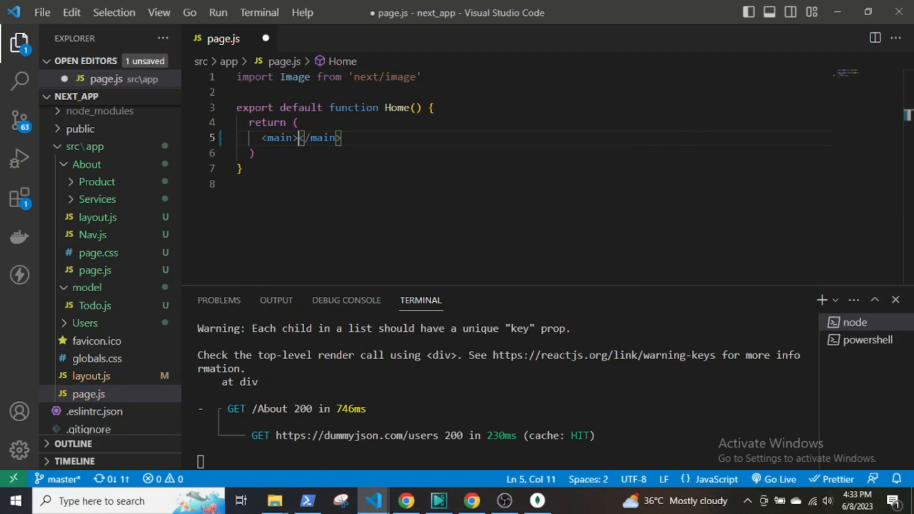
{"action": "scroll", "scroll_direction": "down", "scroll_amount": 3}
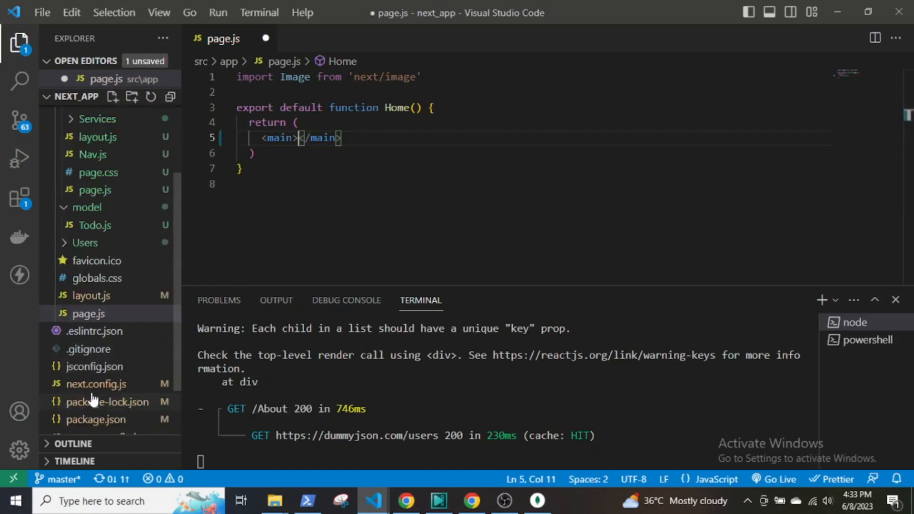
- In next.config.js add an experimental block with serverActions: true
{"action": "left_click", "coordinate": [96, 384]}
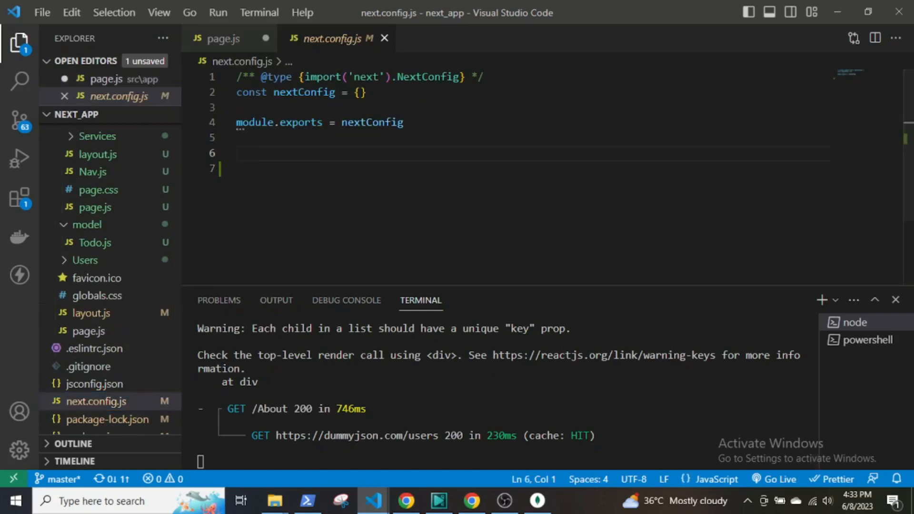
{"action": "type", "text": "module.exports = {"}
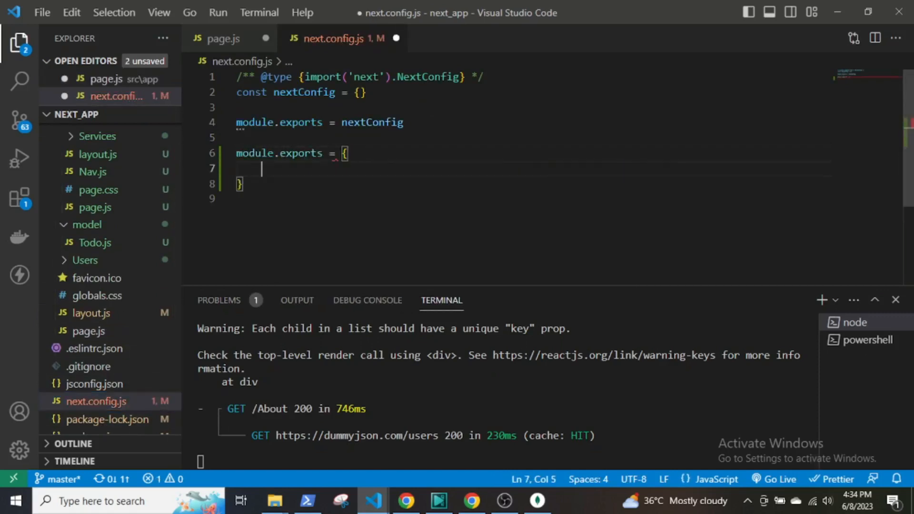
{"action": "type", "text": "experimental"}
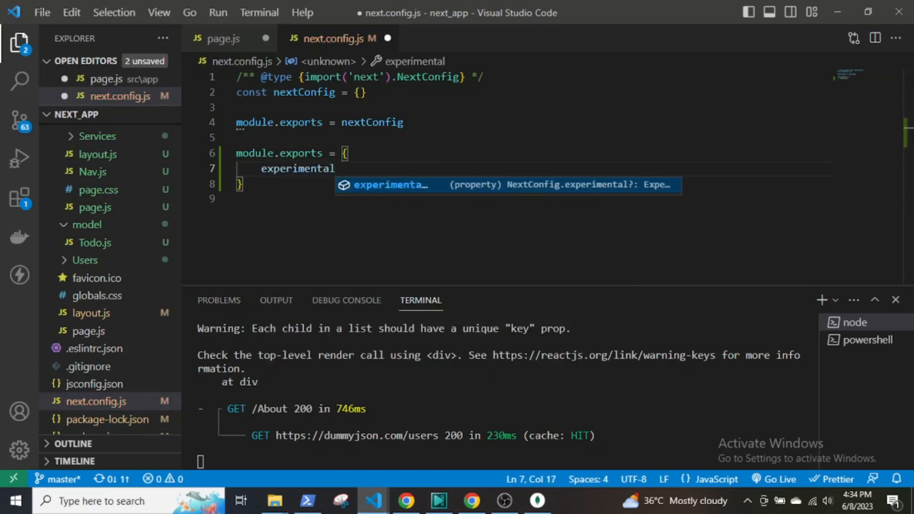
{"action": "type", "text": ":{"}
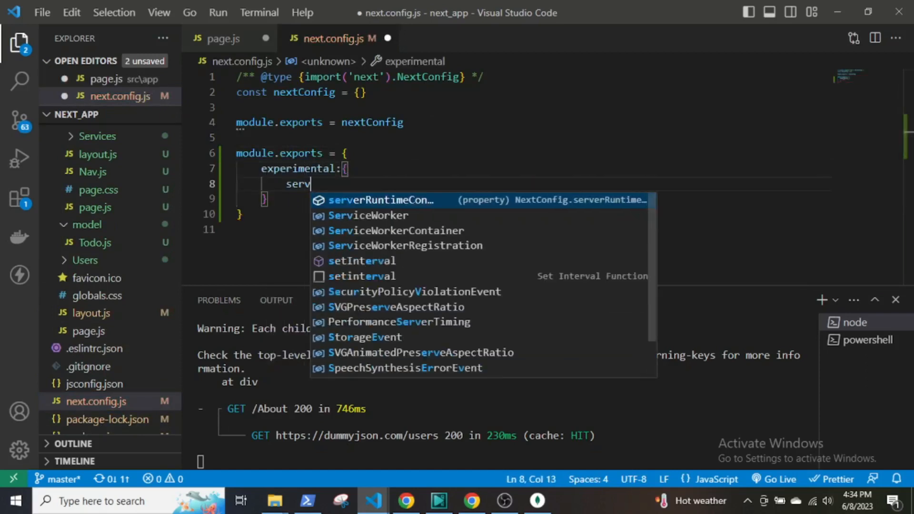
{"action": "type", "text": "erverActions:"}
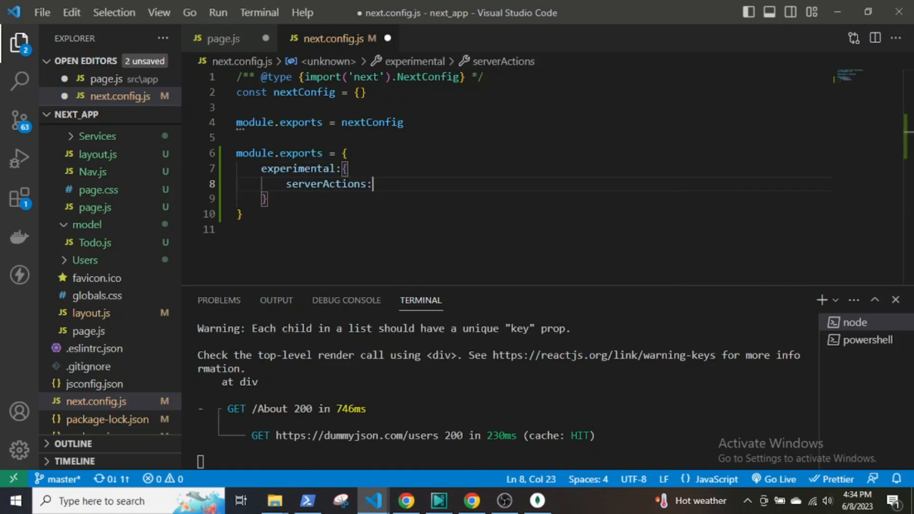
{"action": "type", "text": "true,"}
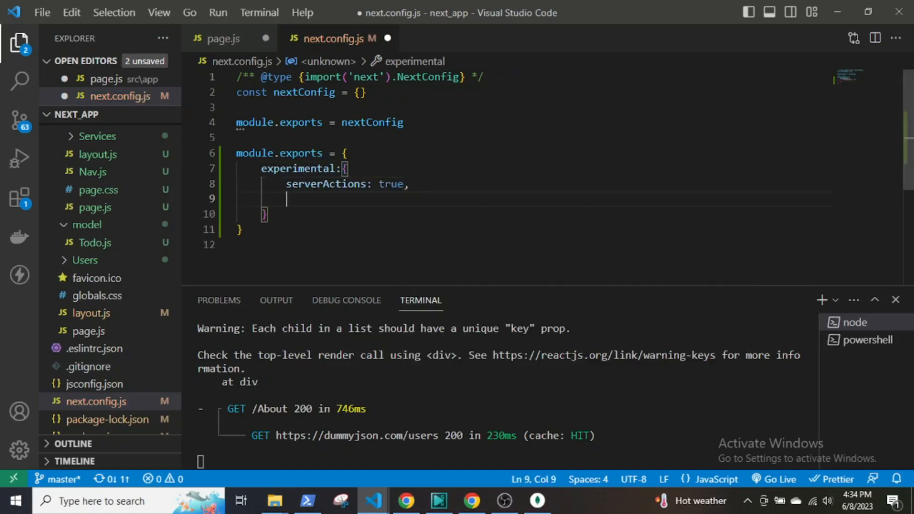
- Add serverComponentsExternalPackages: ["mongoose"] to the experimental block
{"action": "type", "text": "serverComp"}
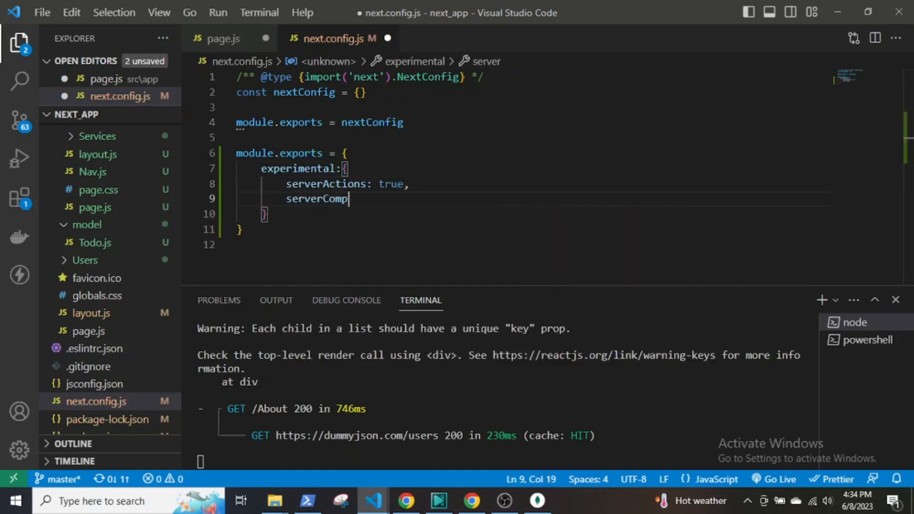
{"action": "type", "text": "onentsExt"}
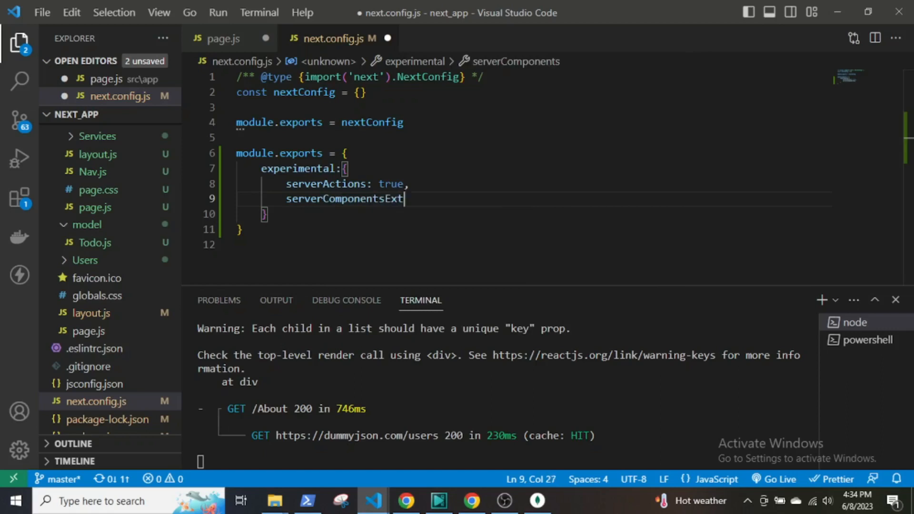
{"action": "type", "text": "ernalPackages"}
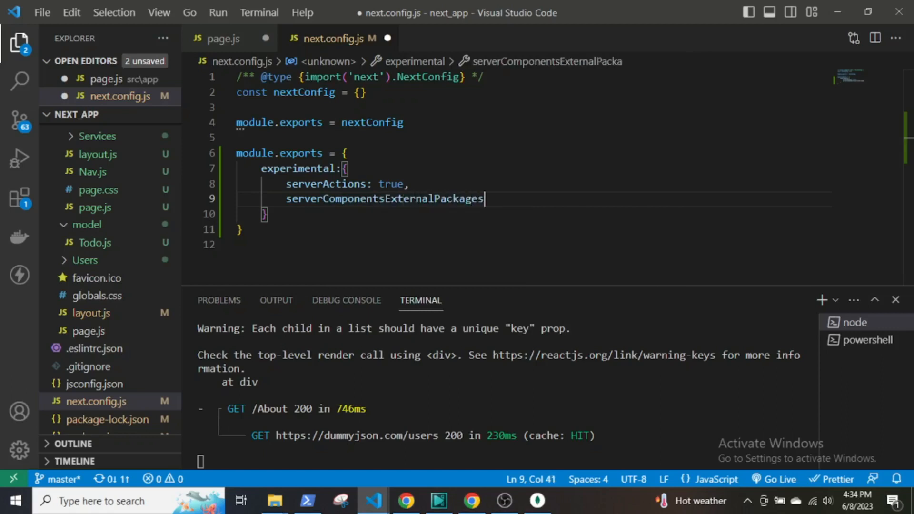
{"action": "type", "text": ":"}
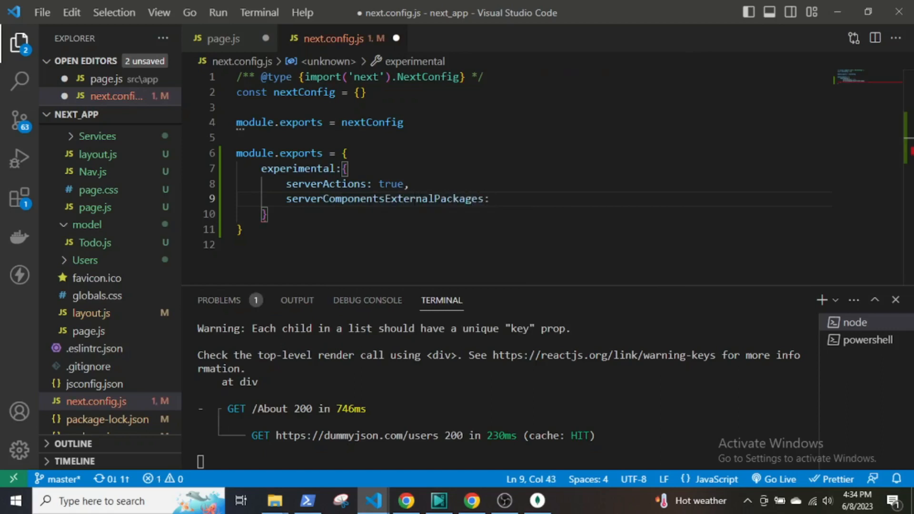
{"action": "type", "text": "[\"mongoose\"]"}
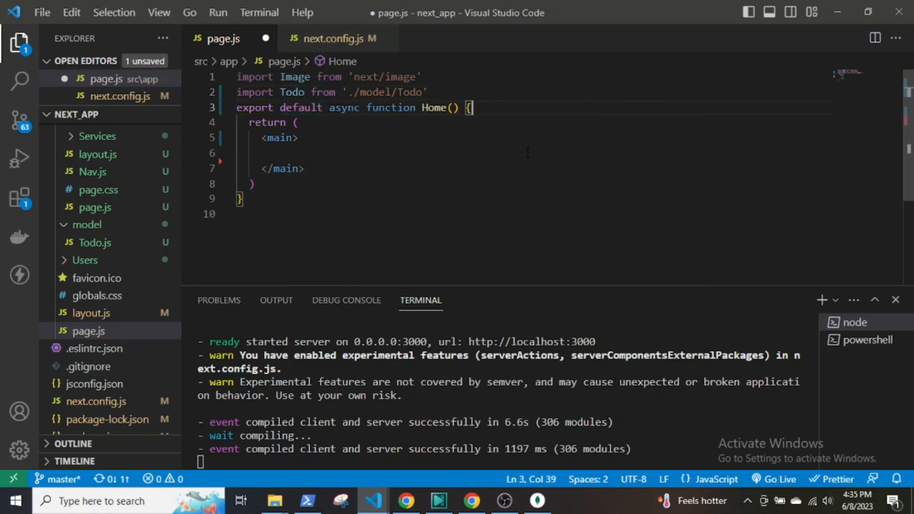
- Await mongoose.connect to "mongodb://127.0.0.1:27017/NextJSTodo" in the Home component
{"action": "type", "text": "awiat"}
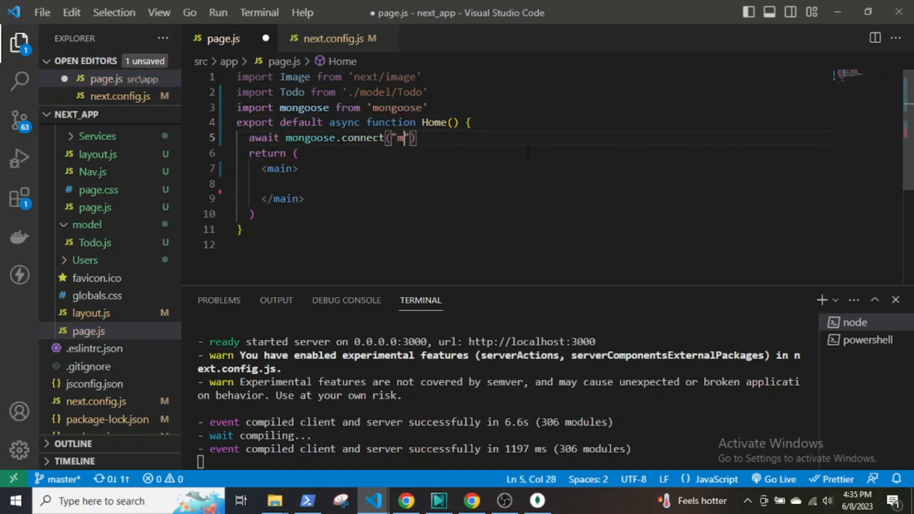
{"action": "type", "text": "ongodb:"}
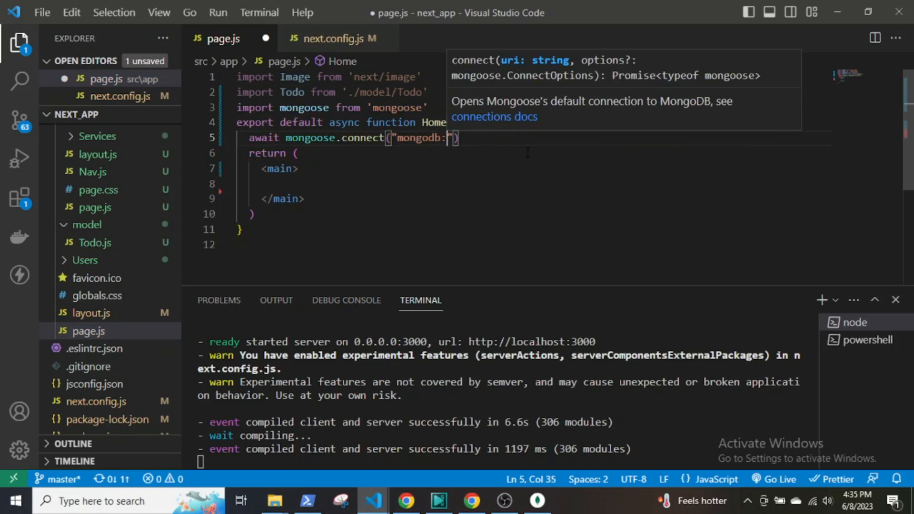
{"action": "type", "text": "//127.0.0."}
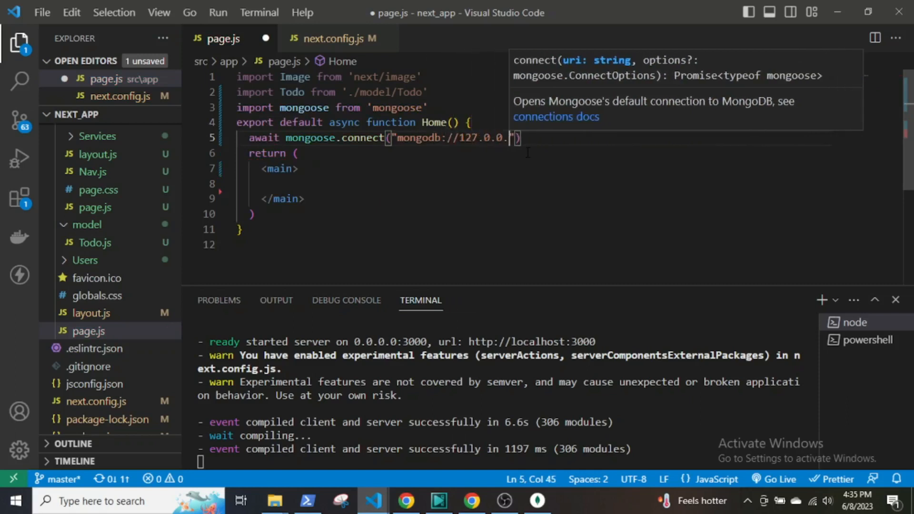
{"action": "type", "text": "1:27"}
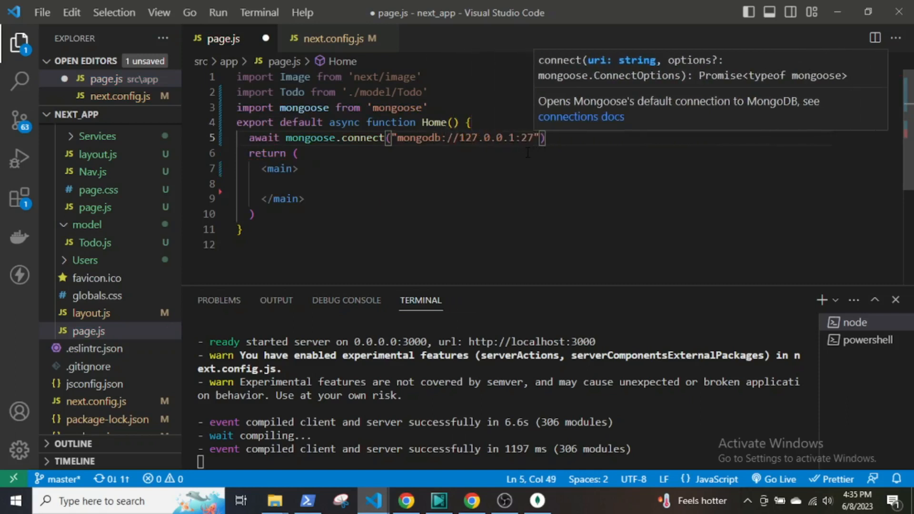
{"action": "type", "text": "017"}
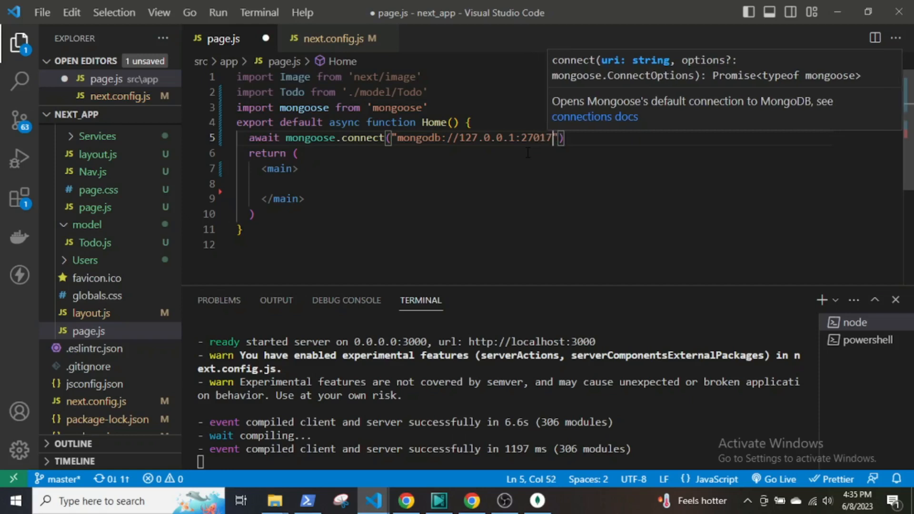
{"action": "type", "text": "/N"}
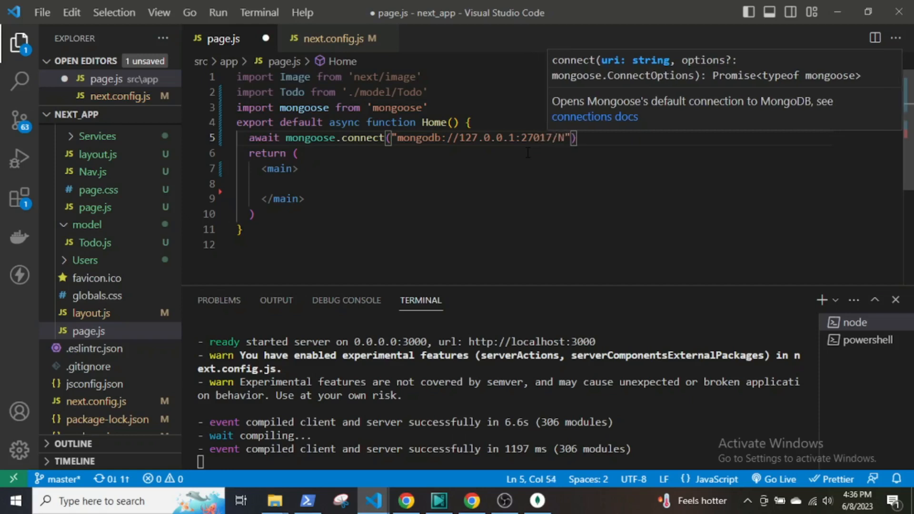
{"action": "type", "text": "extJSTodo"}
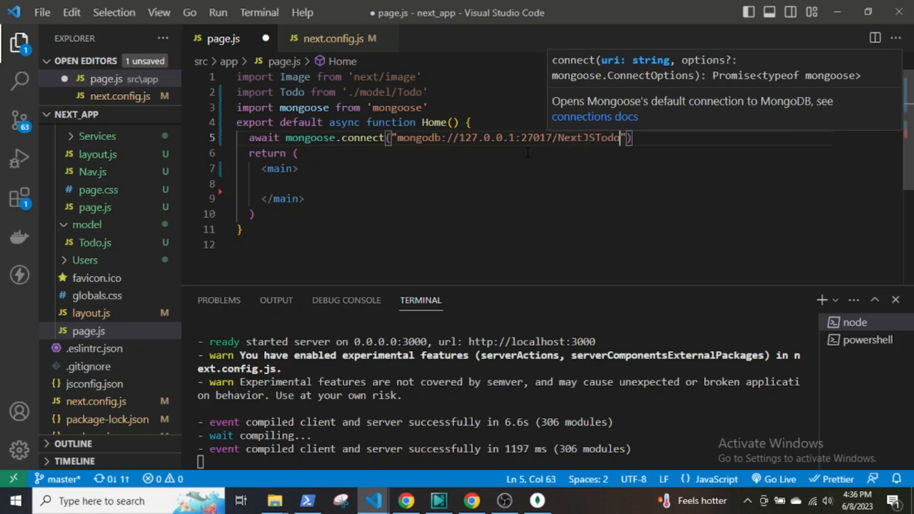
{"action": "type", "text": ",{"}
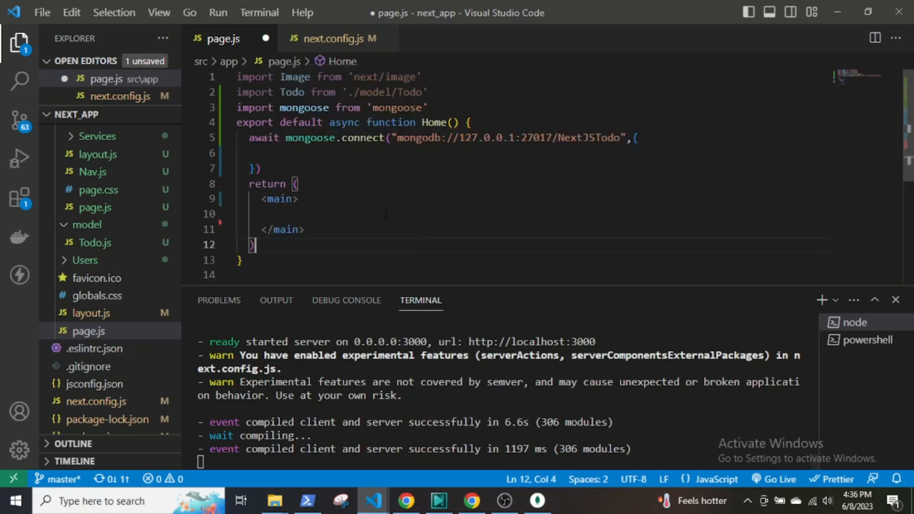
- Pass connection options useNewUrlParser: true and useUnifiedTopology: true
{"action": "type", "text": "useNew"}
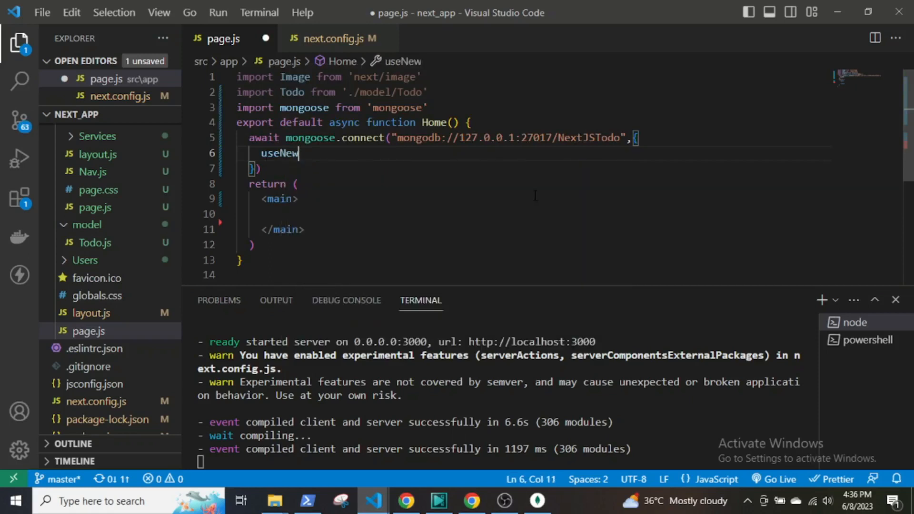
{"action": "type", "text": "UrlParser"}
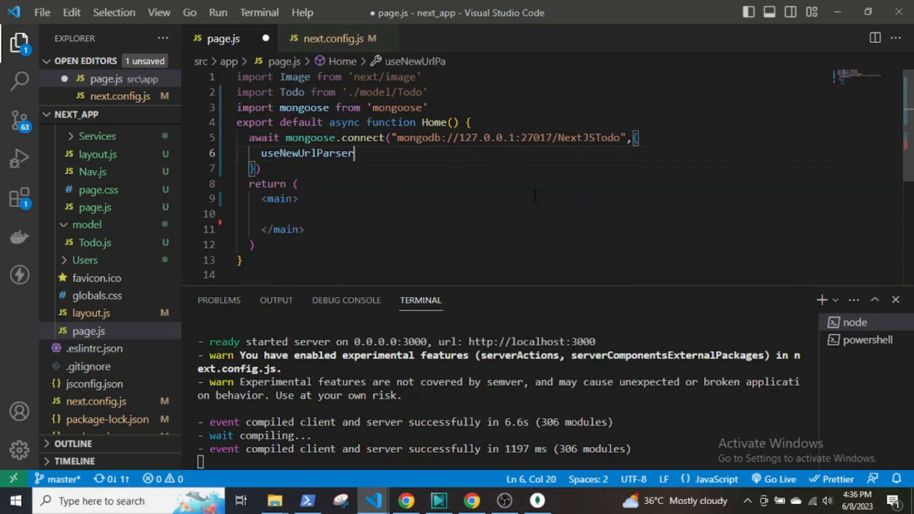
{"action": "type", "text": ": true,"}
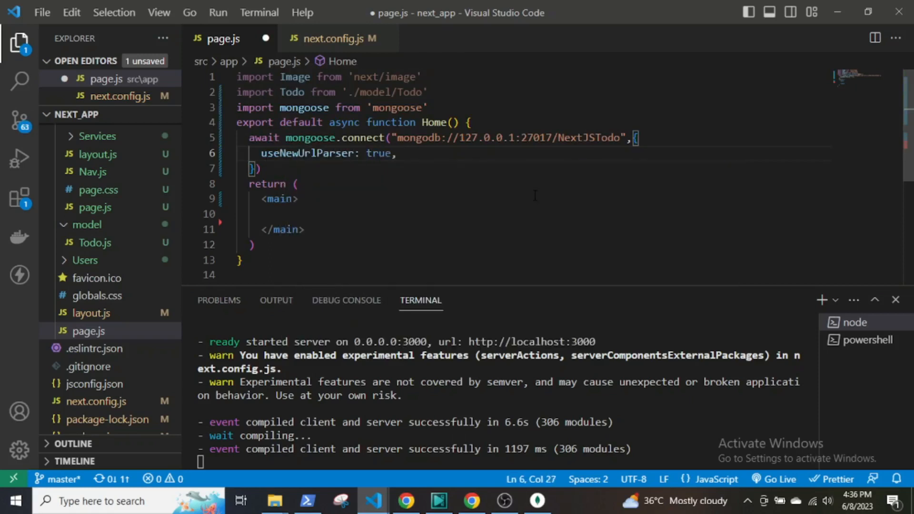
{"action": "type", "text": "useUnified"}
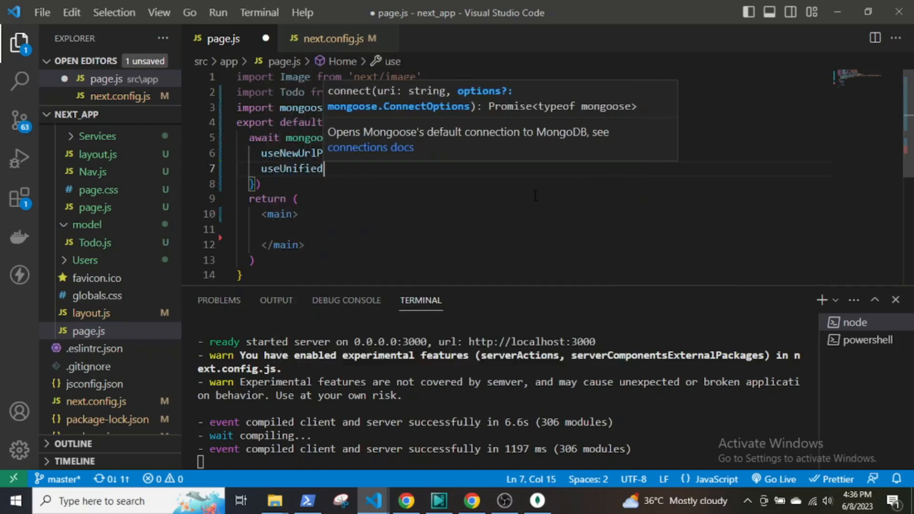
{"action": "type", "text": "Topology: true"}
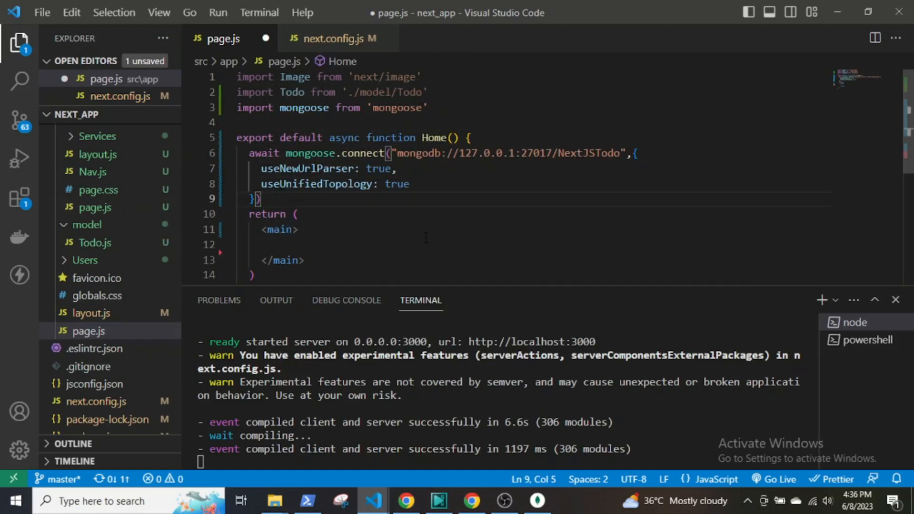
- Add comment '//function to create Todo' and an async newTodo function declaring let todo
{"action": "type", "text": "//function"}
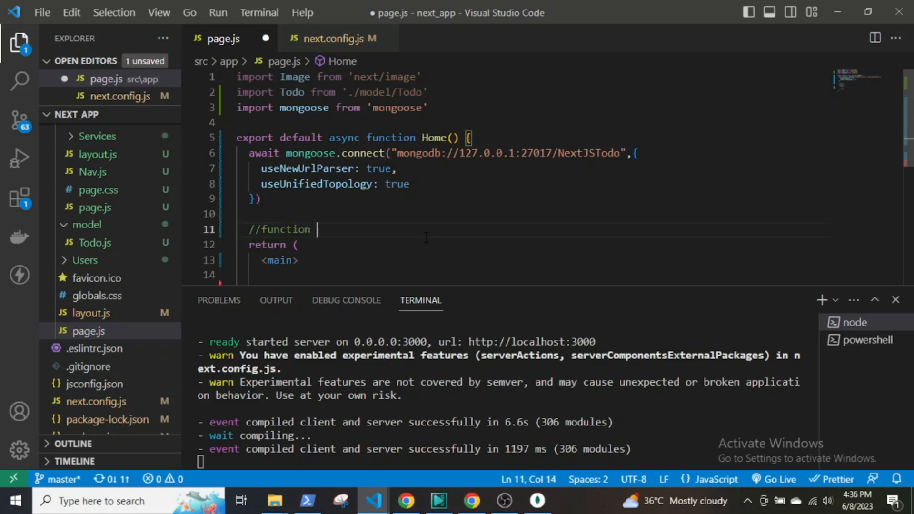
{"action": "type", "text": "to create Todo"}
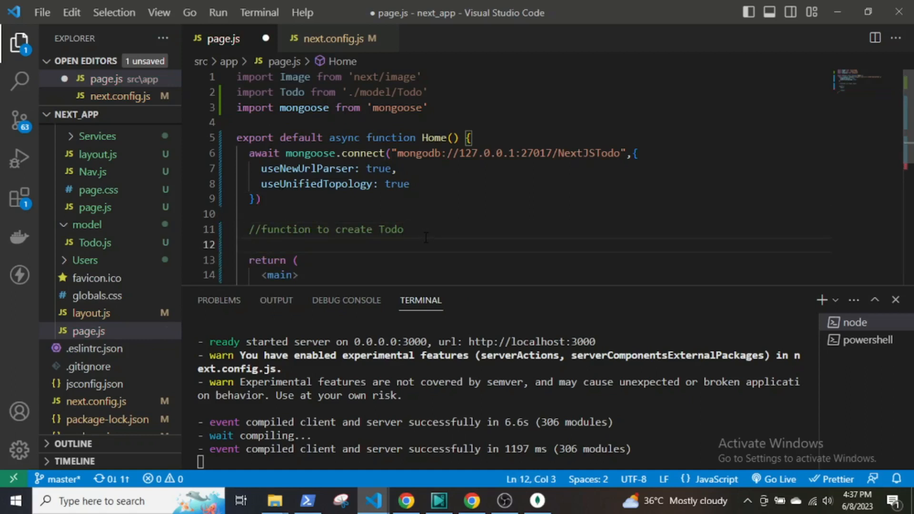
{"action": "type", "text": "async function"}
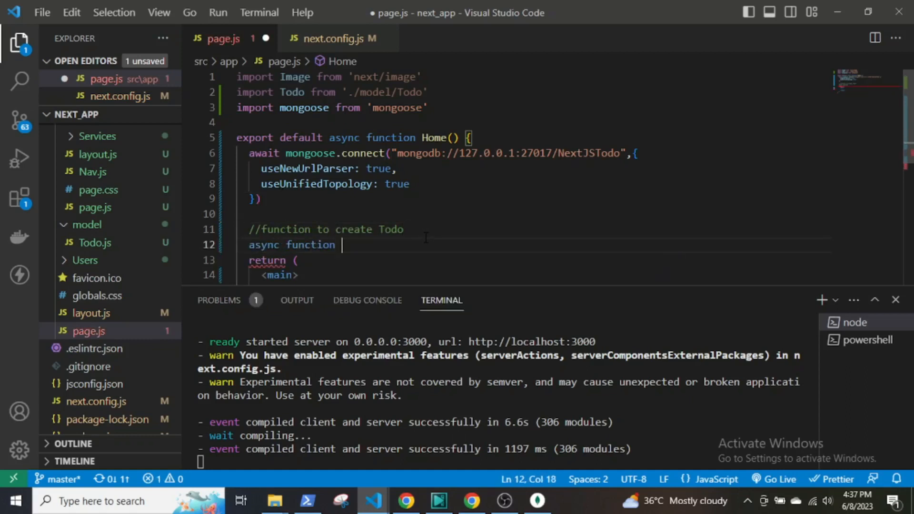
{"action": "type", "text": "newTodo"}
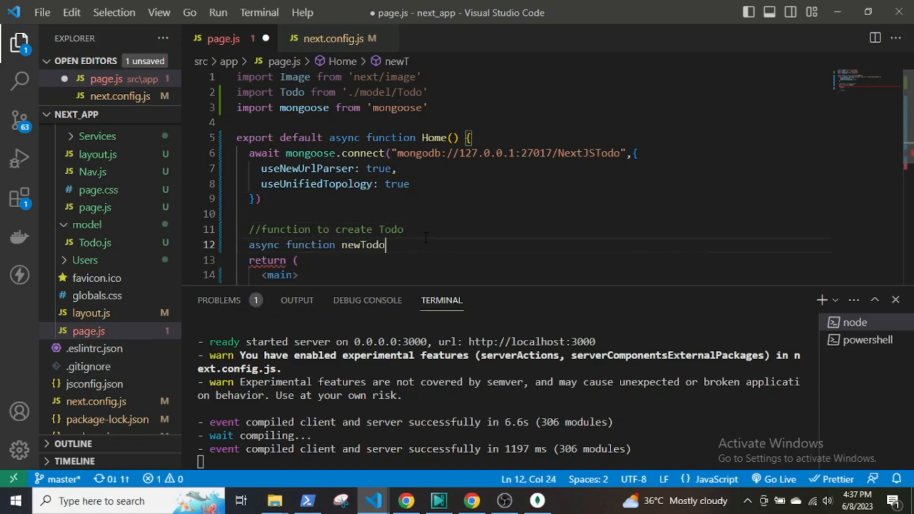
{"action": "type", "text": "(){"}
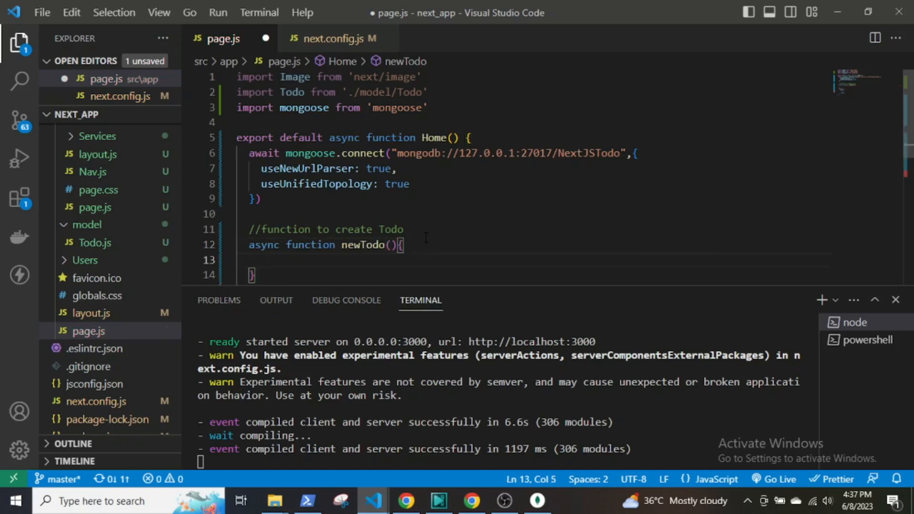
{"action": "scroll", "scroll_direction": "down", "scroll_amount": 3}
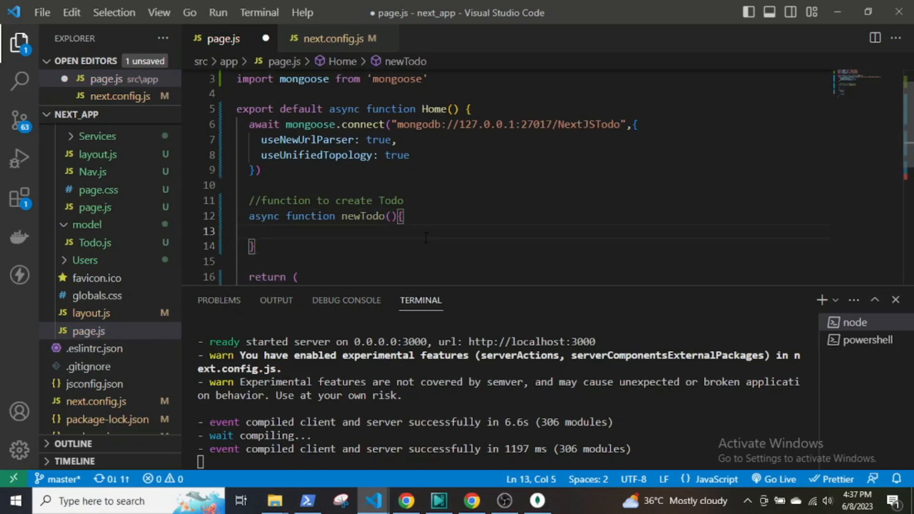
{"action": "type", "text": "let tofd"}
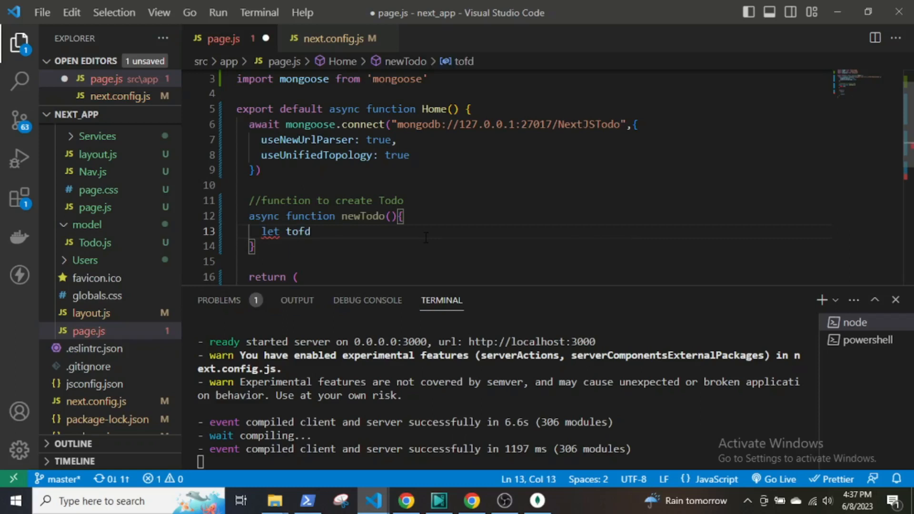
{"action": "key", "text": "Backspace"}
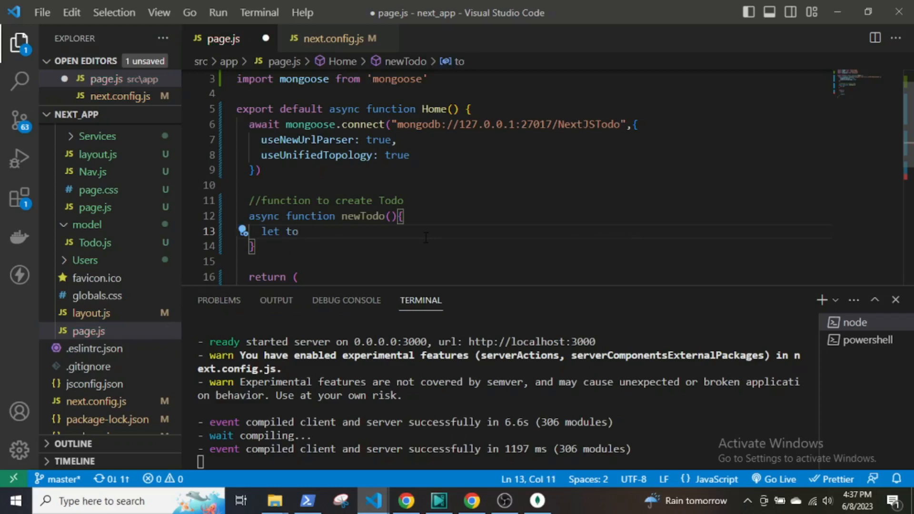
{"action": "type", "text": "do"}
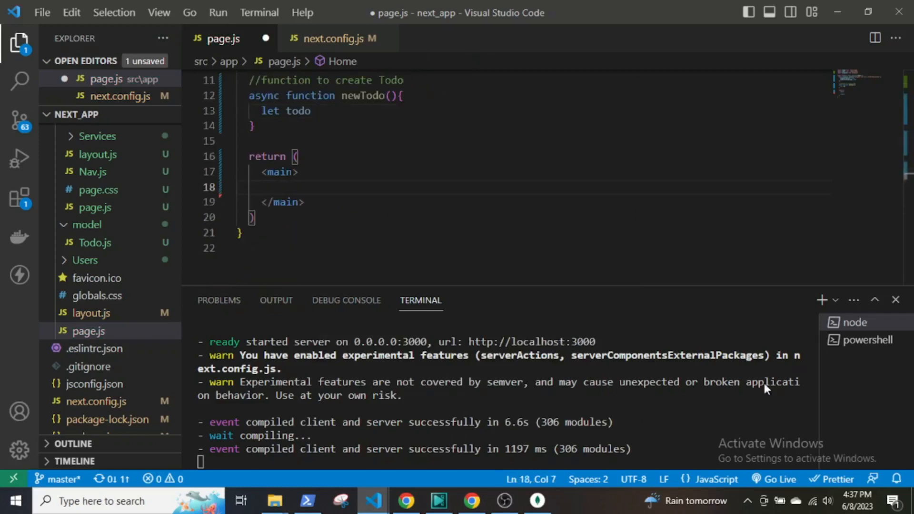
- Give main spacing classes and add a bold text-xl 'Create Todo' h1 heading
{"action": "left_click", "coordinate": [280, 173]}
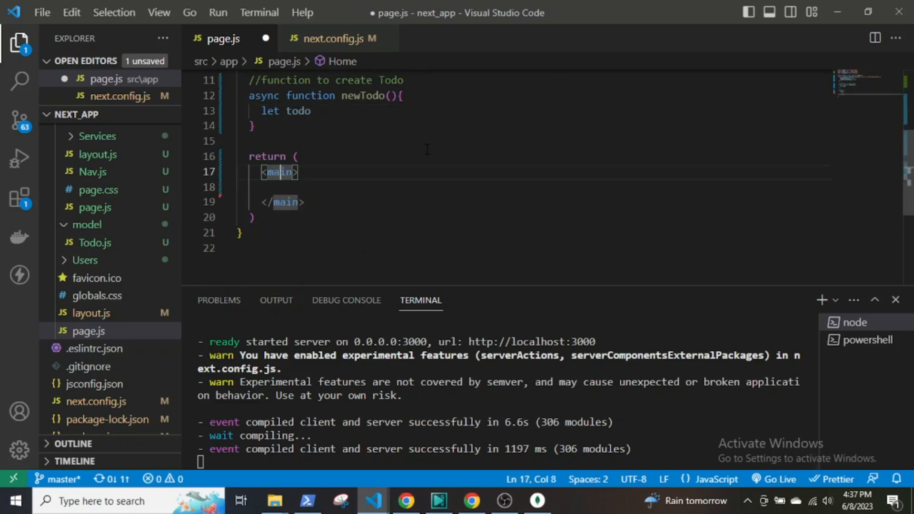
{"action": "type", "text": "className=''"}
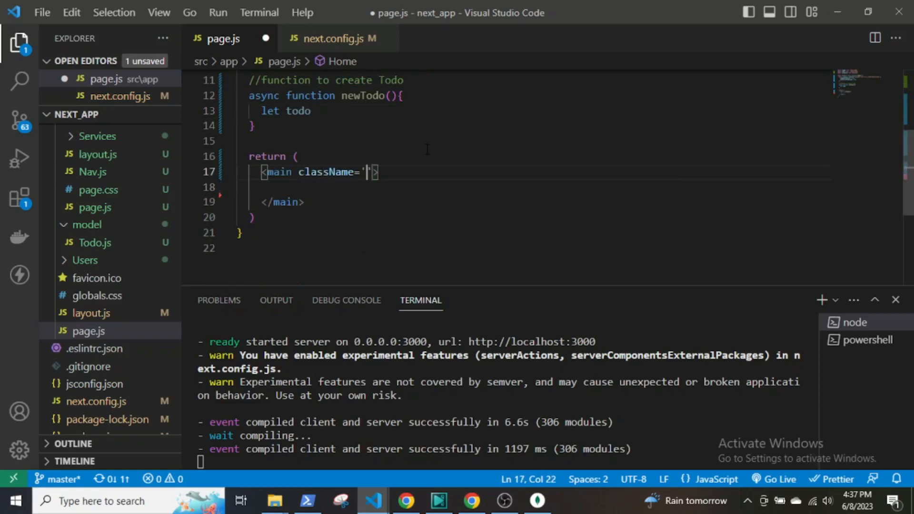
{"action": "type", "text": "m-10 sapace-y-"}
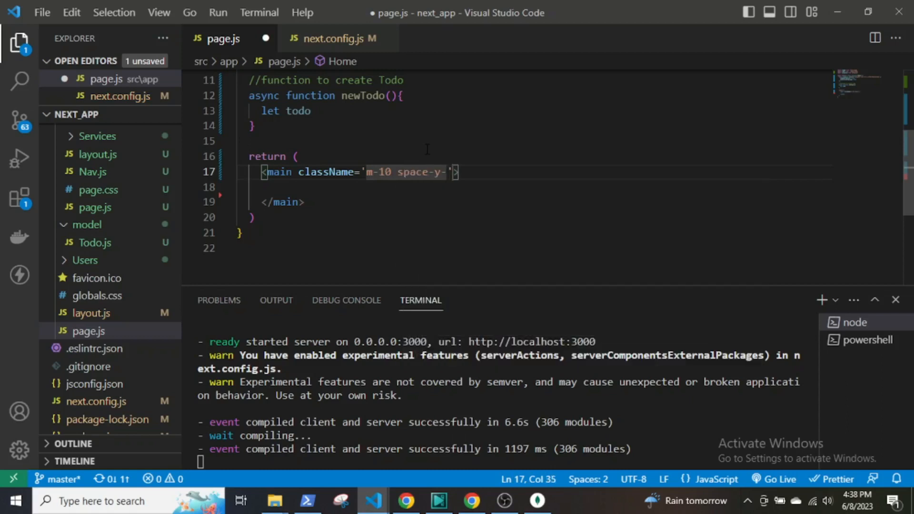
{"action": "type", "text": "5"}
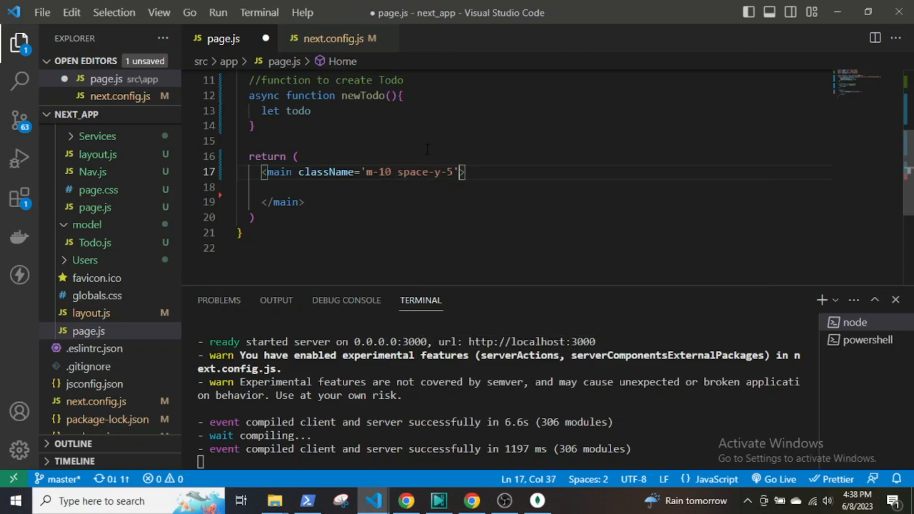
{"action": "key", "text": "Enter"}
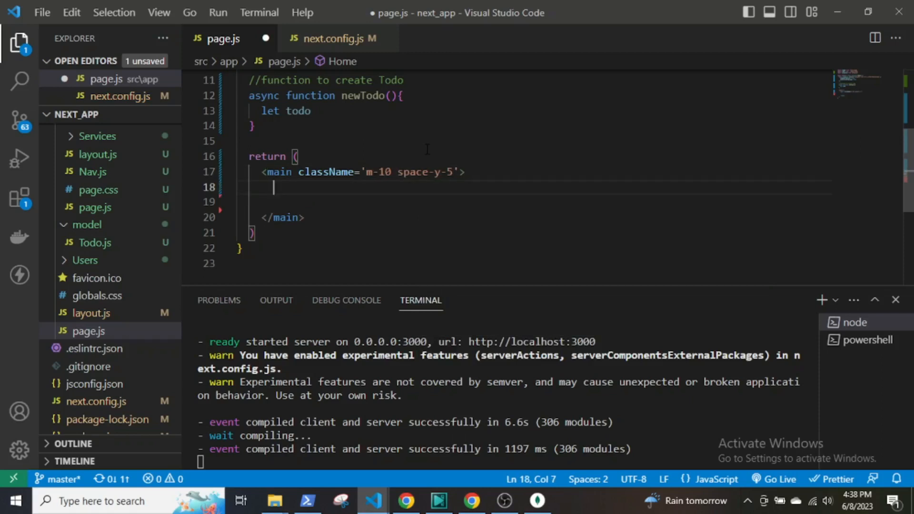
{"action": "type", "text": "h1"}
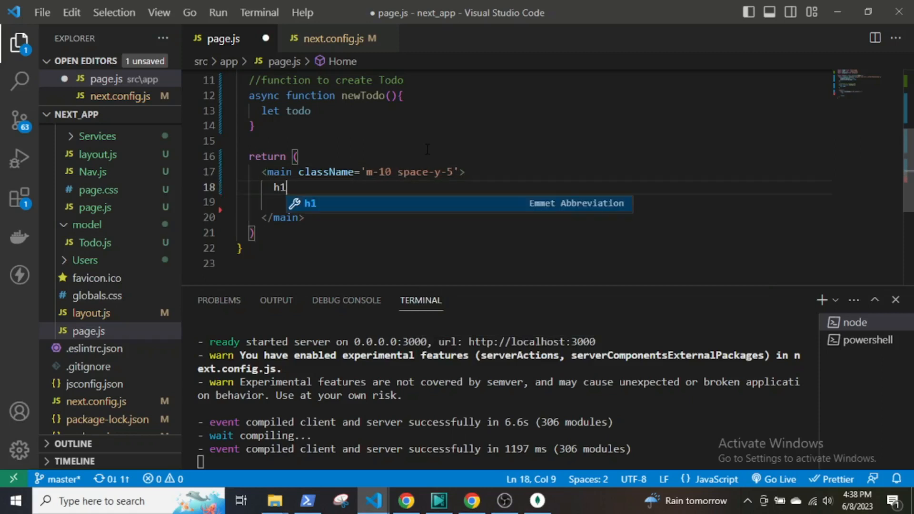
{"action": "type", "text": ".text-xl.font-bold\">Create Todo</h1>"}
{"action": "left_click", "coordinate": [535, 202]}
{"action": "type", "text": "<form action=\"\">"}
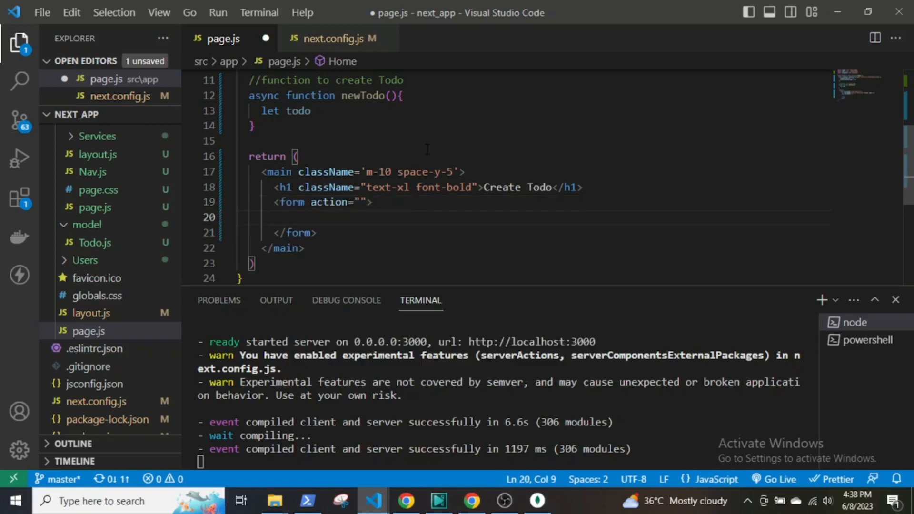
- Add a Todo label and an input named/id 'todo' with border-black border-2 classes
{"action": "type", "text": "<label htmlFor=\"\"></label>"}
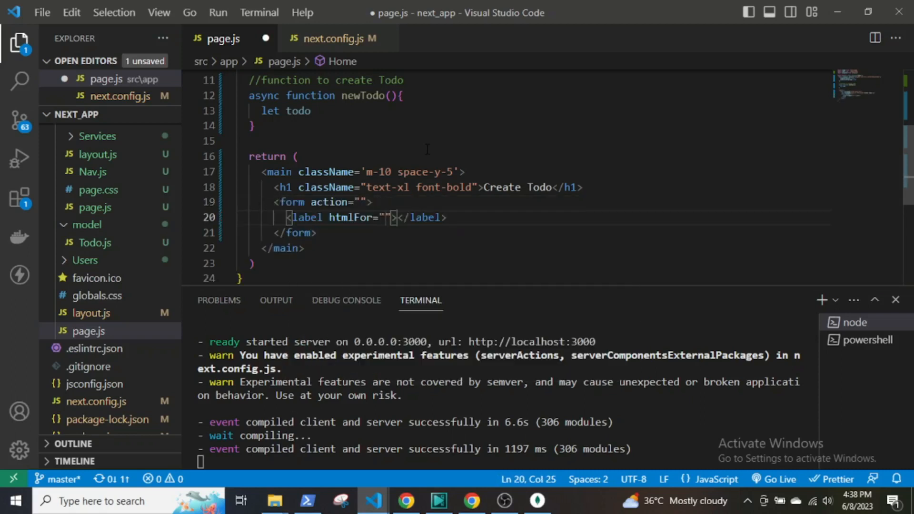
{"action": "type", "text": "Todo"}
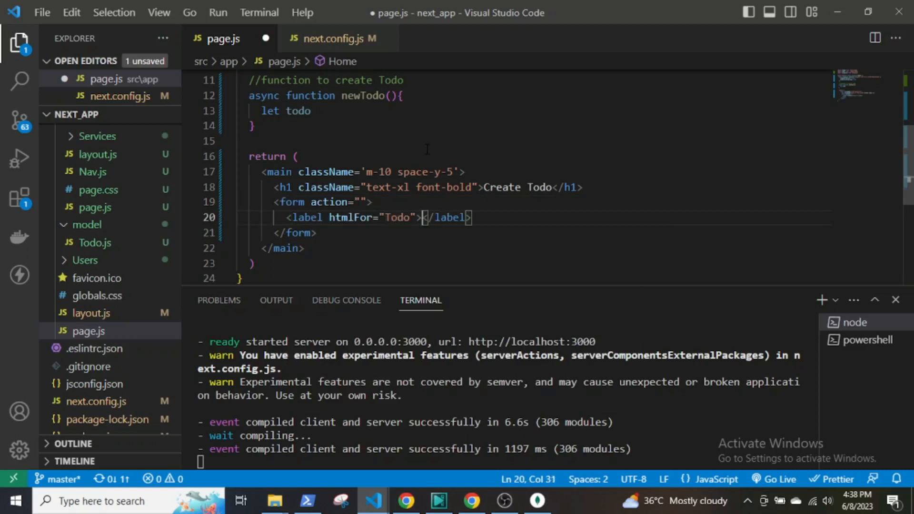
{"action": "type", "text": "Todo"}
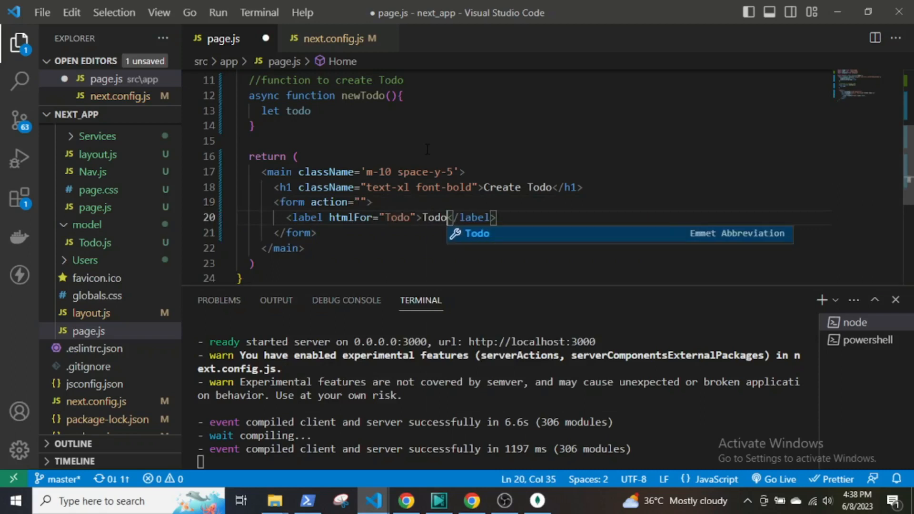
{"action": "type", "text": "<br />"}
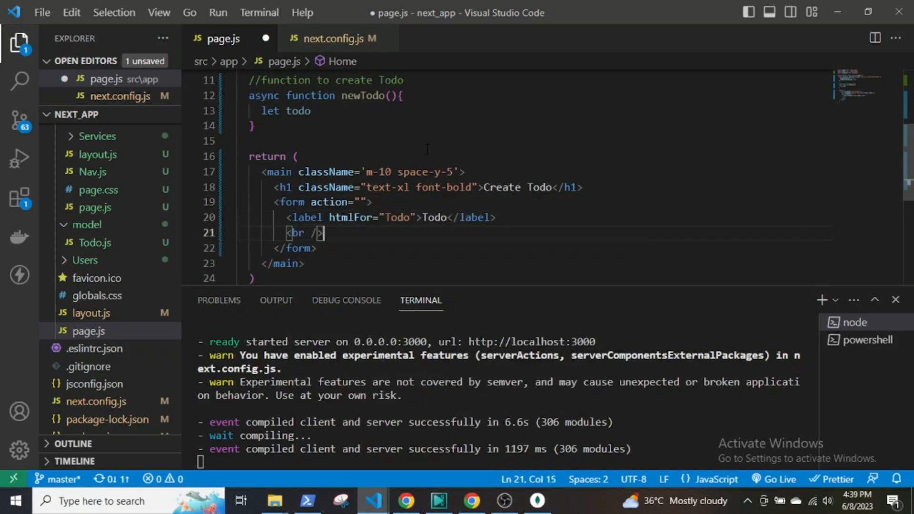
{"action": "type", "text": "input"}
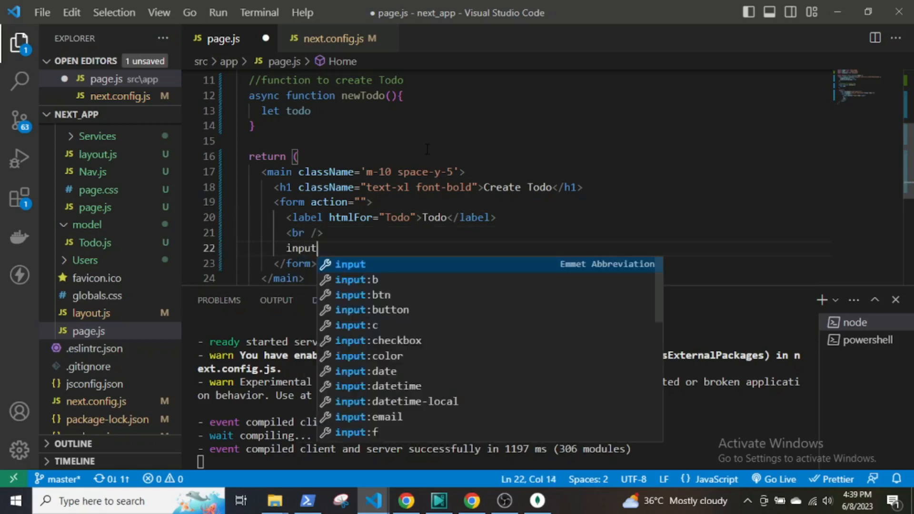
{"action": "key", "text": "Tab"}
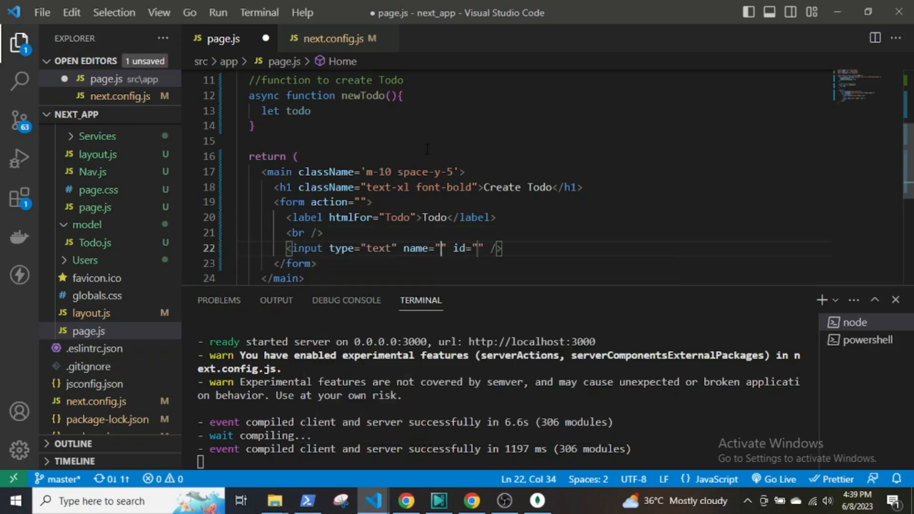
{"action": "type", "text": "todo"}
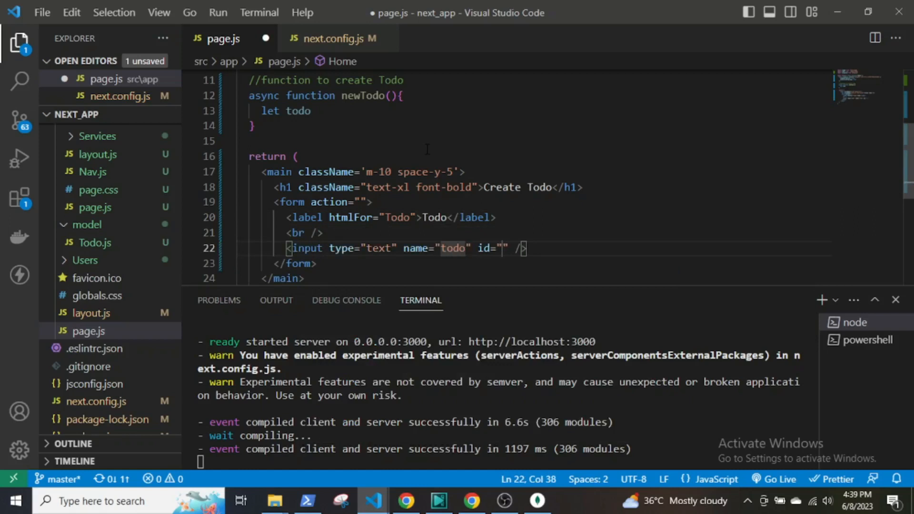
{"action": "type", "text": "todo"}
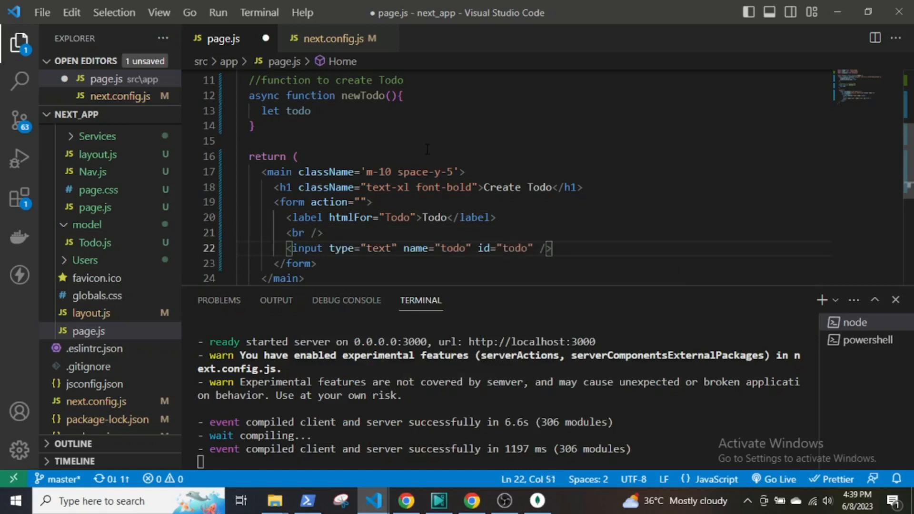
{"action": "type", "text": "className=''"}
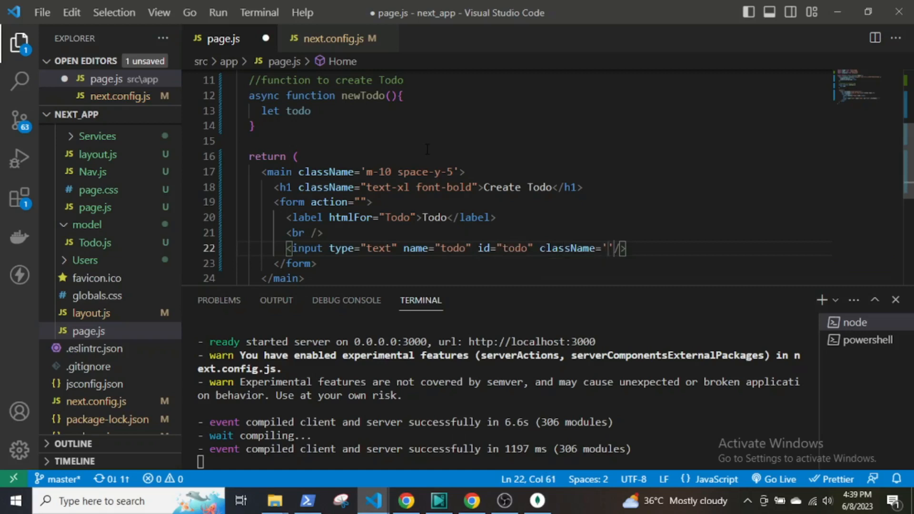
{"action": "type", "text": "border-black"}
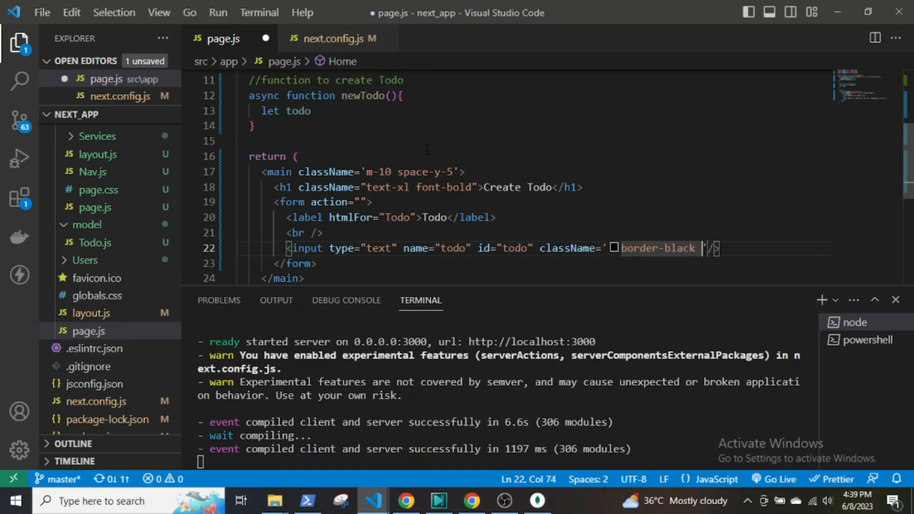
{"action": "type", "text": "border-2"}
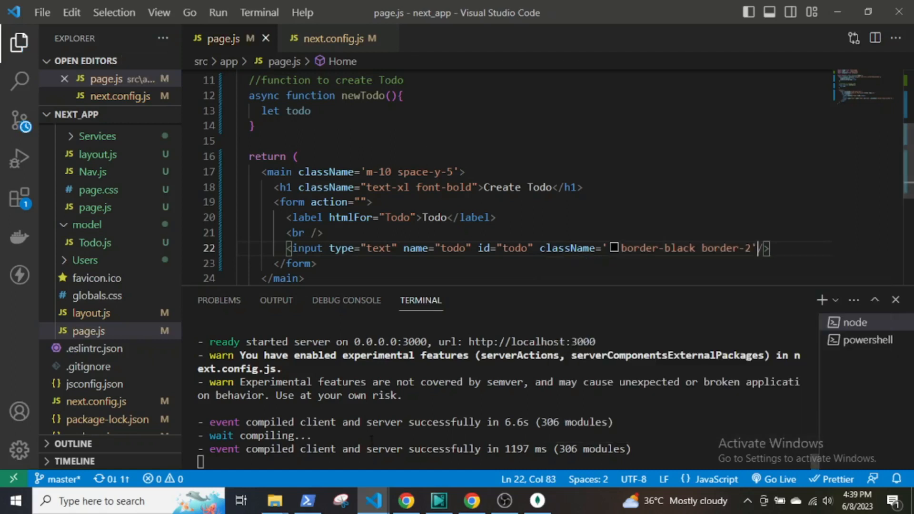
- Add a p-2 yellow SUBMIT button with orange-500 hover background and save the page
{"action": "key", "text": "Enter"}
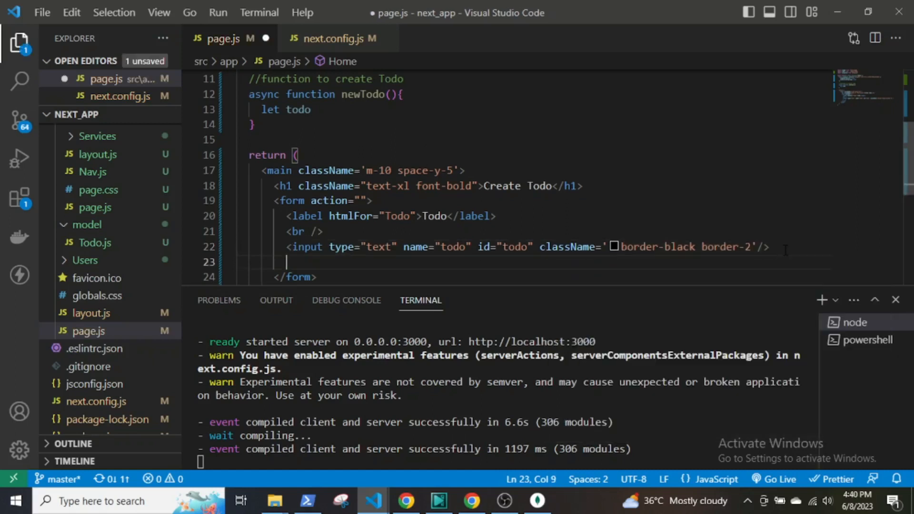
{"action": "type", "text": "<button type=\"submit\"></button>"}
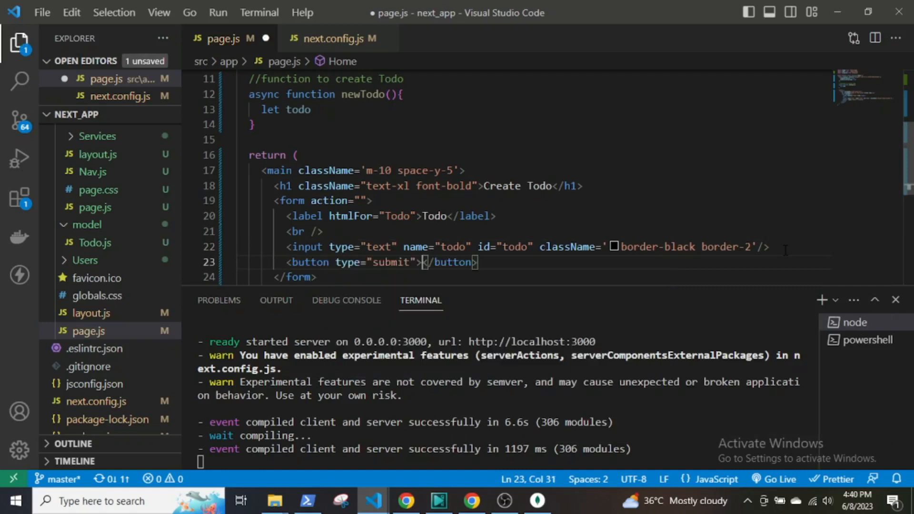
{"action": "type", "text": "SUBMIT"}
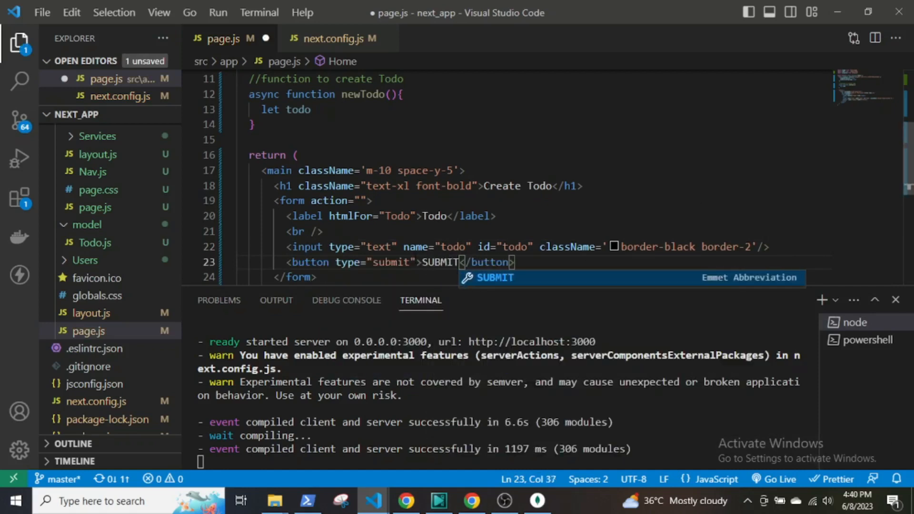
{"action": "type", "text": "className='p-2'"}
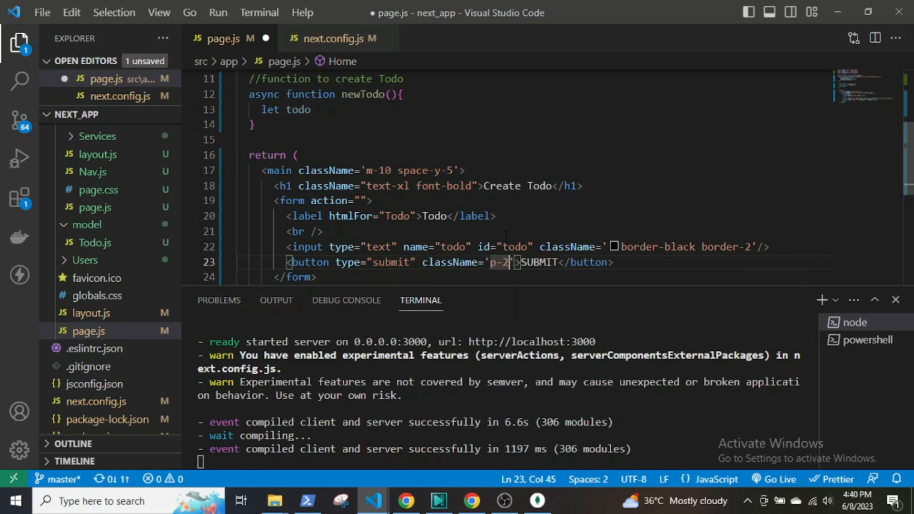
{"action": "type", "text": "bg-yellow-500 hover:"}
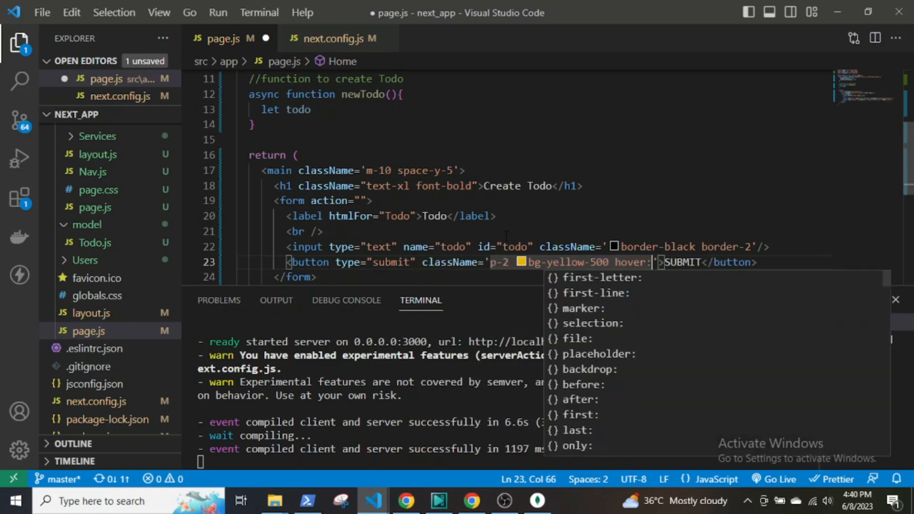
{"action": "type", "text": "bg-orange-500"}
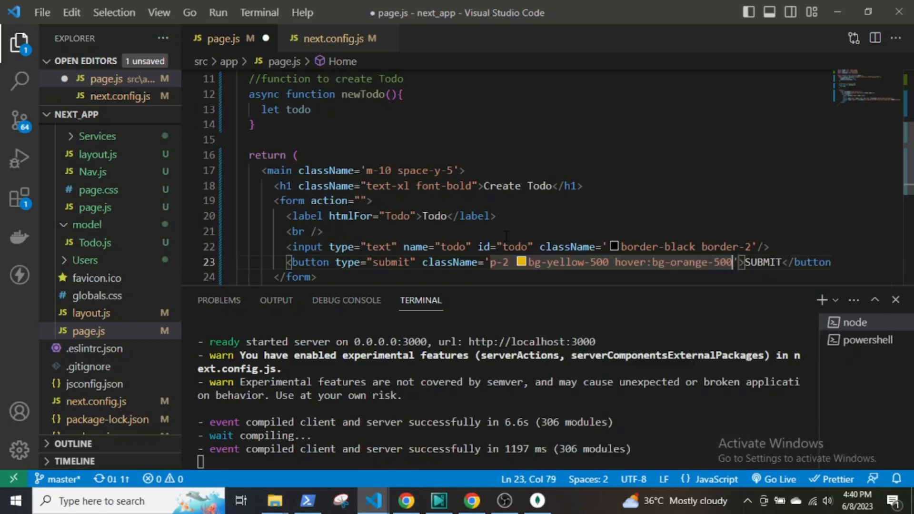
{"action": "key", "text": "ctrl+s"}
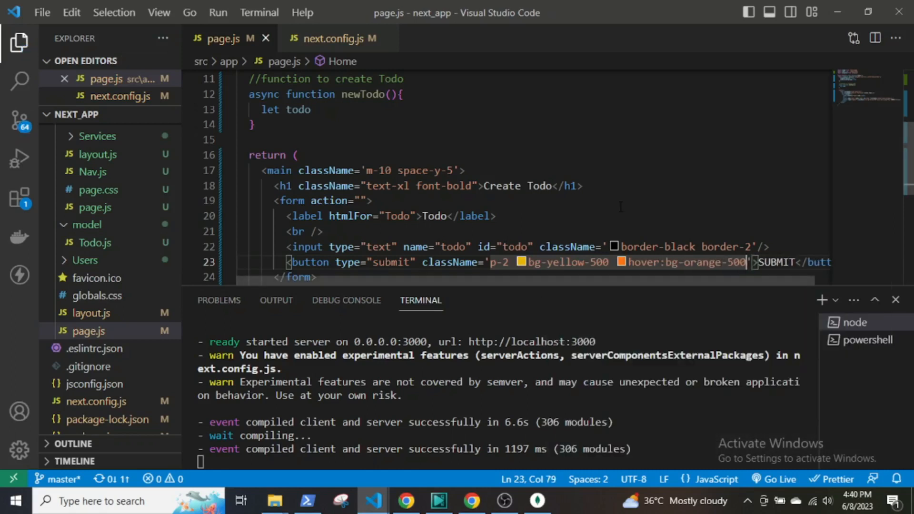
- Switch to Chrome and navigate back from the About page to the home page
{"action": "left_click", "coordinate": [471, 501]}
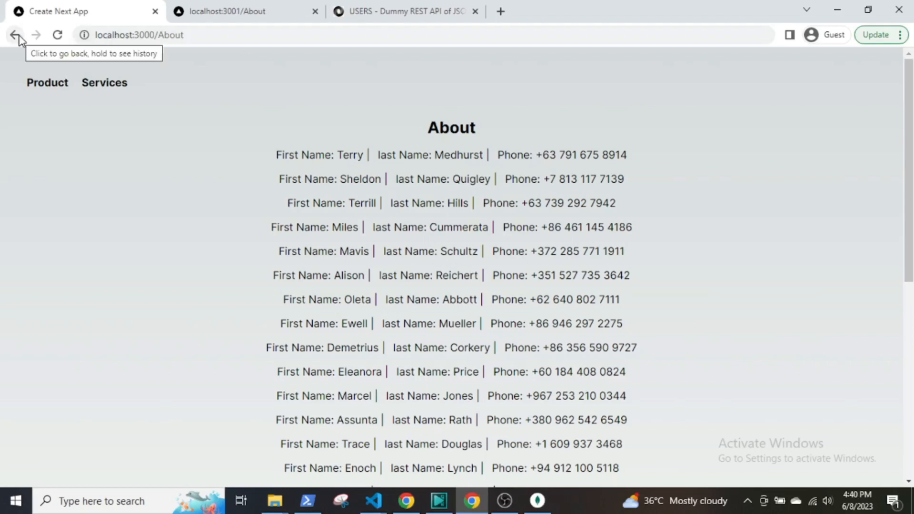
{"action": "left_click", "coordinate": [15, 35]}
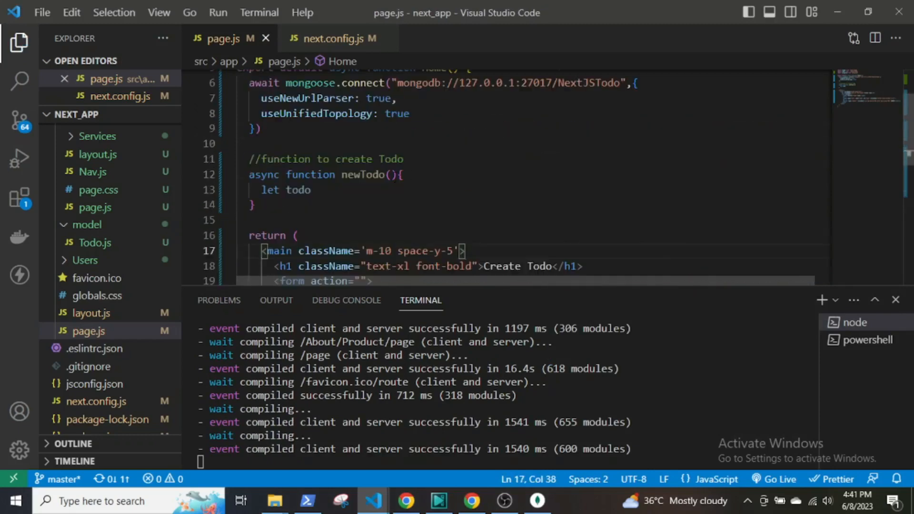
- Make newTodo a "use server" action taking data and reading data.get("todo").valueOf()
{"action": "type", "text": "data"}
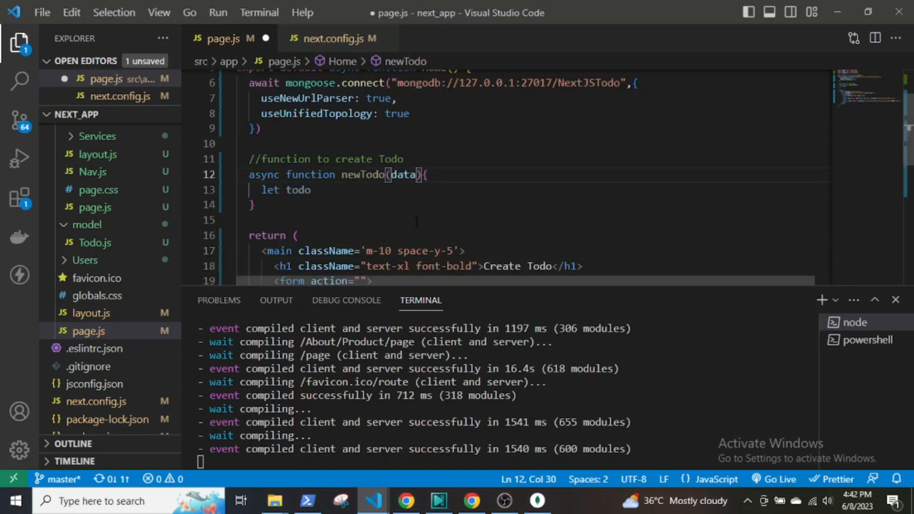
{"action": "type", "text": "\"use serv"}
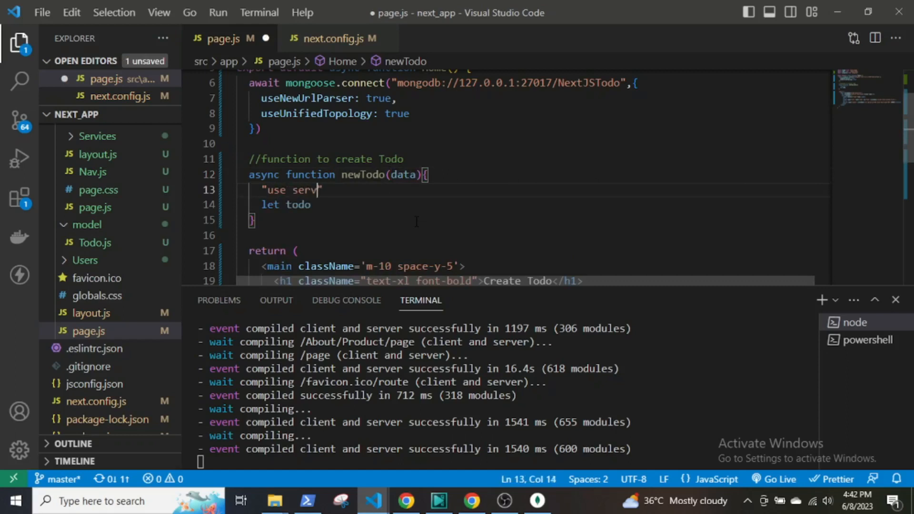
{"action": "type", "text": "= data.get"}
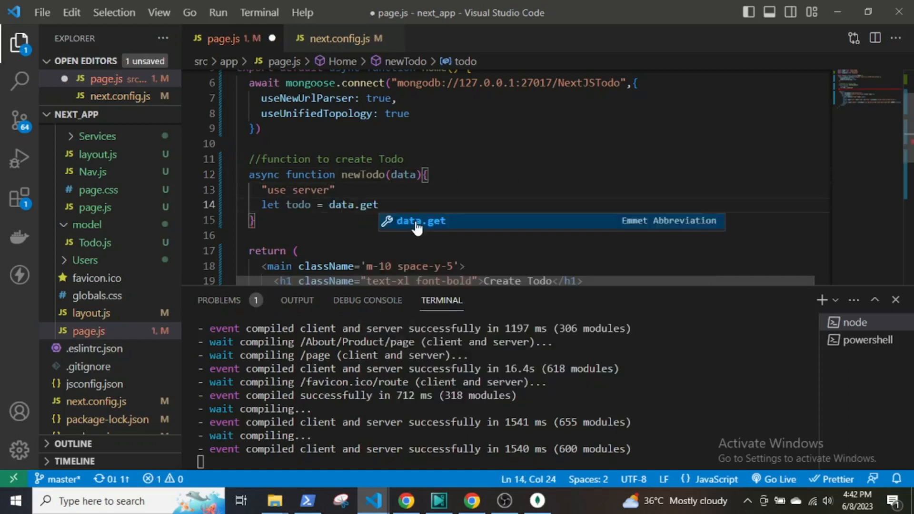
{"action": "type", "text": "(\"todo\")?"}
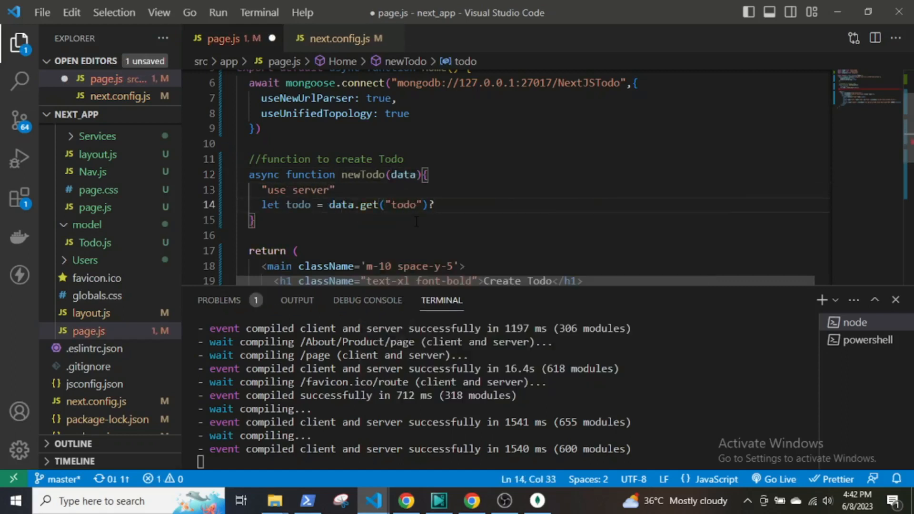
{"action": "type", "text": ".valueOf()"}
{"action": "type", "text": "let"}
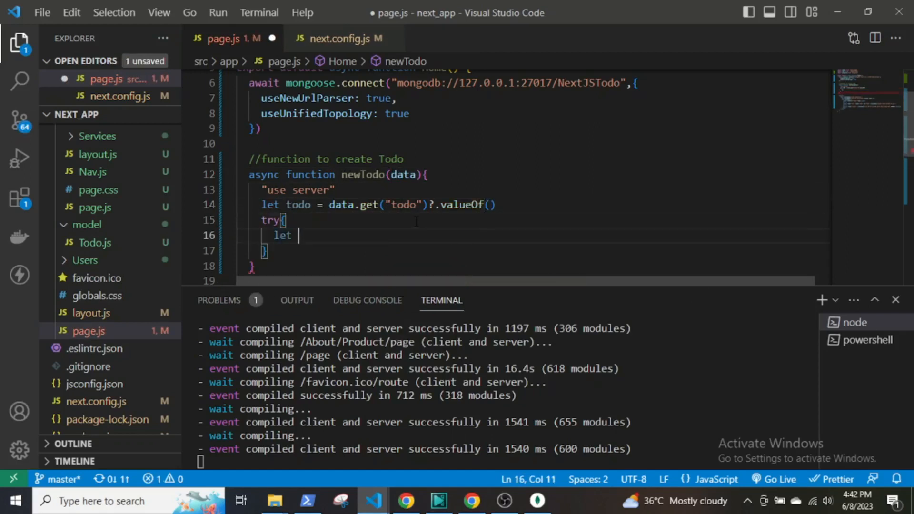
- In a try/catch create a new Todo from the value and await its save()
{"action": "type", "text": "newTodo = new Todo({todo"}
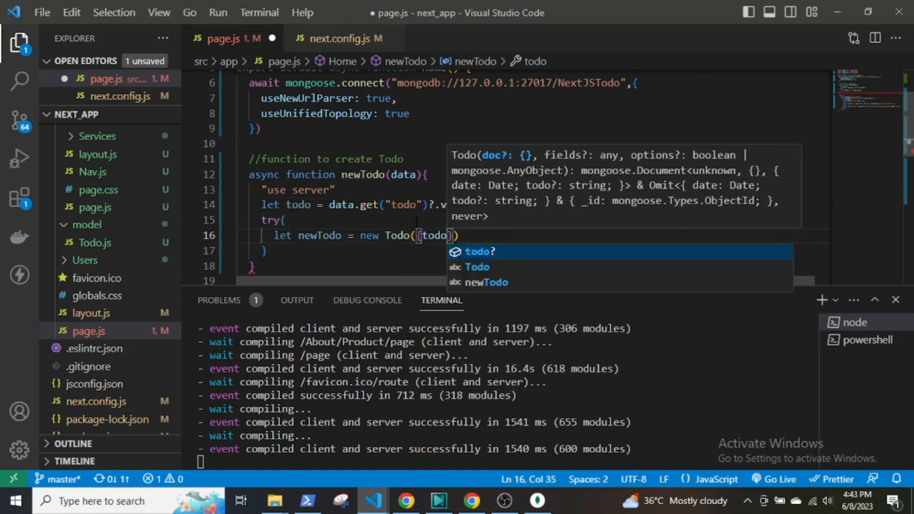
{"action": "type", "text": "await newTodo"}
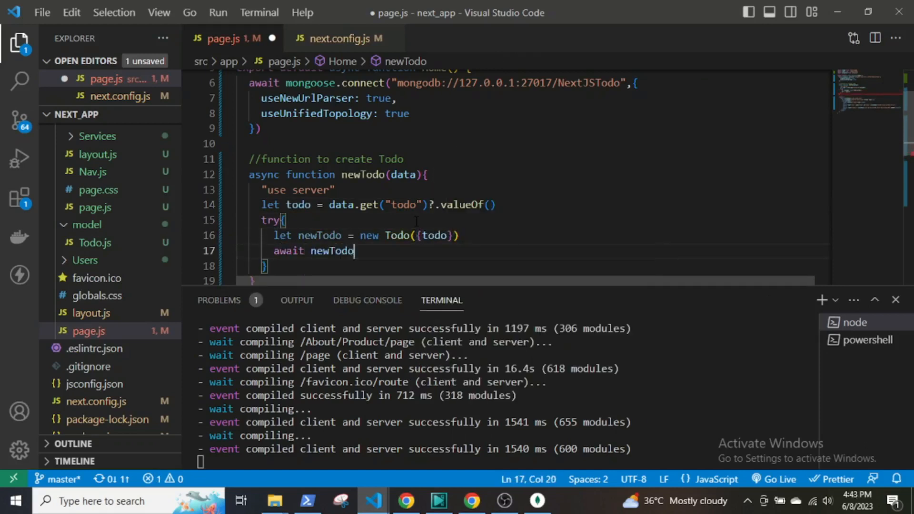
{"action": "type", "text": ".save()"}
{"action": "type", "text": "console.log("}
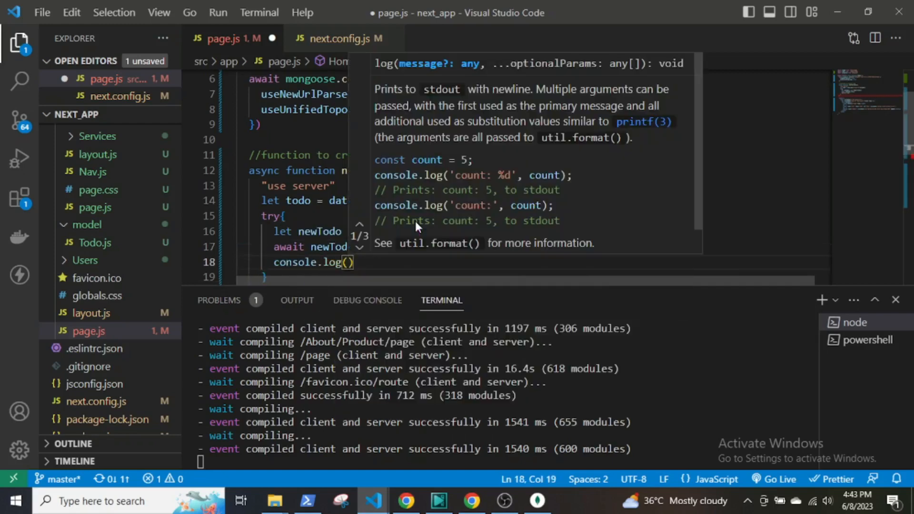
{"action": "type", "text": "}catch"}
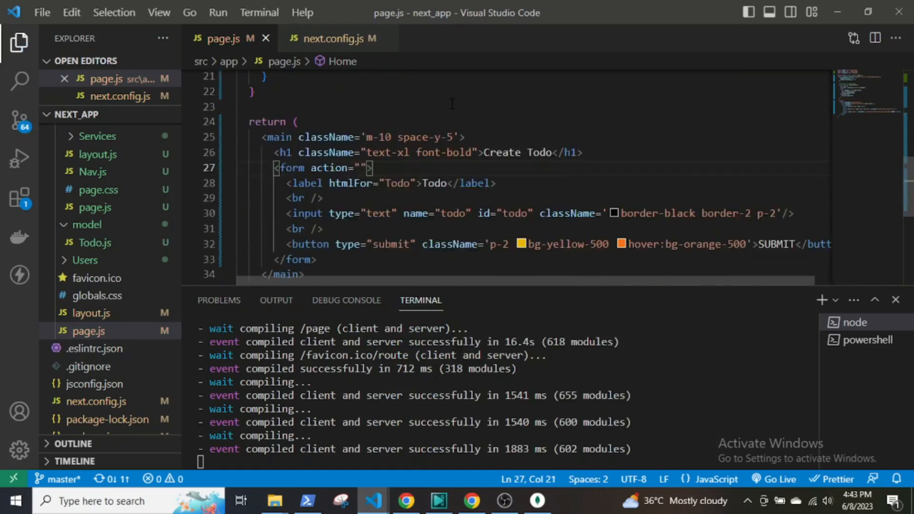
- Set the form's action to {newTodo}, save, and switch to the browser
{"action": "type", "text": "newTodo}"}
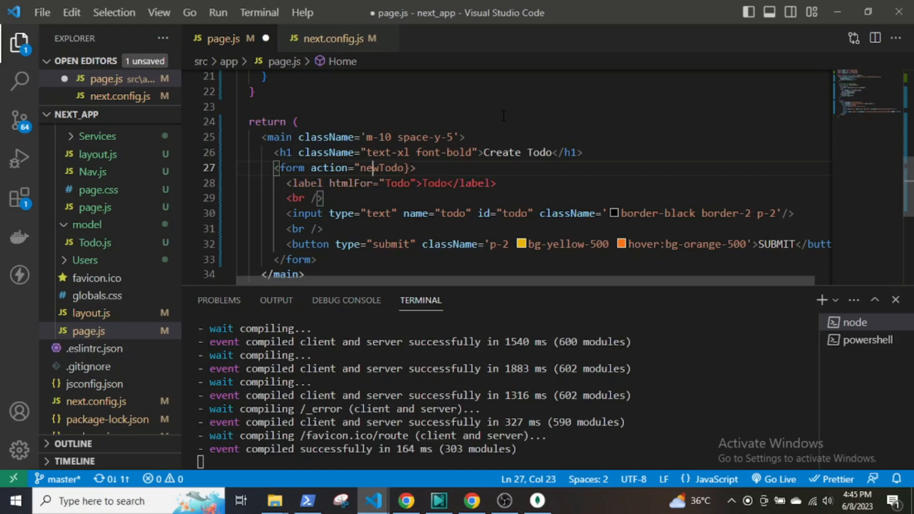
{"action": "key", "text": "ctrl+s"}
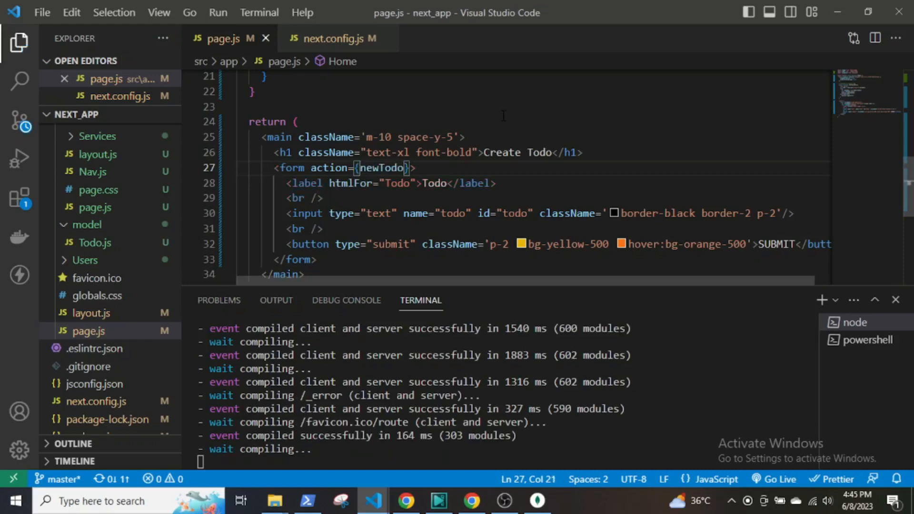
{"action": "left_click", "coordinate": [471, 500]}
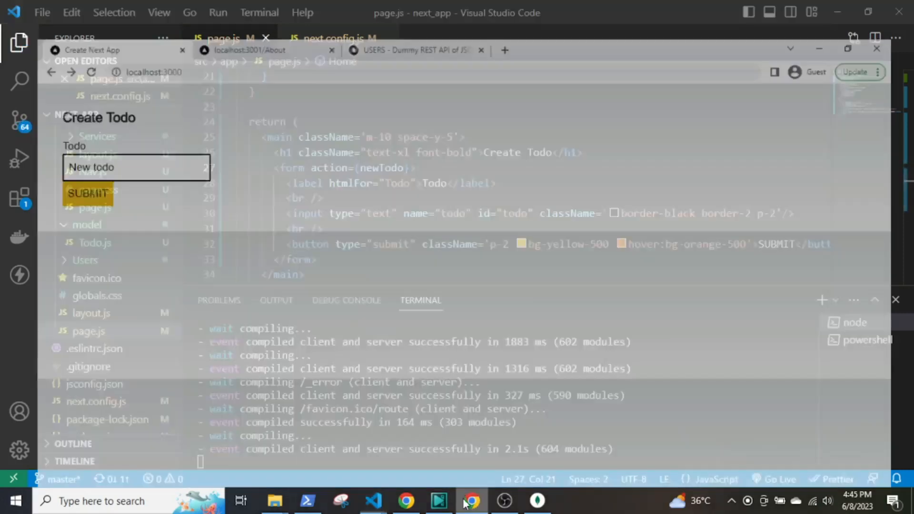
- Reload the page, submit 'new todo' in the Todo field, and return to VS Code
{"action": "left_click", "coordinate": [470, 501]}
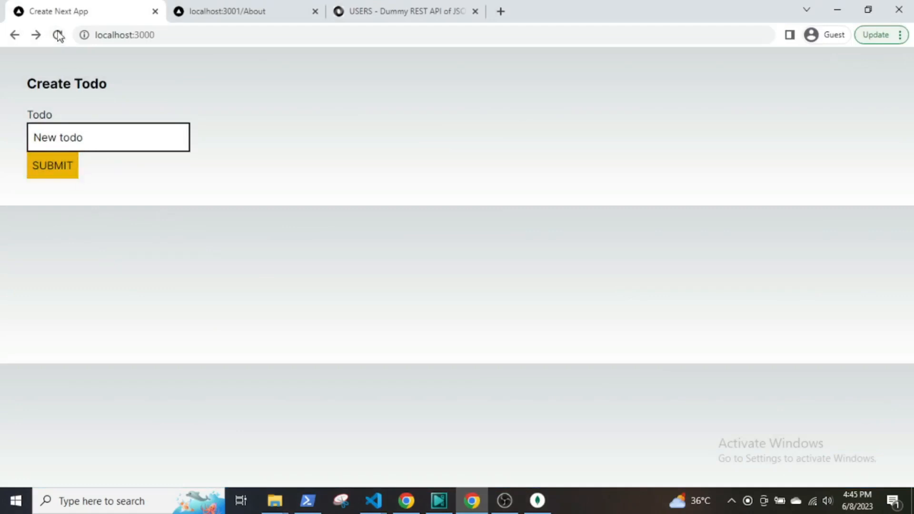
{"action": "left_click", "coordinate": [108, 137]}
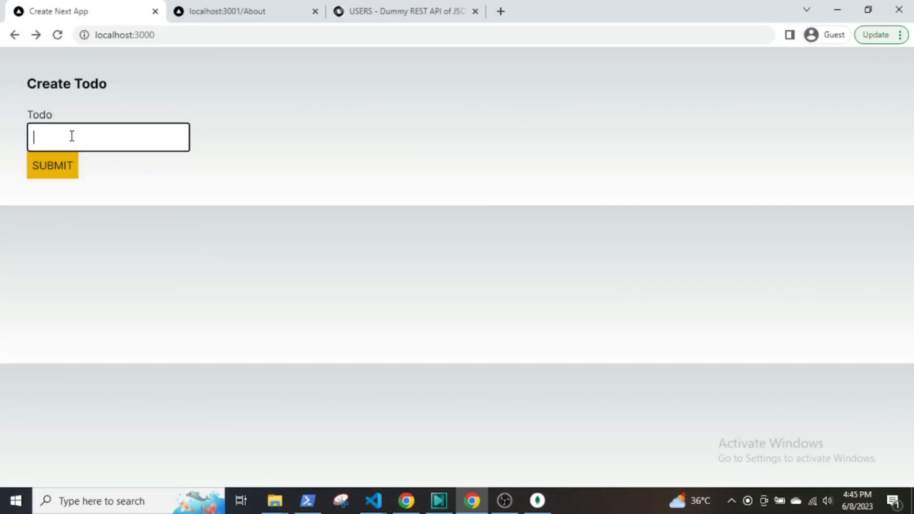
{"action": "type", "text": "new todo"}
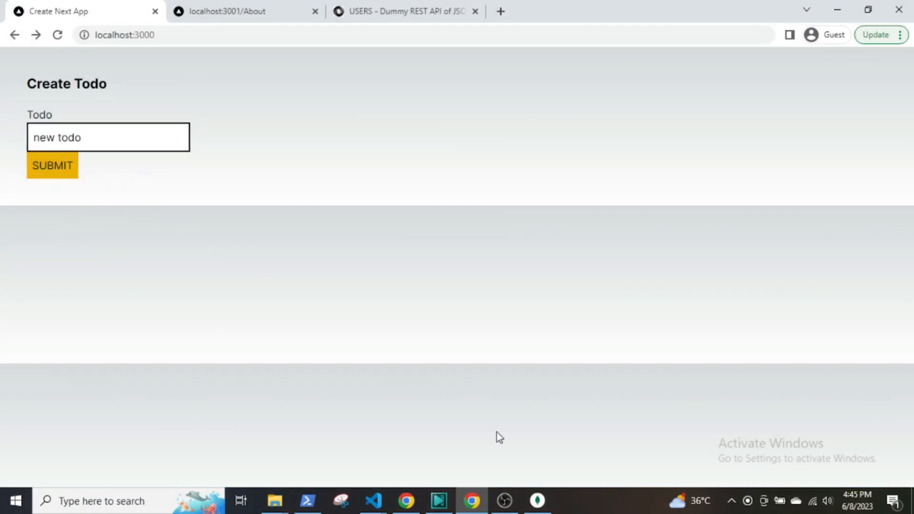
{"action": "left_click", "coordinate": [373, 501]}
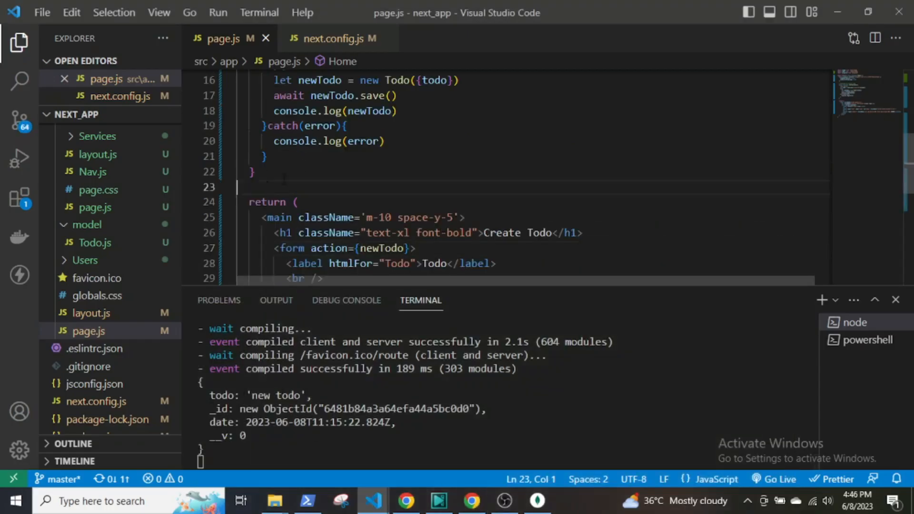
- Declare const todos = await Todo.find() above the return
{"action": "type", "text": "const"}
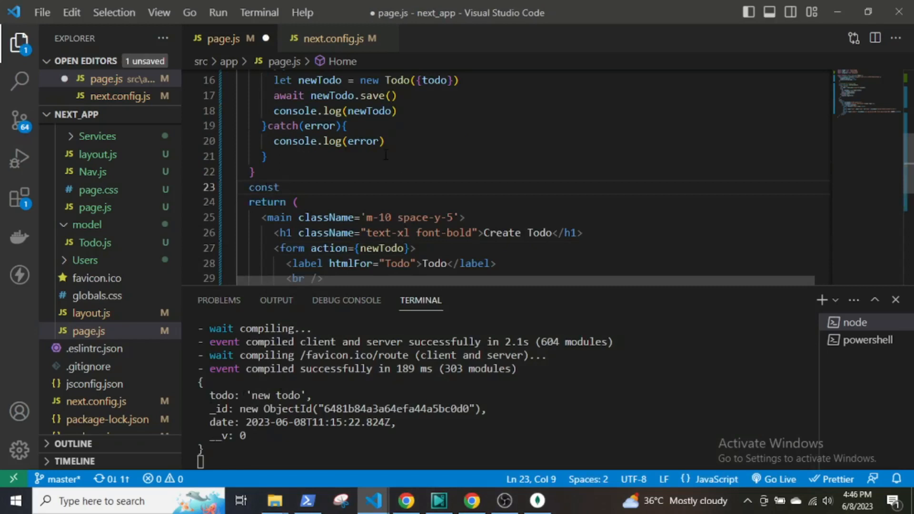
{"action": "type", "text": "todos = await T"}
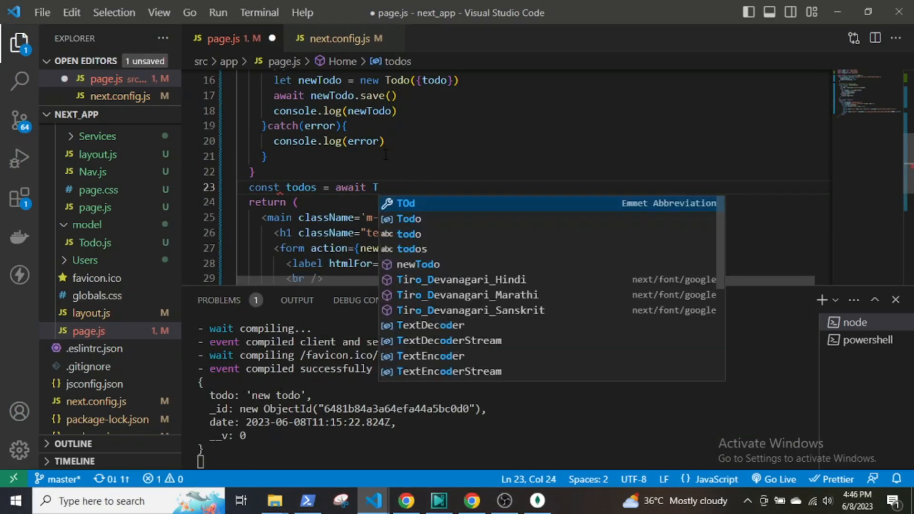
{"action": "type", "text": "odo.find()"}
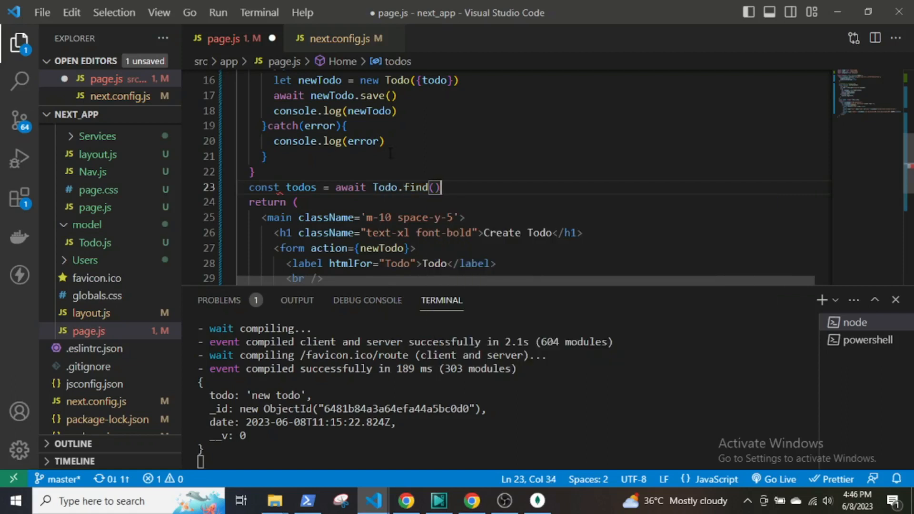
{"action": "scroll", "scroll_direction": "down", "scroll_amount": 3}
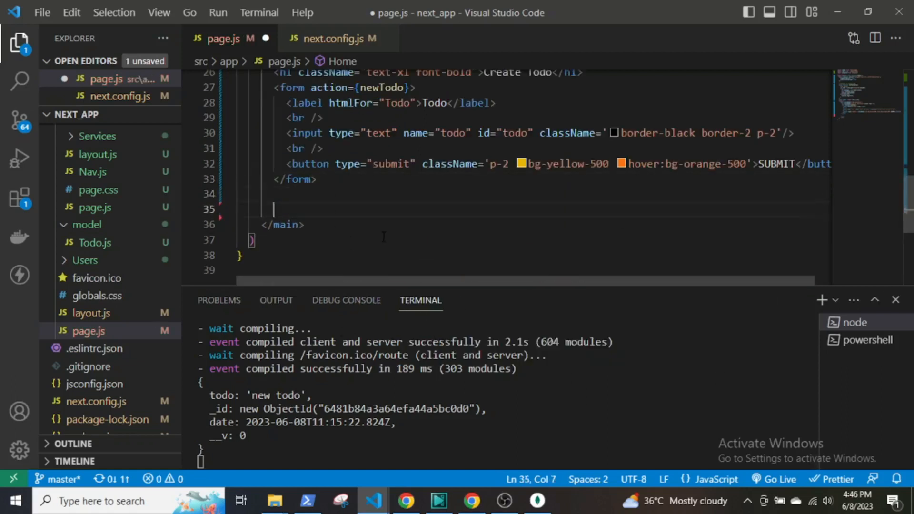
- Add a centred div.m-3 section with a bold 'Todos' h1 heading below the form
{"action": "type", "text": "div.m-3.text"}
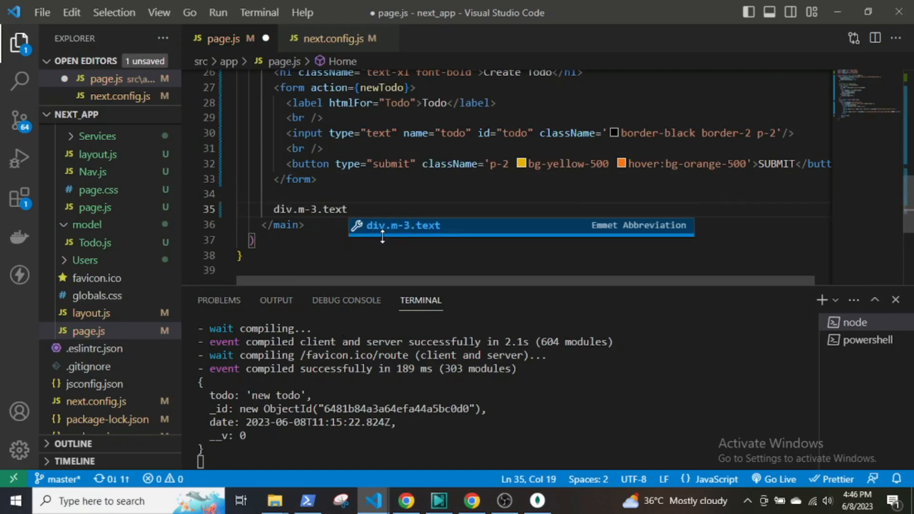
{"action": "key", "text": "Tab"}
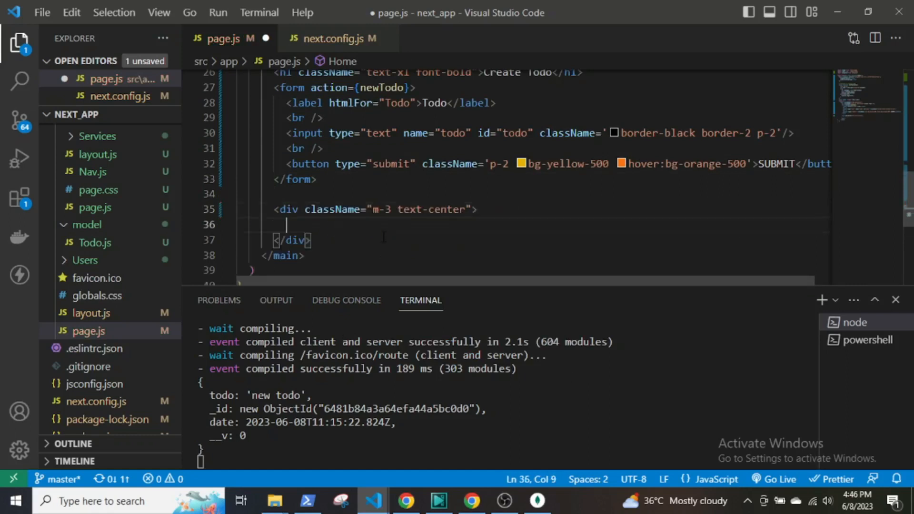
{"action": "type", "text": "h1.font-"}
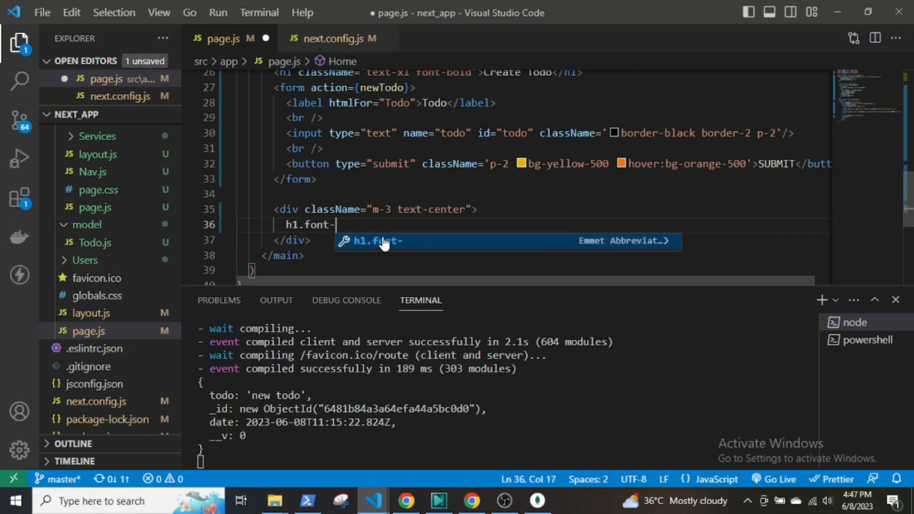
{"action": "type", "text": "bold.text-xl\">Todos</h1>"}
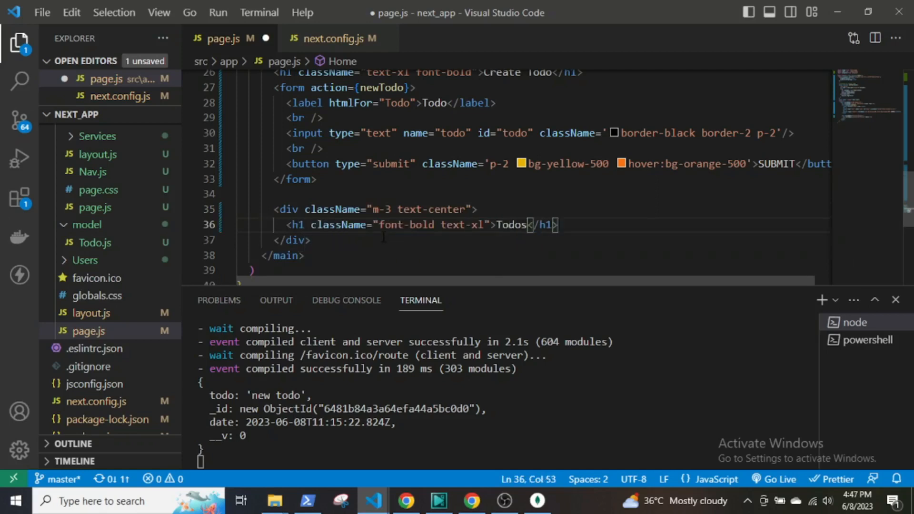
- Map todos to ul elements keyed by element._id each listing element.todo
{"action": "type", "text": "{todos.map((element)=>{"}
{"action": "type", "text": "return("}
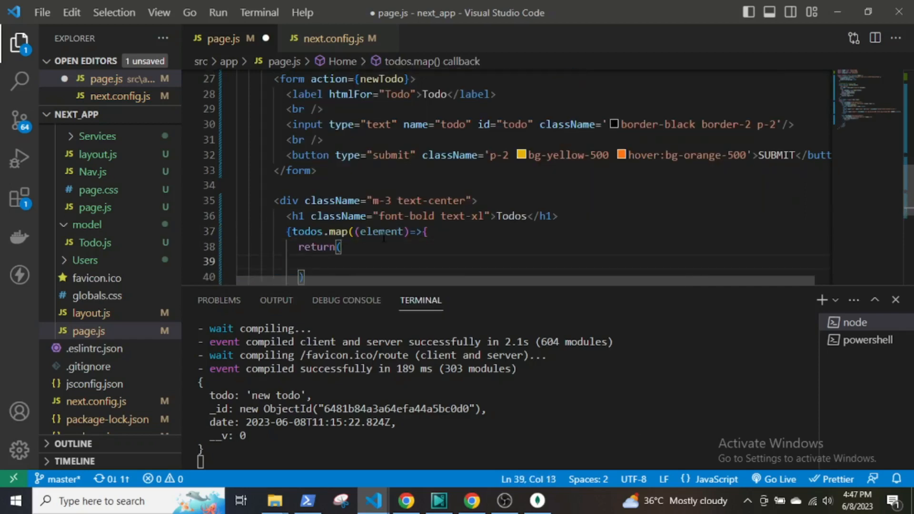
{"action": "type", "text": "ul>l"}
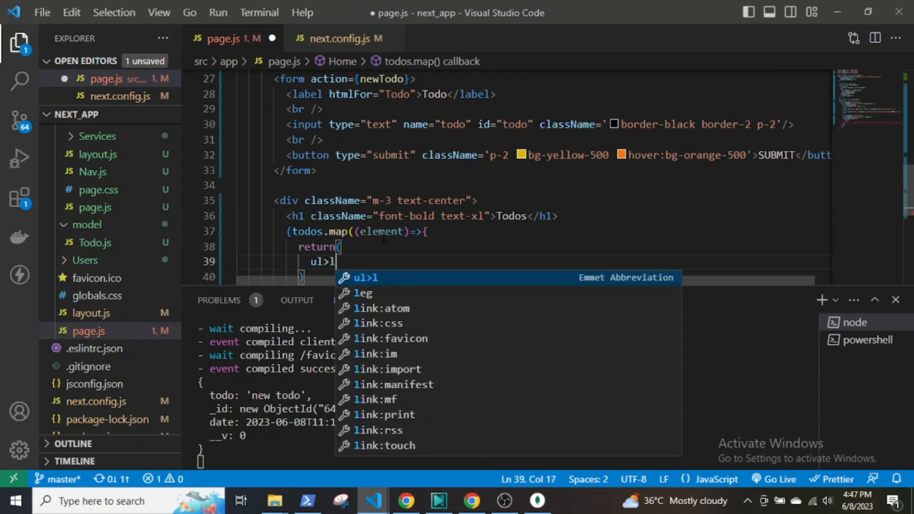
{"action": "key", "text": "Tab"}
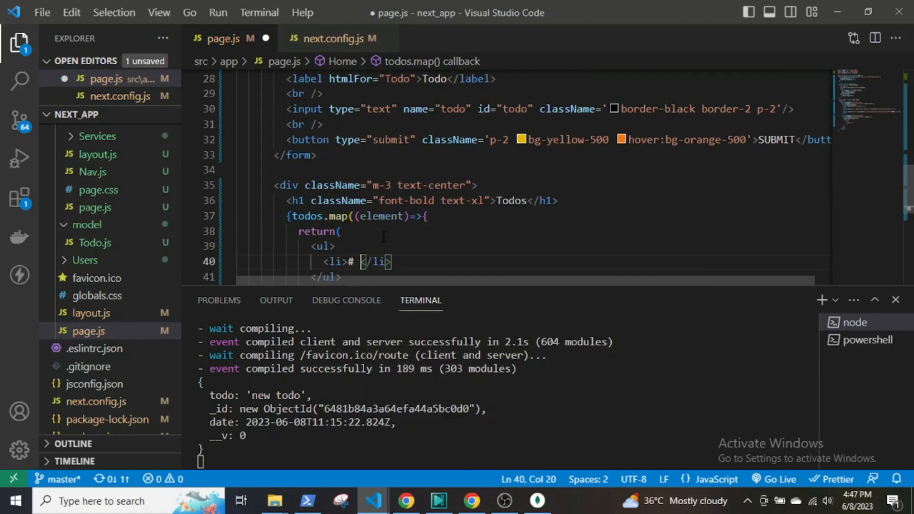
{"action": "type", "text": "{element.todo}"}
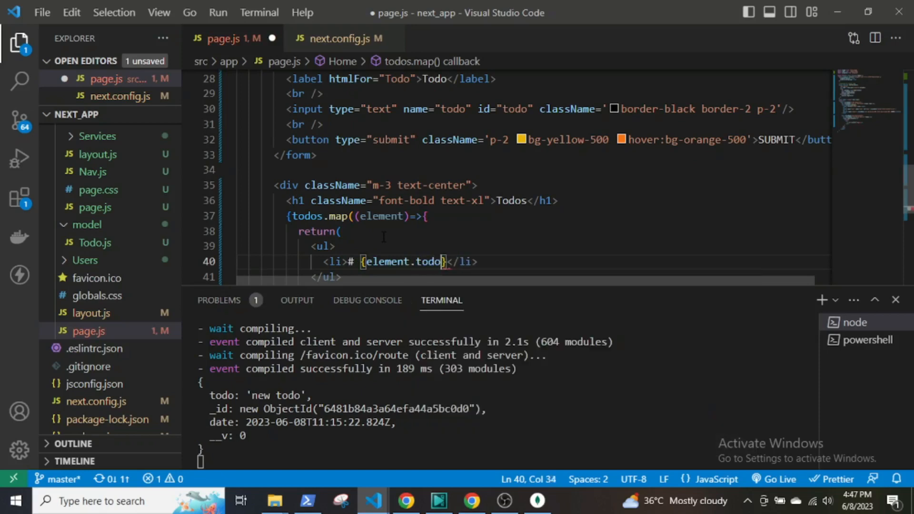
{"action": "type", "text": "key"}
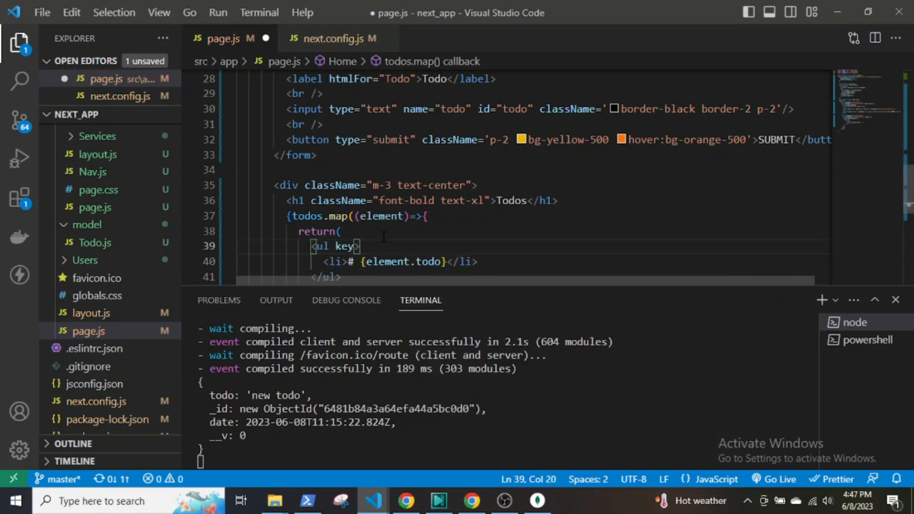
{"action": "type", "text": "{element._id}"}
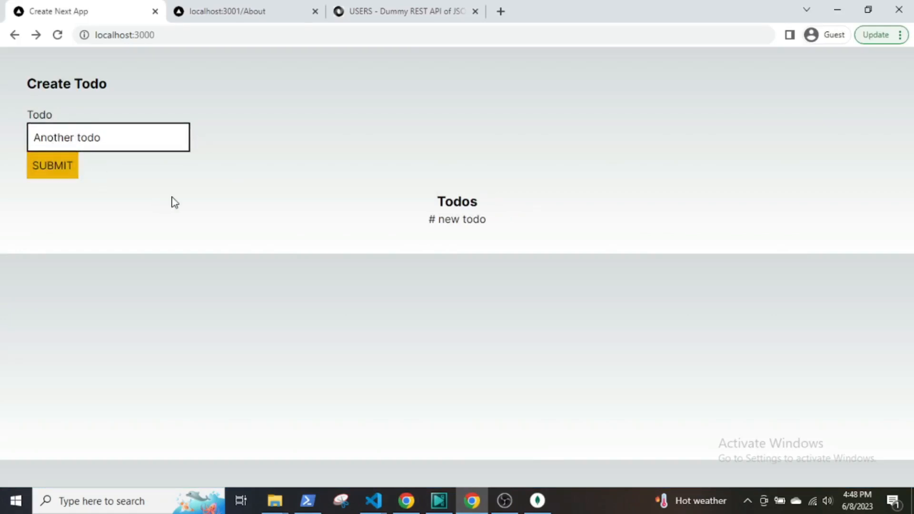
- Submit "Another todo" so a second Todo document is saved and logged
{"action": "left_click", "coordinate": [51, 166]}
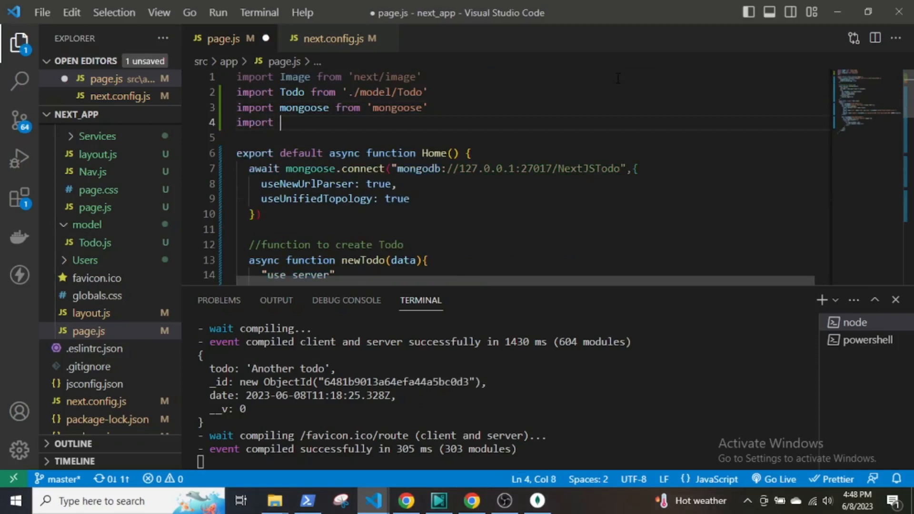
- Import redirect from 'next/navigation', call redirect('/') after saving, and submit a "redirect" todo
{"action": "type", "text": "{redirect}"}
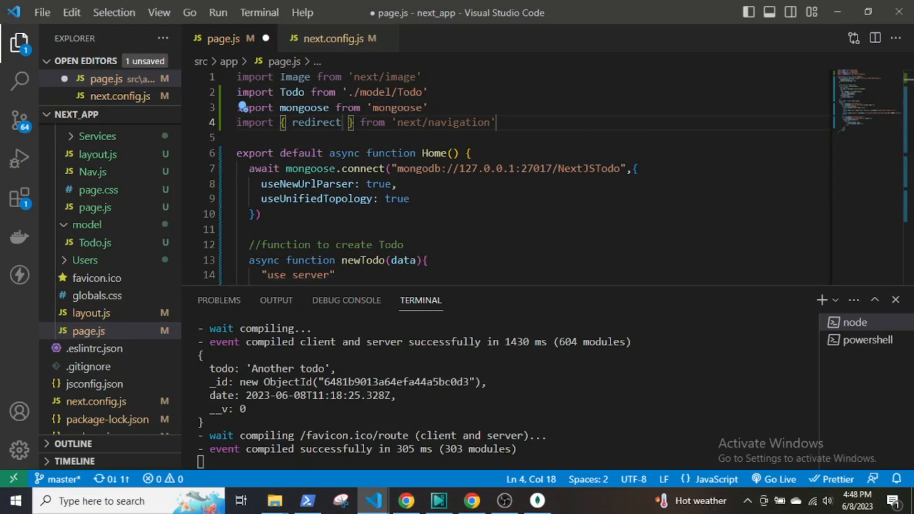
{"action": "scroll", "scroll_direction": "down", "scroll_amount": 3}
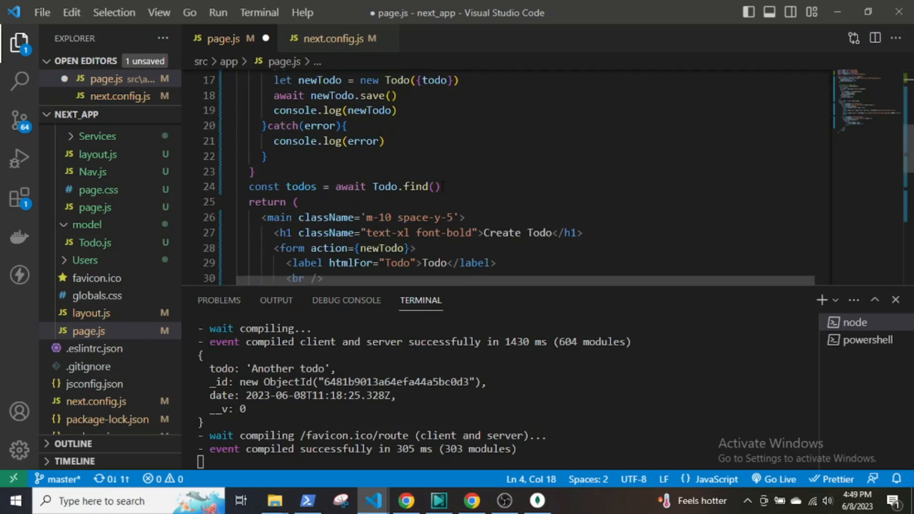
{"action": "type", "text": "redirect('/"}
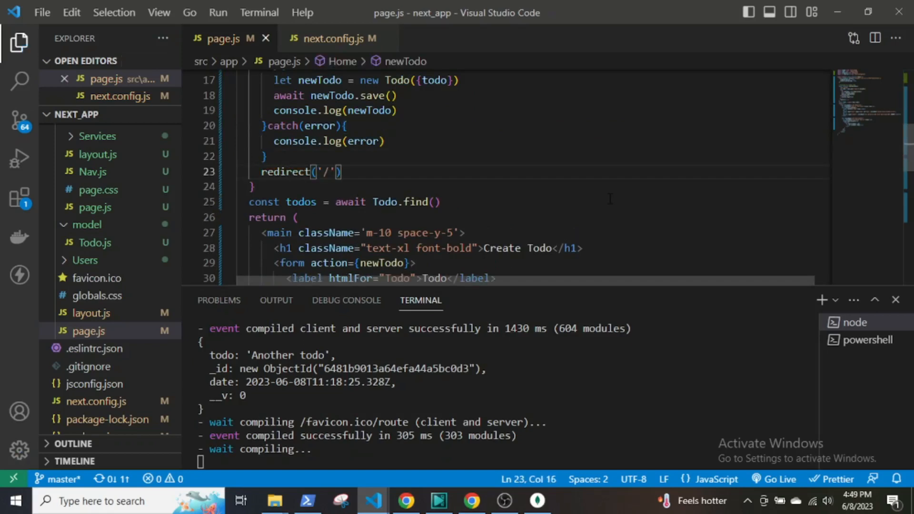
{"action": "mouse_move", "coordinate": [284, 172]}
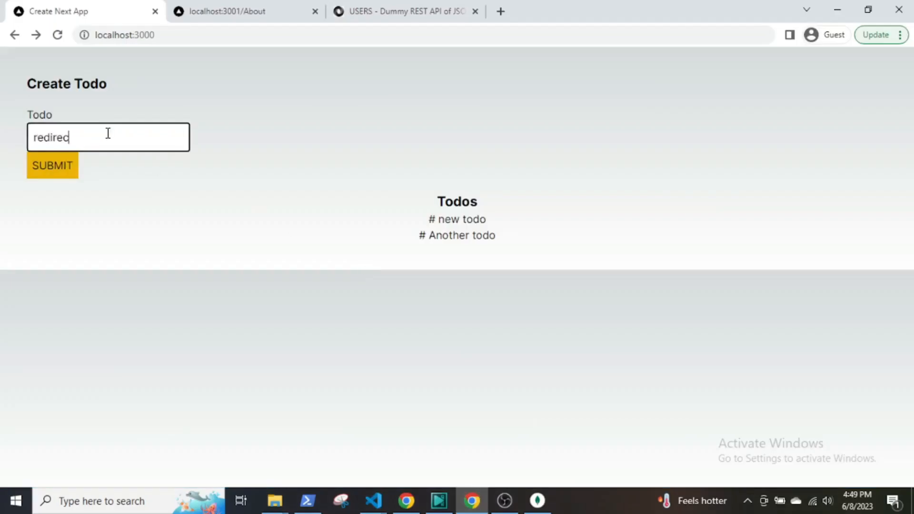
{"action": "left_click", "coordinate": [52, 166]}
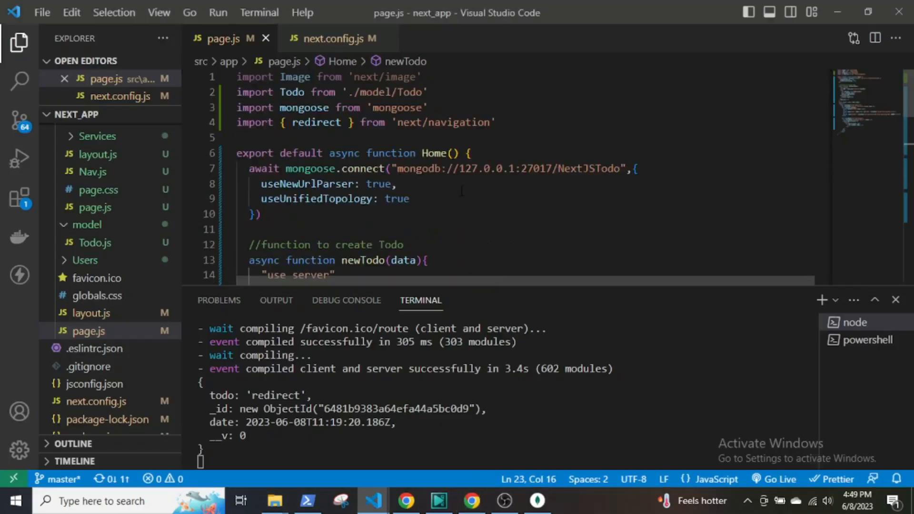
- Import revalidatePath from 'next/cache' and call revalidatePath('/') instead of redirect('/')
{"action": "type", "text": "import {}"}
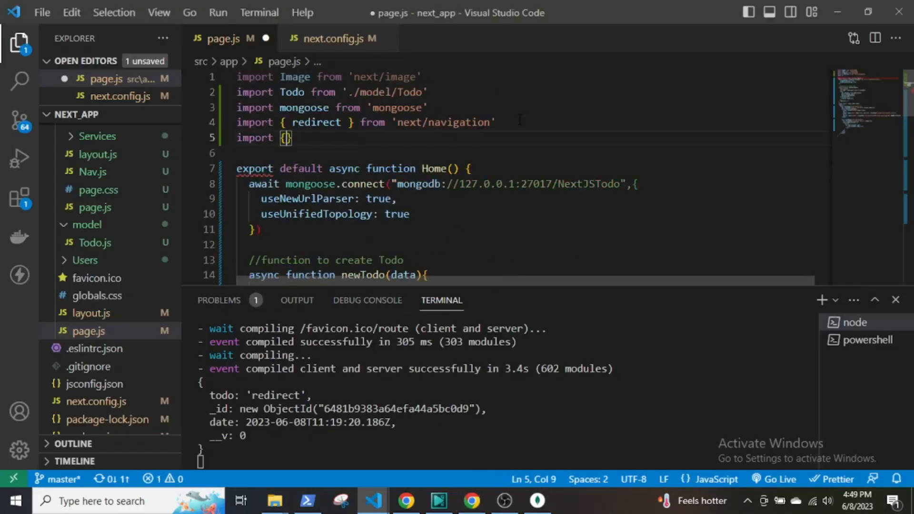
{"action": "type", "text": "revalidate"}
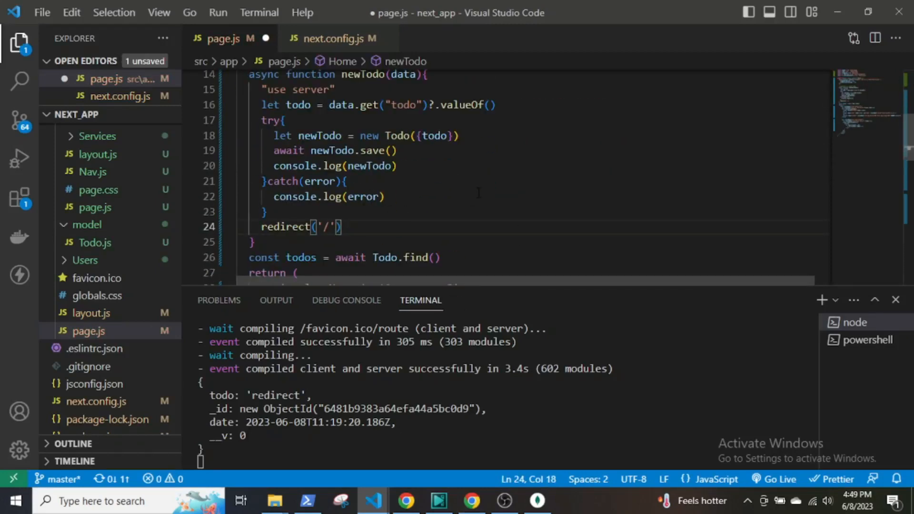
{"action": "type", "text": "revalidatePath("}
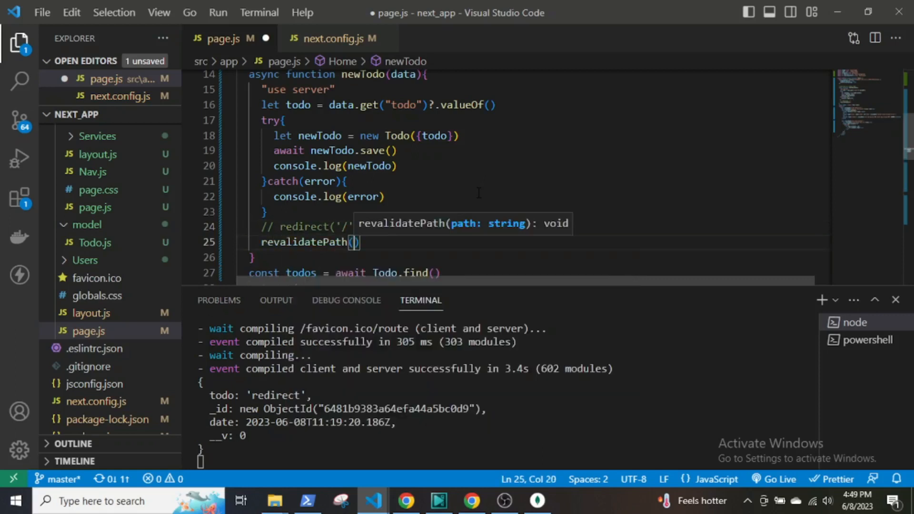
{"action": "type", "text": "'/'"}
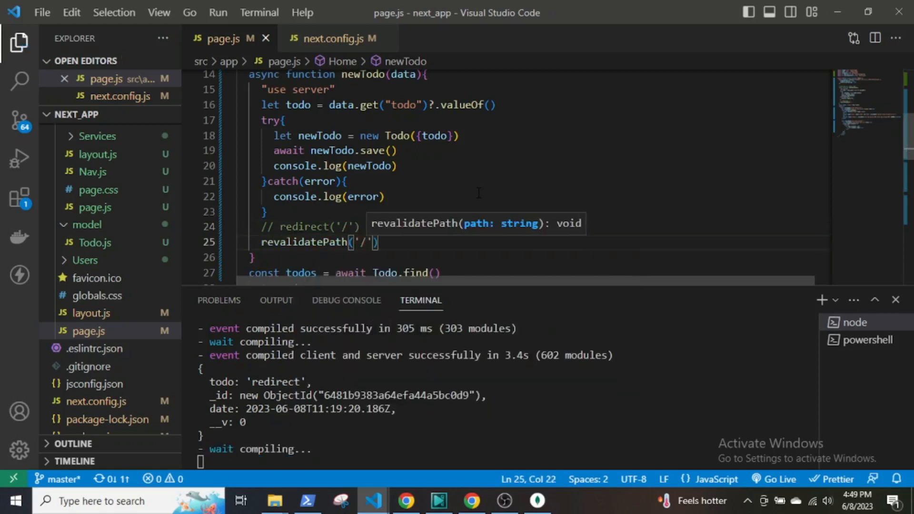
{"action": "left_click", "coordinate": [472, 501]}
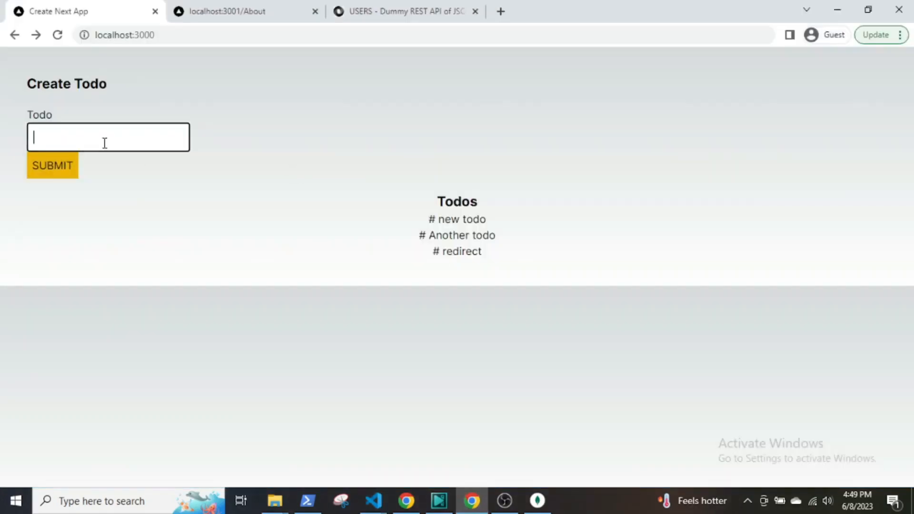
- Submit a "revalidate" todo and reload so it appears at the end of the list
{"action": "type", "text": "revalidate"}
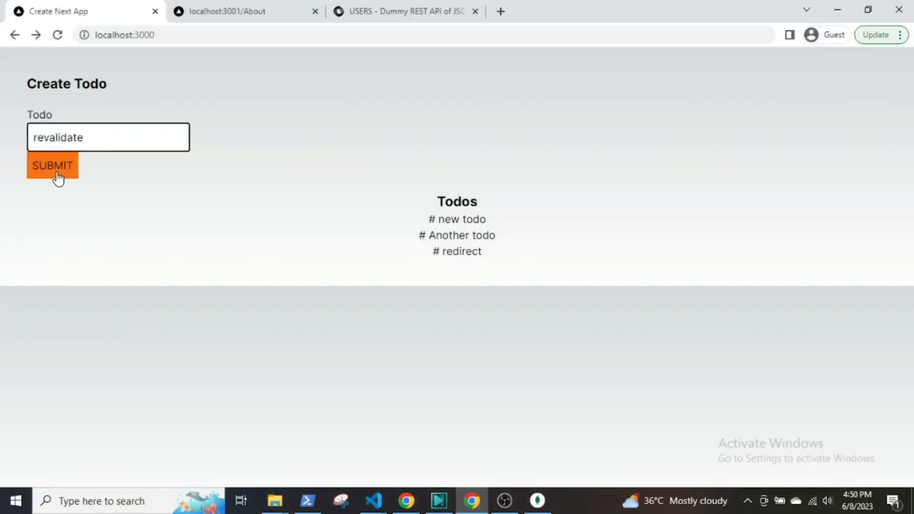
{"action": "left_click", "coordinate": [51, 164]}
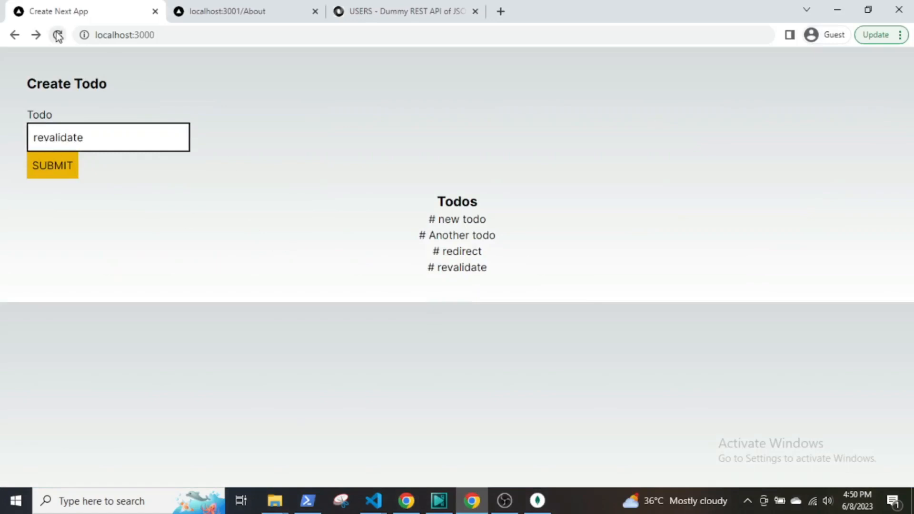
{"action": "left_click", "coordinate": [57, 35]}
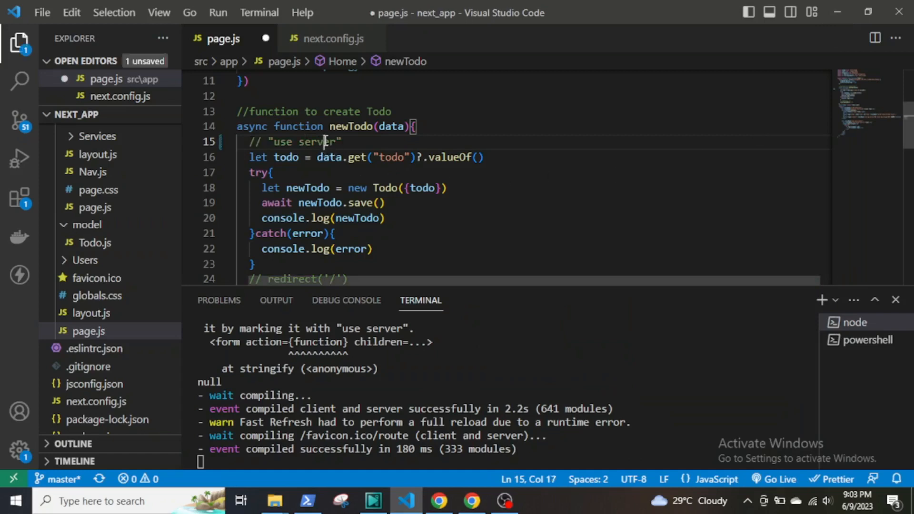
- Save page.js with "use server" commented out, producing the Client Components error
{"action": "key", "text": "ctrl+s"}
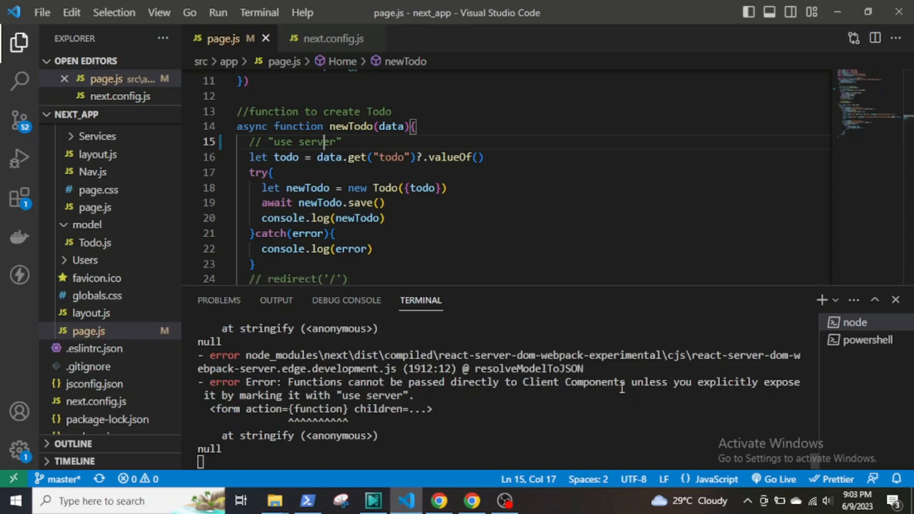
{"action": "mouse_move", "coordinate": [804, 392]}
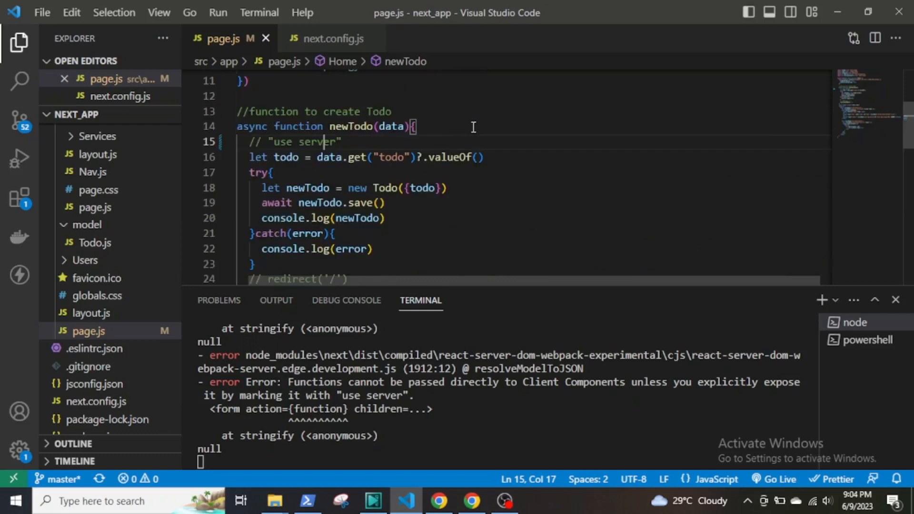
{"action": "scroll", "scroll_direction": "down", "scroll_amount": 3}
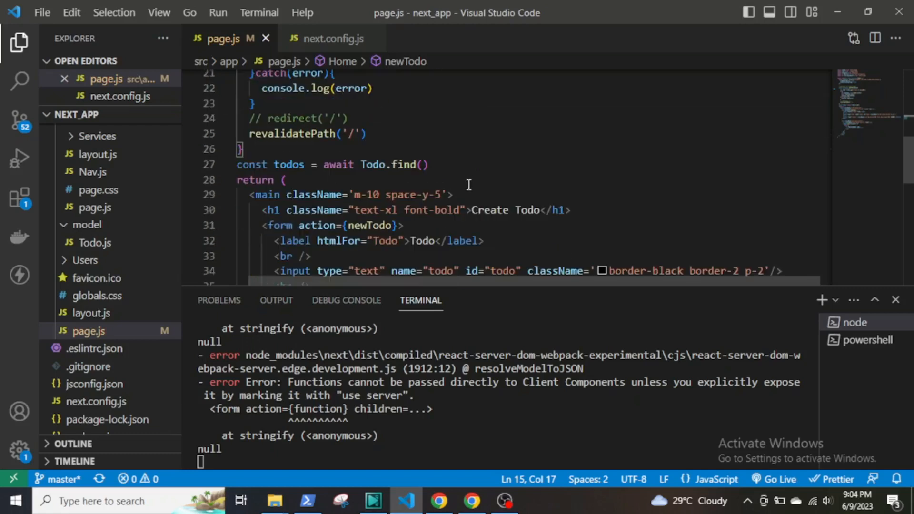
- Remove action={newTodo} from the form, add onClick={newTodo} to the button, and save with "use server" restored
{"action": "scroll", "scroll_direction": "down", "scroll_amount": 3}
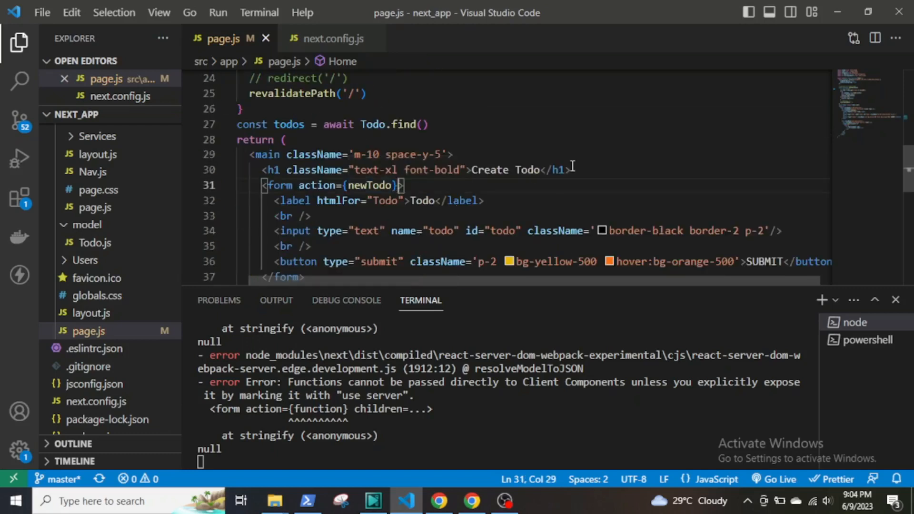
{"action": "key", "text": "Backspace"}
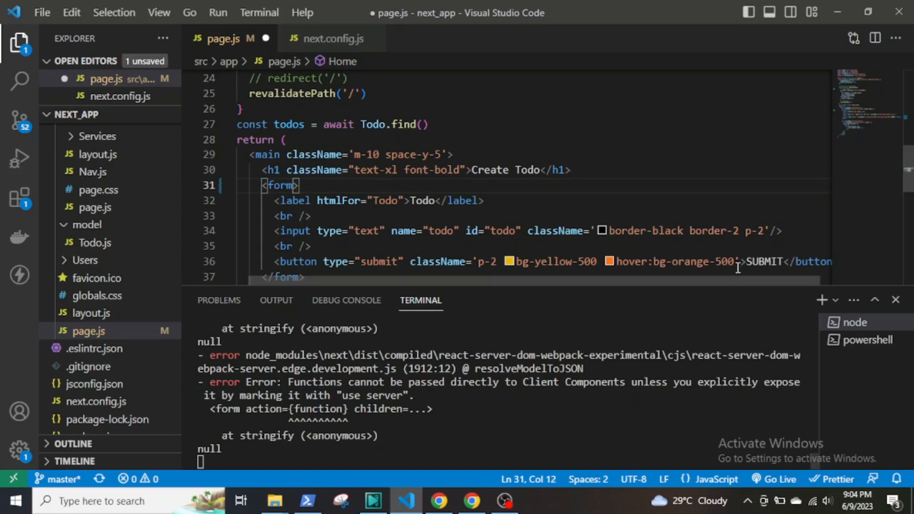
{"action": "type", "text": "onClick={newTodo"}
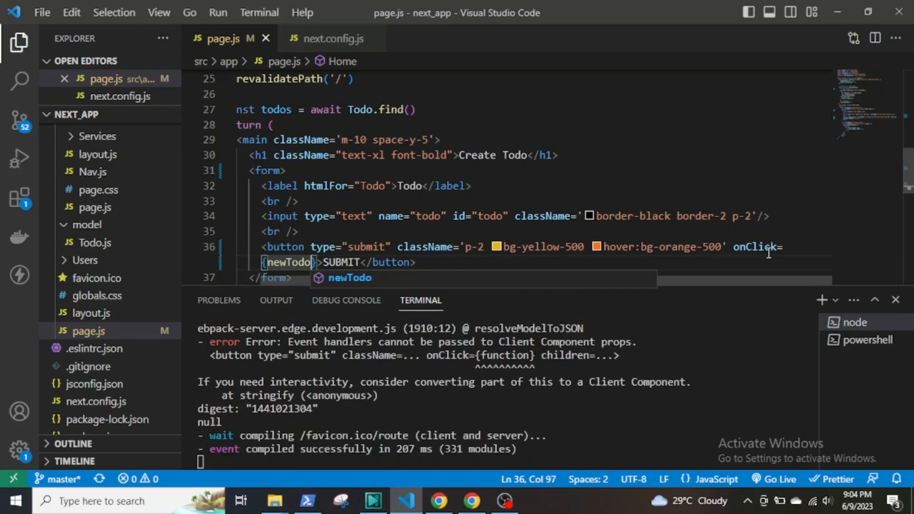
{"action": "mouse_move", "coordinate": [505, 373]}
{"action": "type", "text": "\"use server\""}
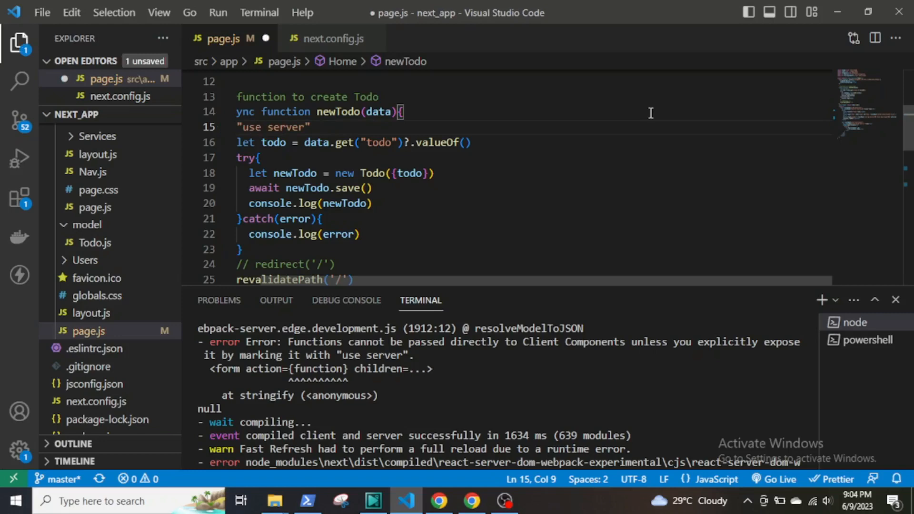
{"action": "key", "text": "ctrl+s"}
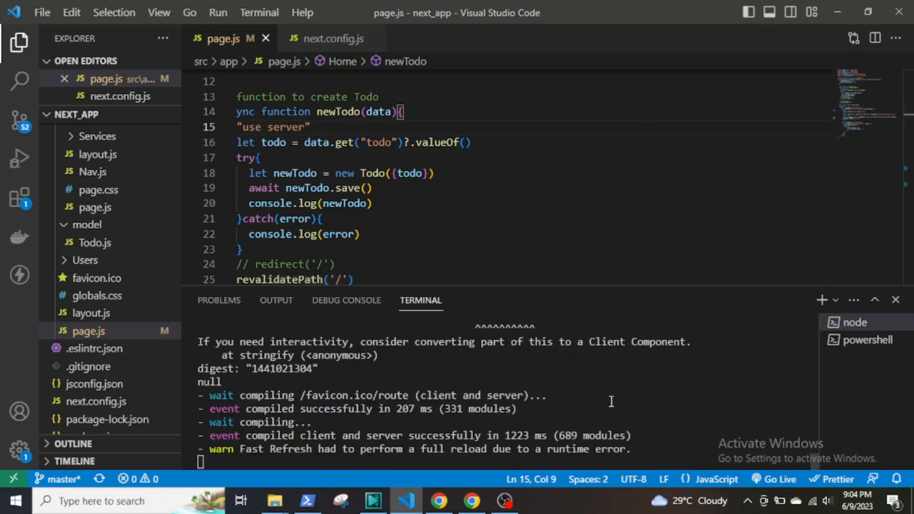
{"action": "mouse_move", "coordinate": [586, 311]}
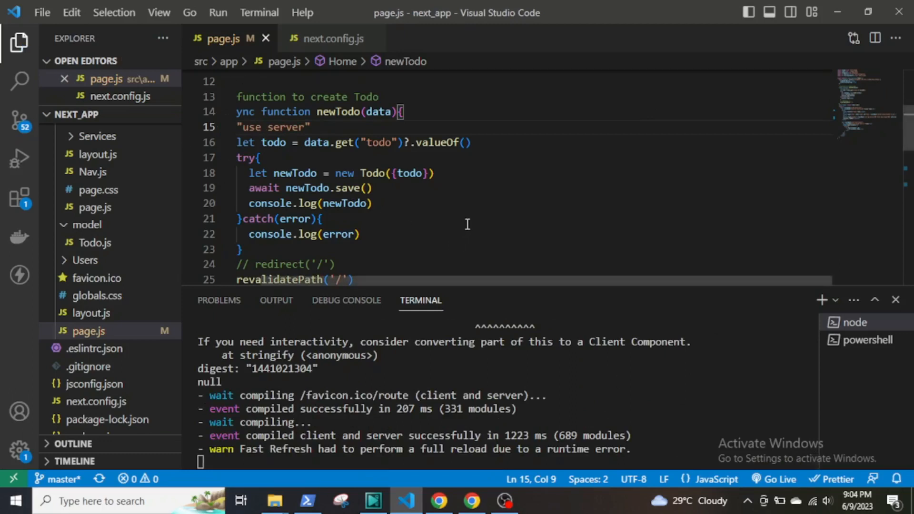
{"action": "scroll", "scroll_direction": "down", "scroll_amount": 3}
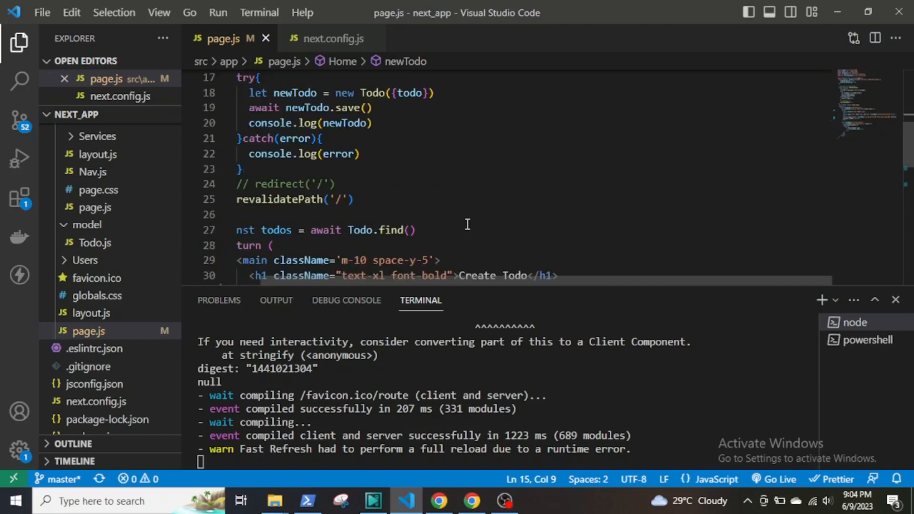
{"action": "scroll", "scroll_direction": "down", "scroll_amount": 3}
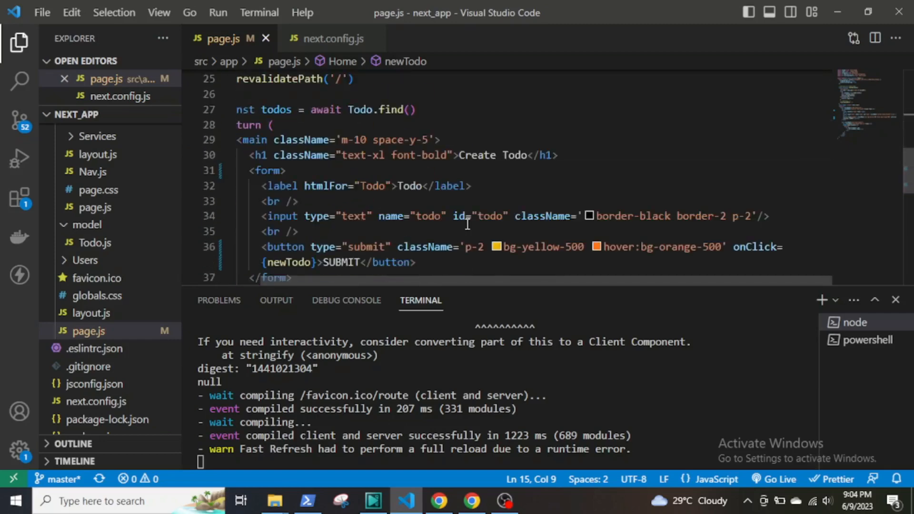
{"action": "mouse_move", "coordinate": [496, 210]}
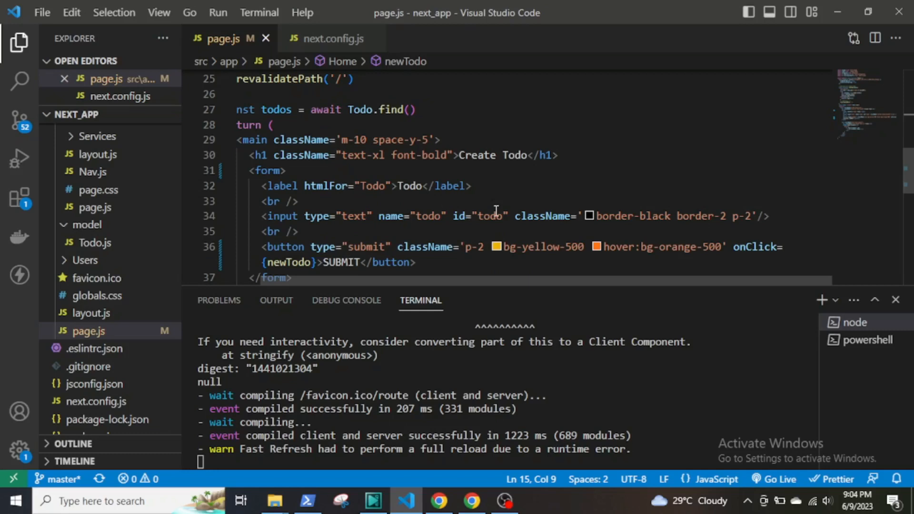
{"action": "mouse_move", "coordinate": [565, 186]}
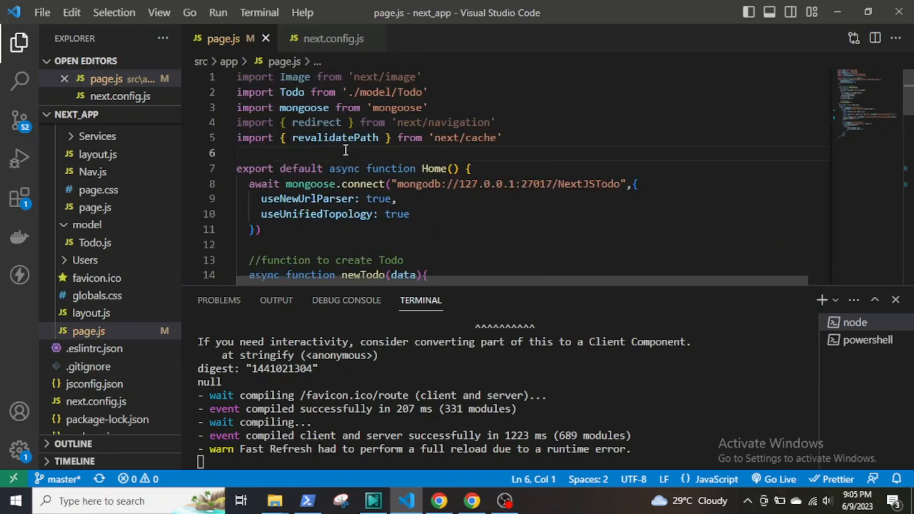
- Add import React, {useState} from 'react' on line 6 and save
{"action": "type", "text": "impo"}
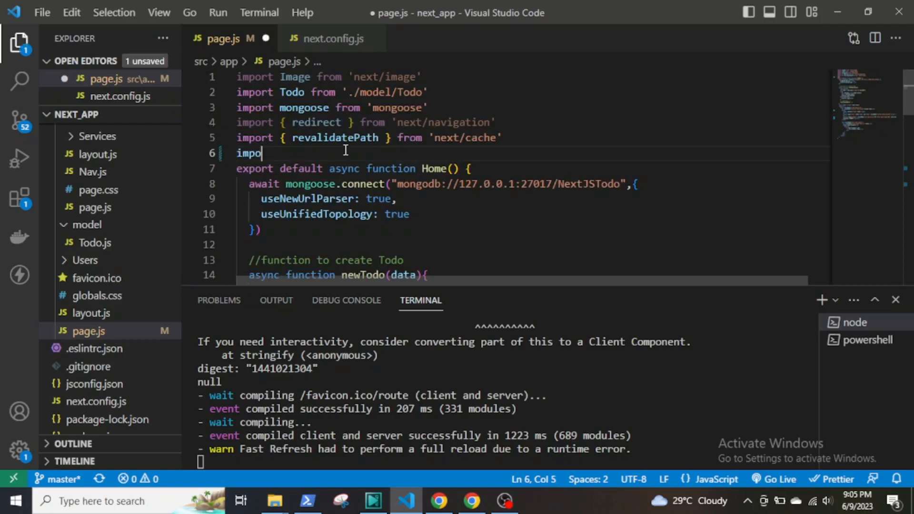
{"action": "type", "text": "rt"}
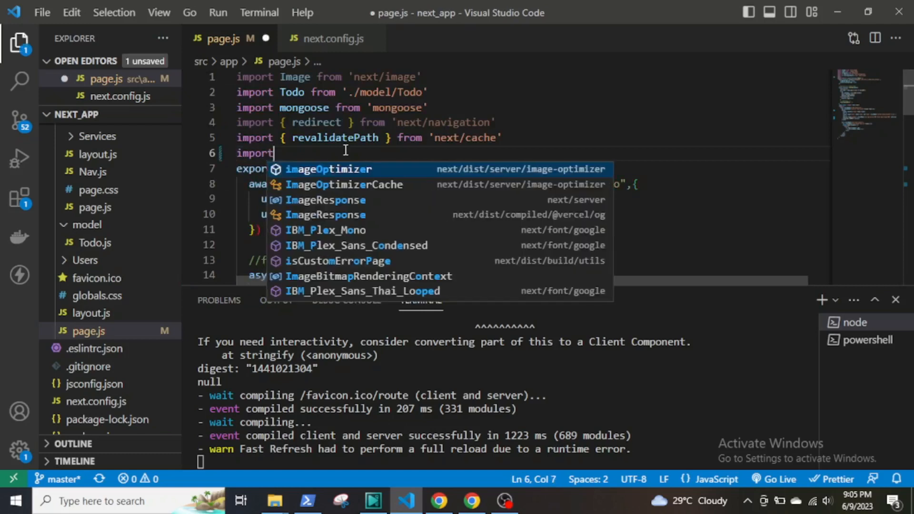
{"action": "type", "text": "react'"}
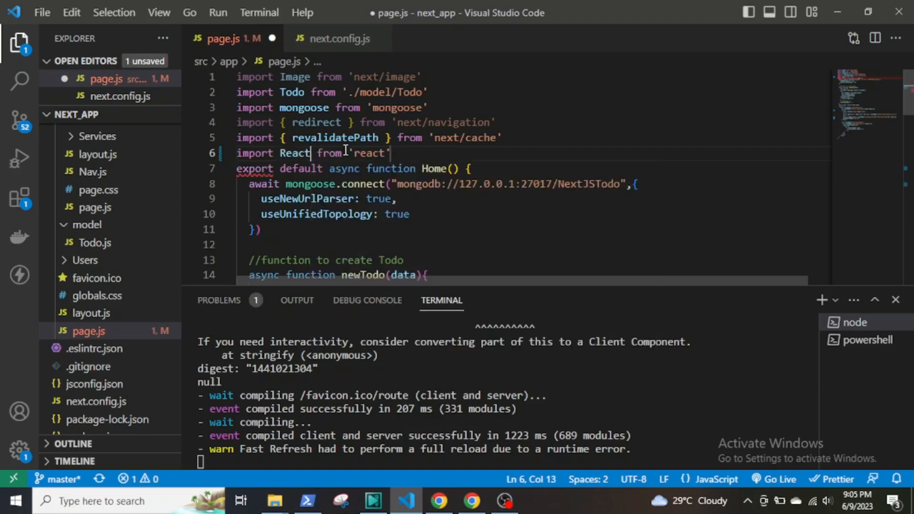
{"action": "type", "text": ","}
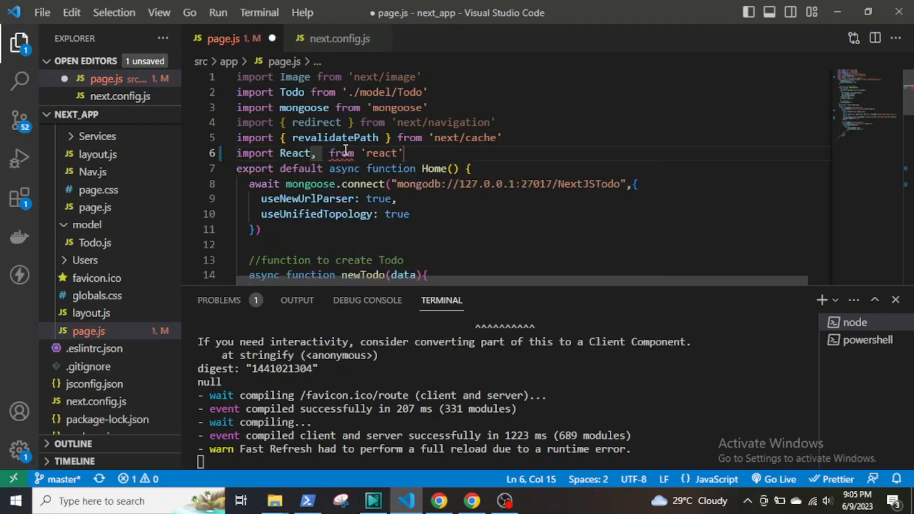
{"action": "type", "text": "{u"}
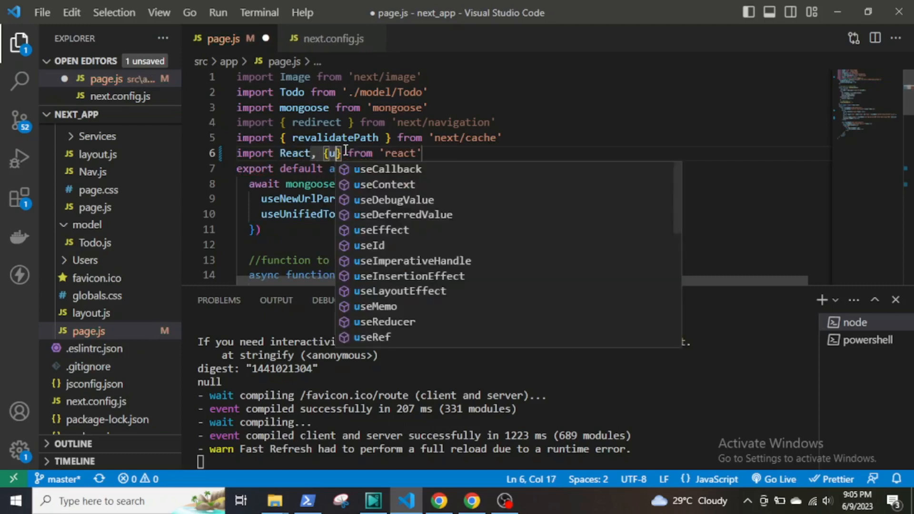
{"action": "type", "text": "seState"}
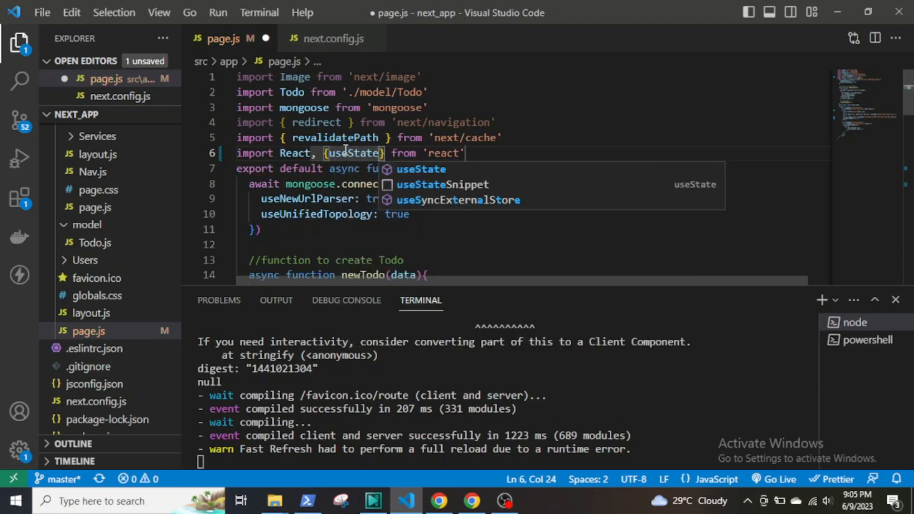
{"action": "key", "text": "ctrl+s"}
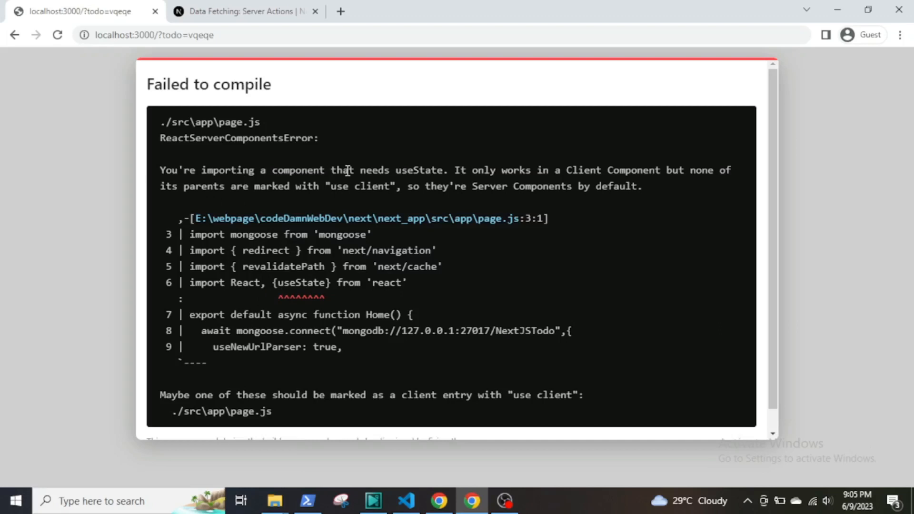
{"action": "mouse_move", "coordinate": [607, 175]}
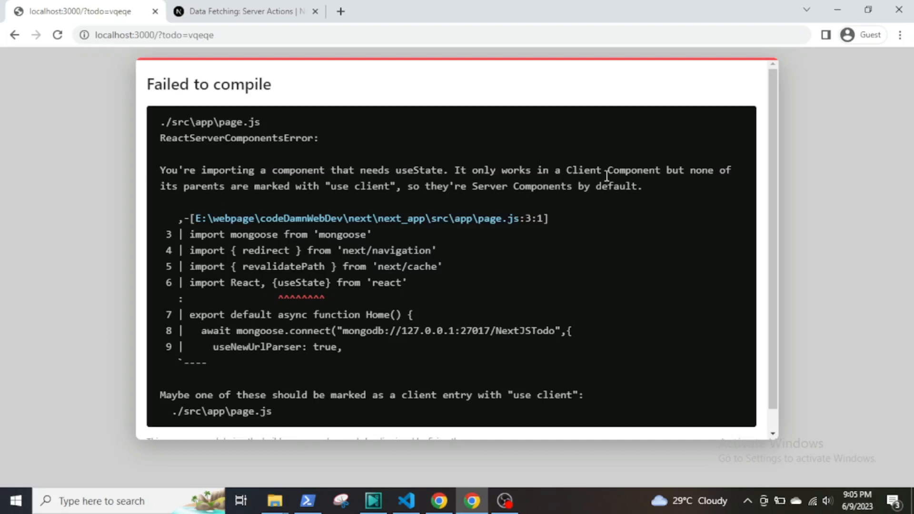
{"action": "mouse_move", "coordinate": [231, 212]}
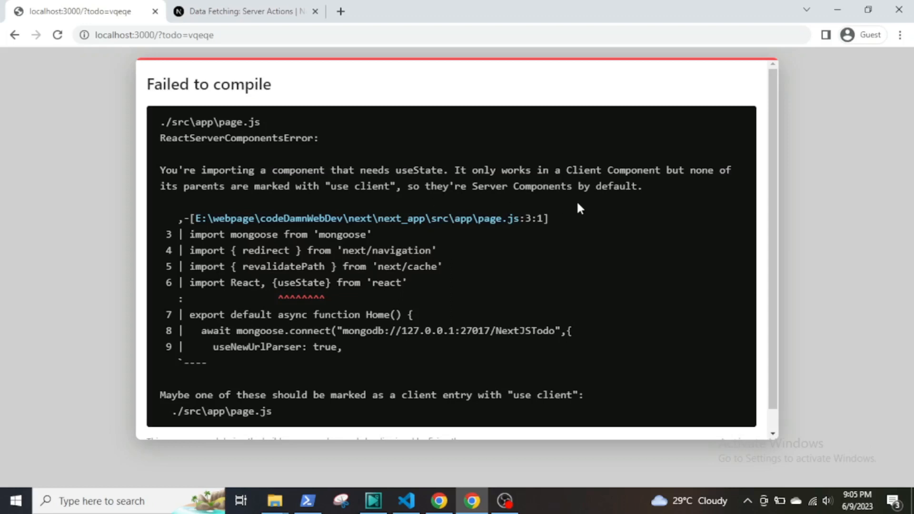
{"action": "mouse_move", "coordinate": [609, 206]}
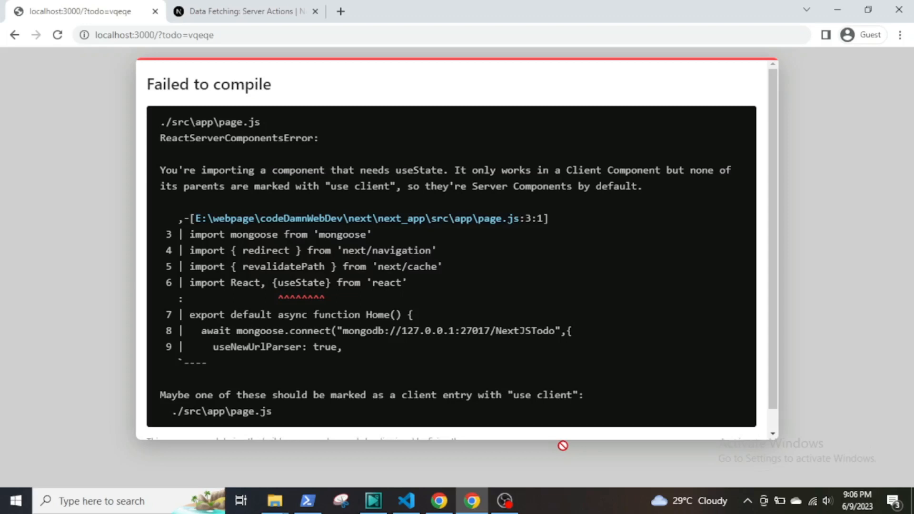
{"action": "mouse_move", "coordinate": [516, 386]}
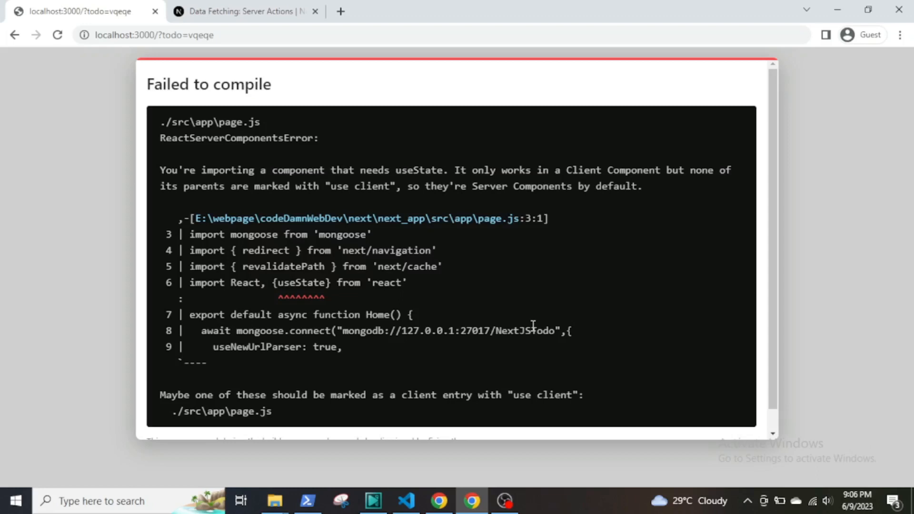
{"action": "mouse_move", "coordinate": [544, 363]}
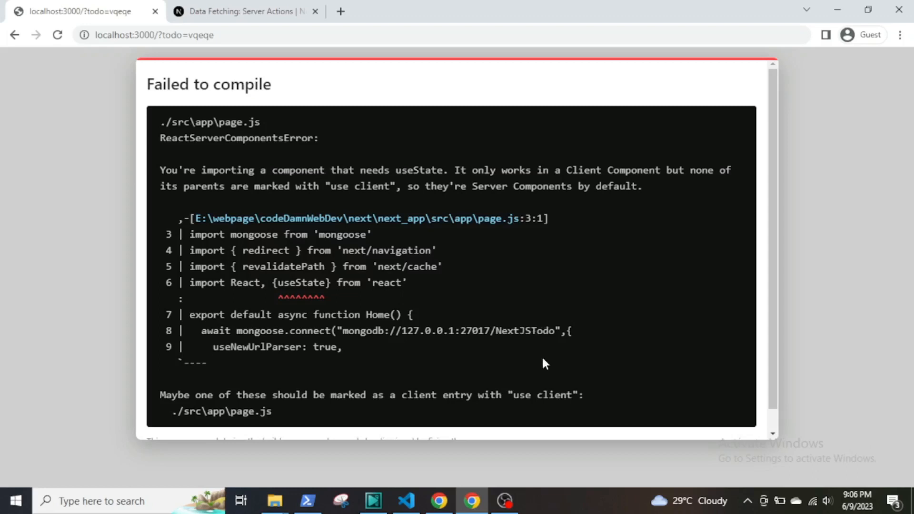